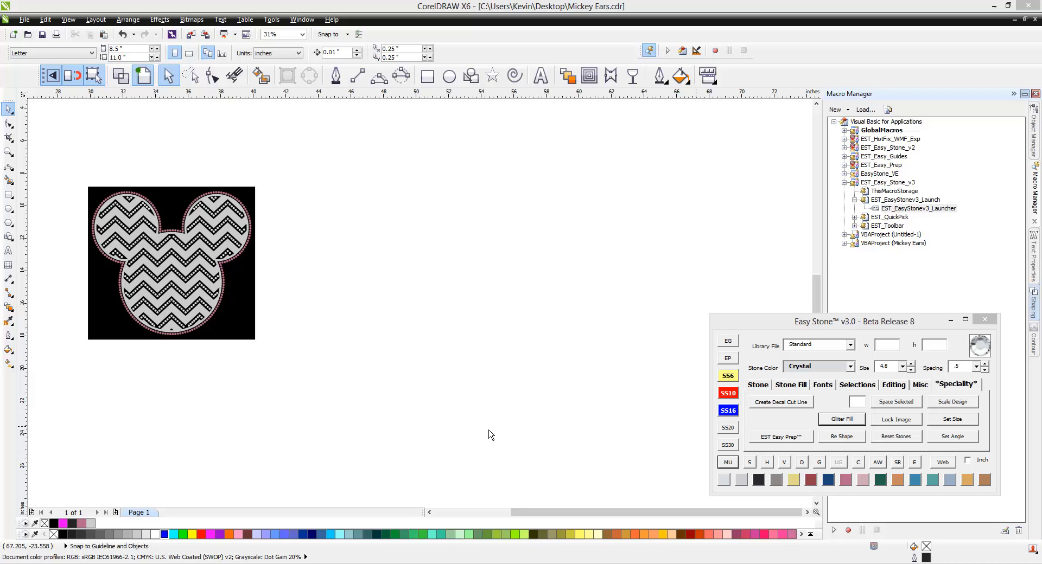
pyautogui.moveTo(426, 492)
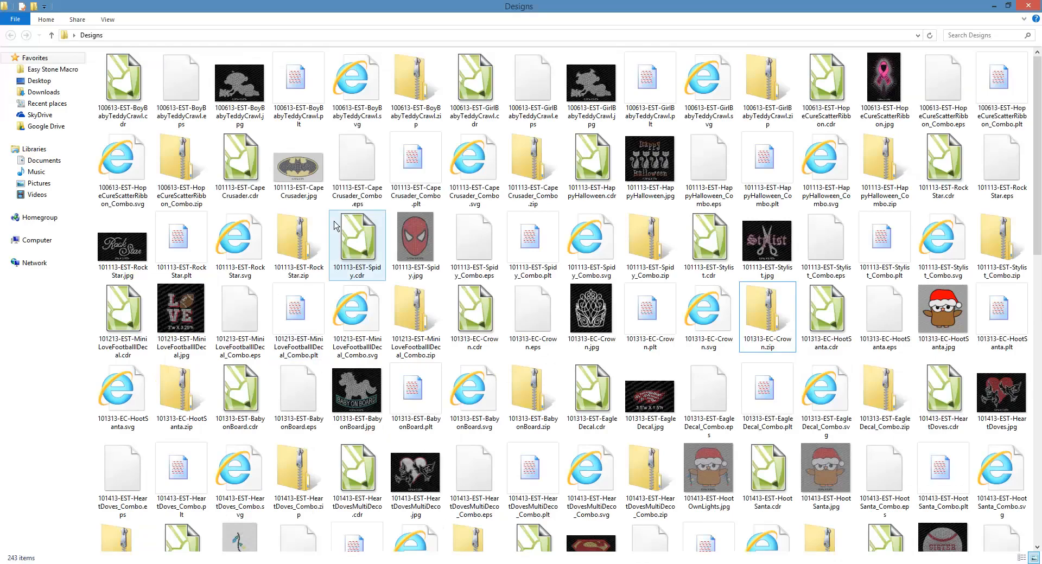
# Browse to the Easy Stone Macro folder from the Favorites list
pyautogui.click(53, 69)
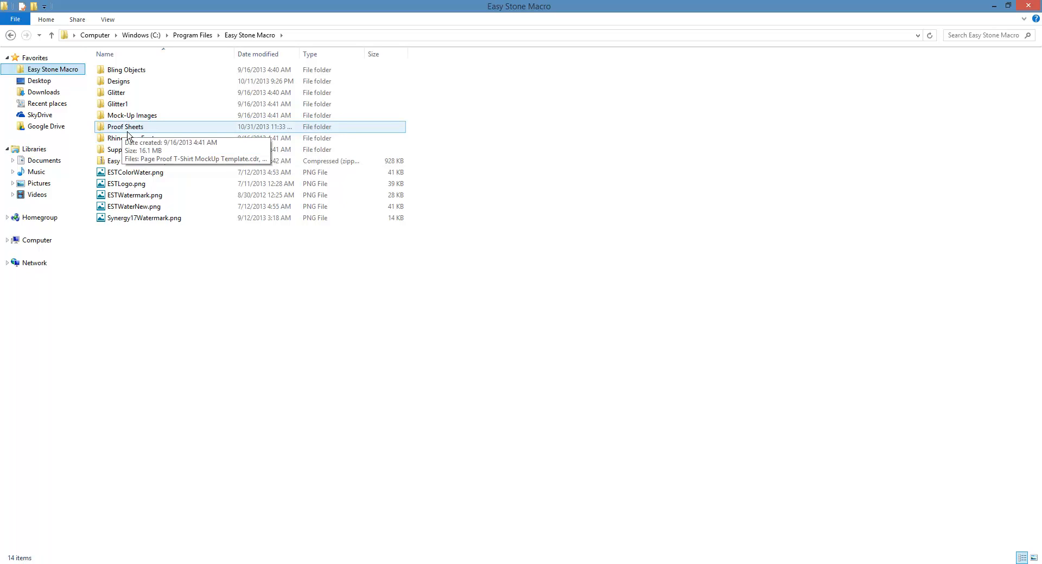
# Enter the Proof Sheets folder and launch Proof Sheet Horz Horz 01 - 22 Slot.cdr
pyautogui.doubleClick(125, 126)
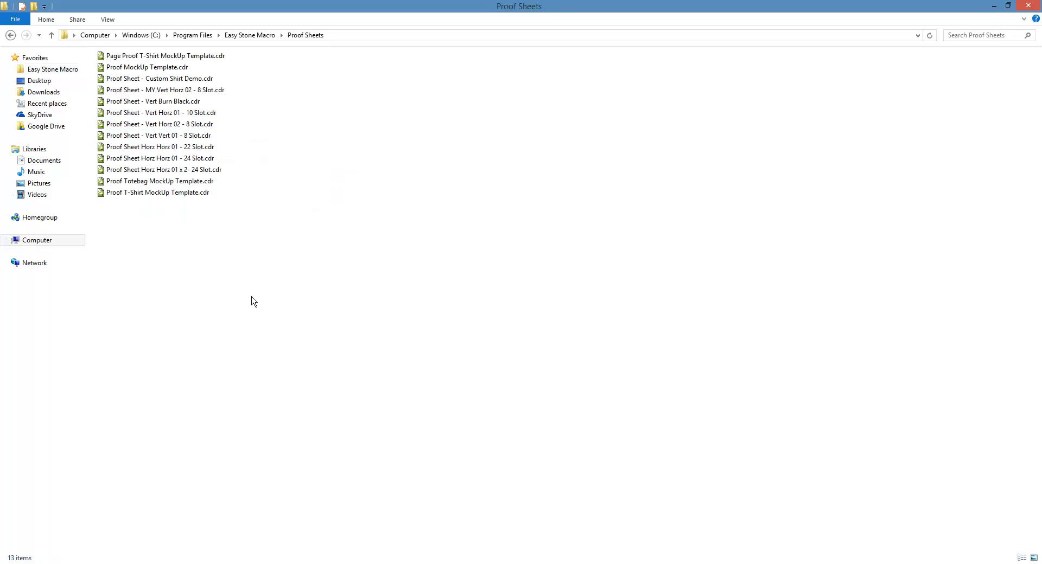
pyautogui.moveTo(165, 257)
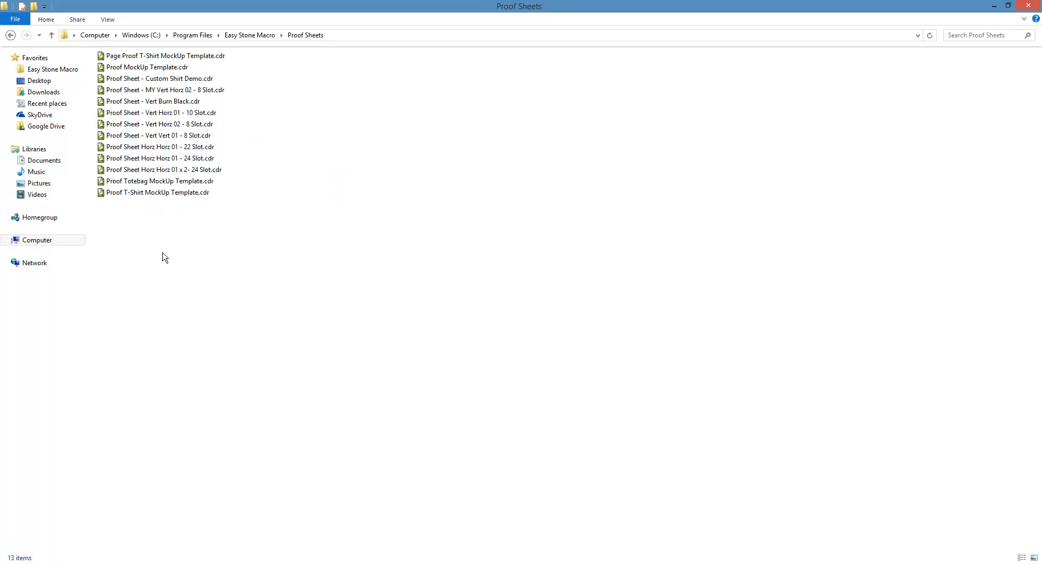
pyautogui.click(158, 125)
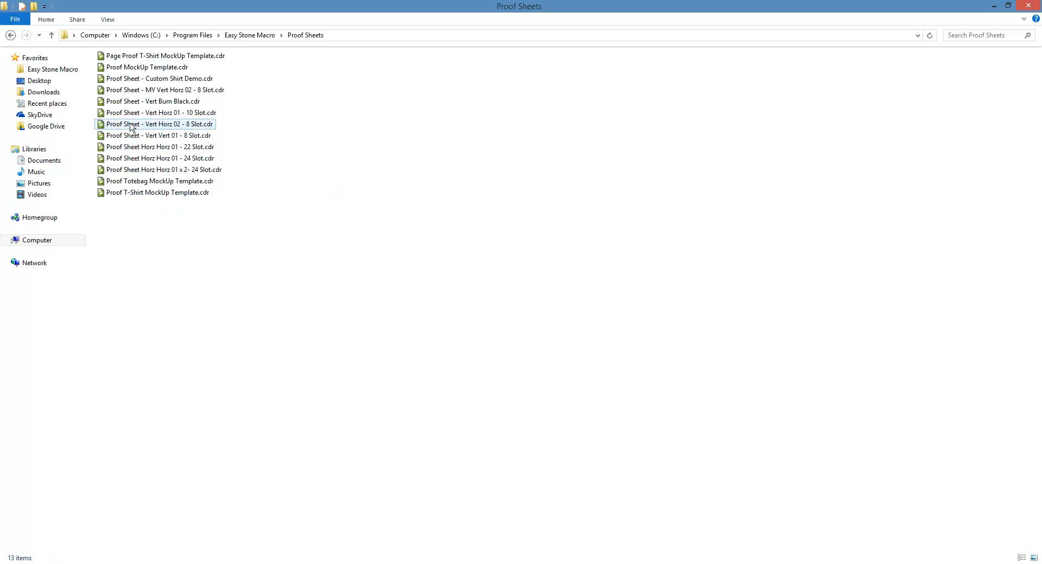
pyautogui.moveTo(146, 67)
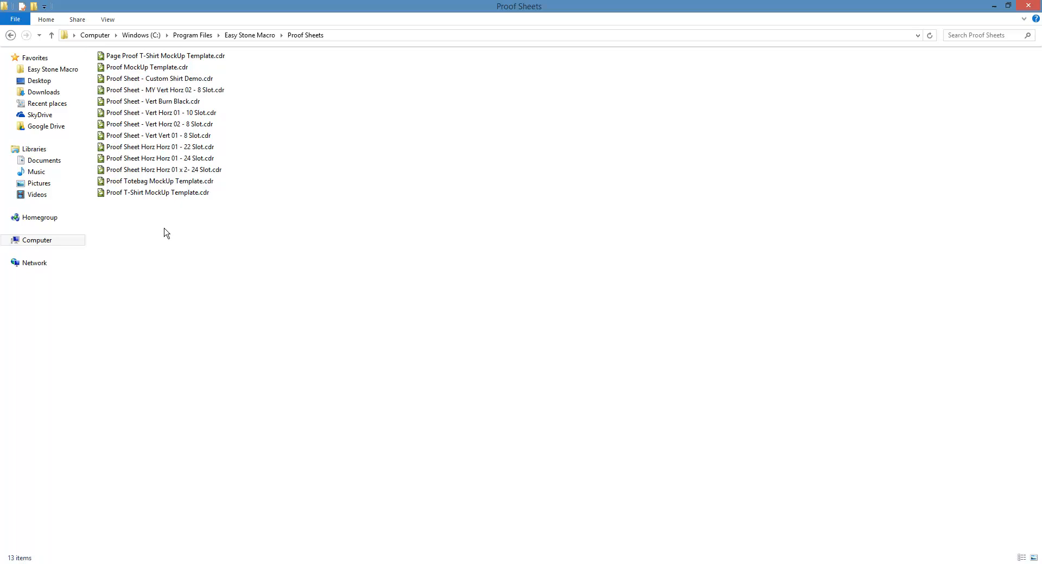
pyautogui.moveTo(309, 222)
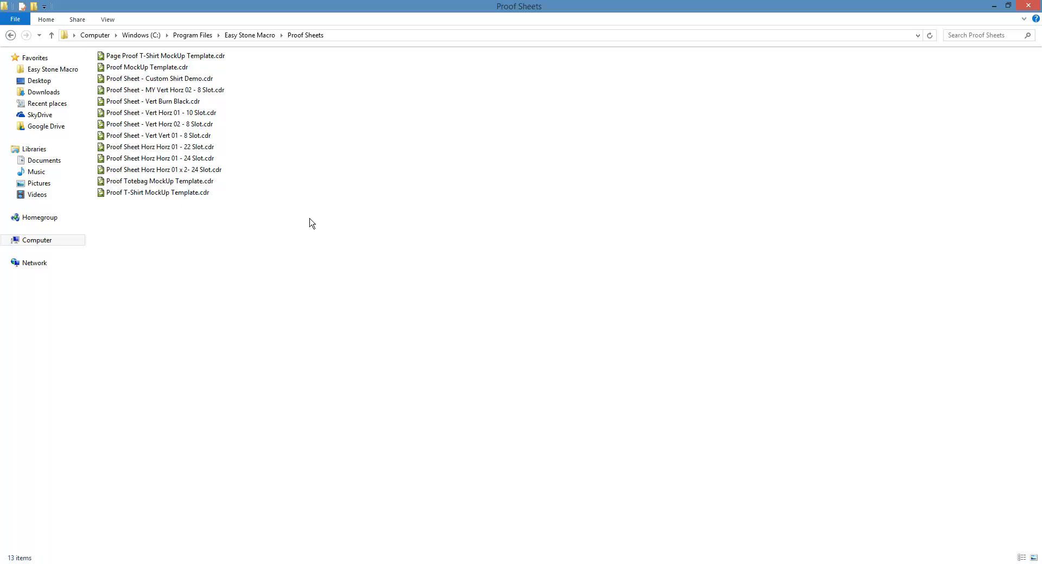
pyautogui.moveTo(228, 216)
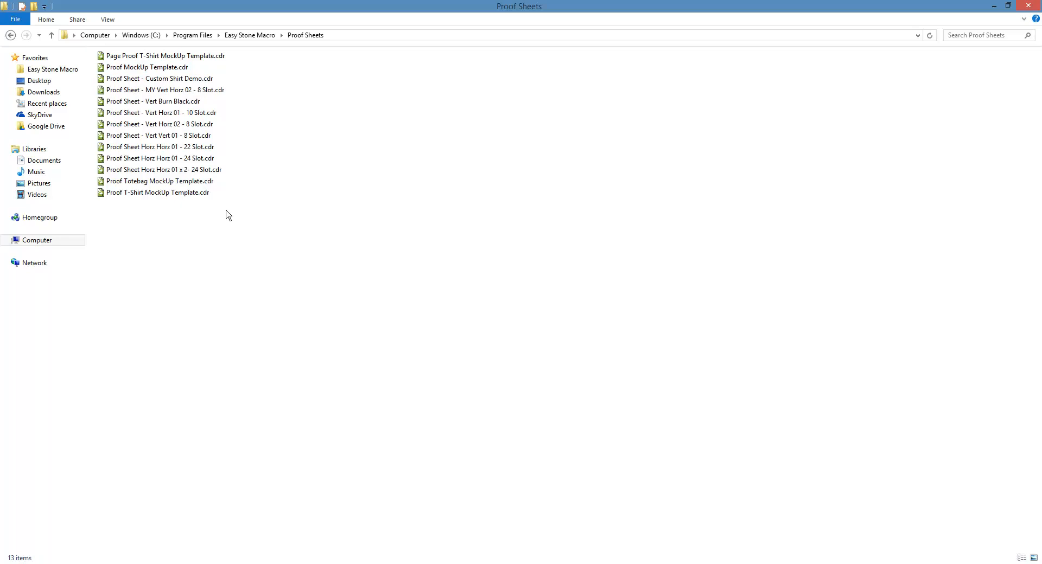
pyautogui.moveTo(166, 269)
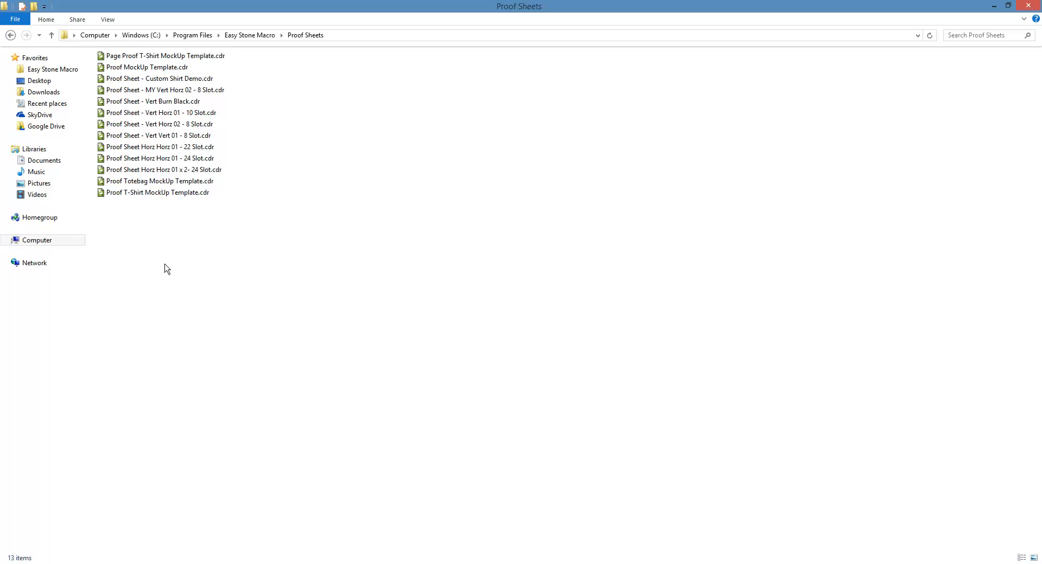
pyautogui.click(159, 147)
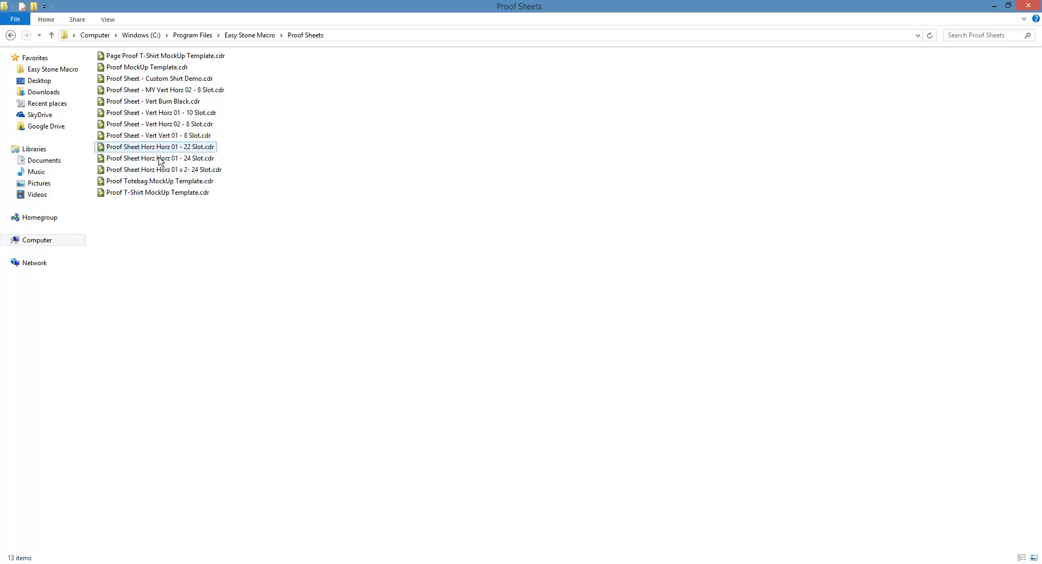
pyautogui.click(159, 147)
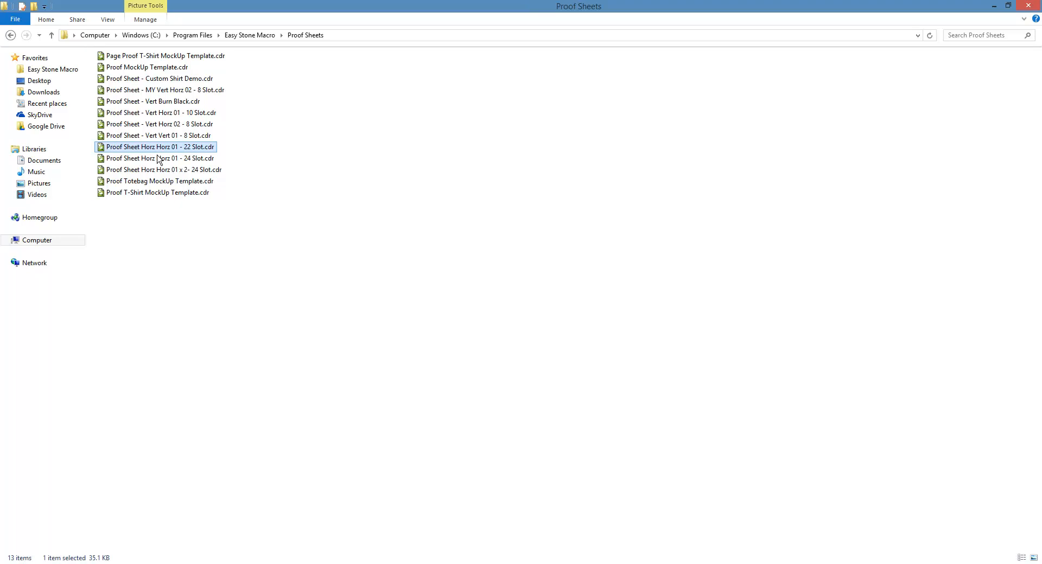
pyautogui.moveTo(178, 160)
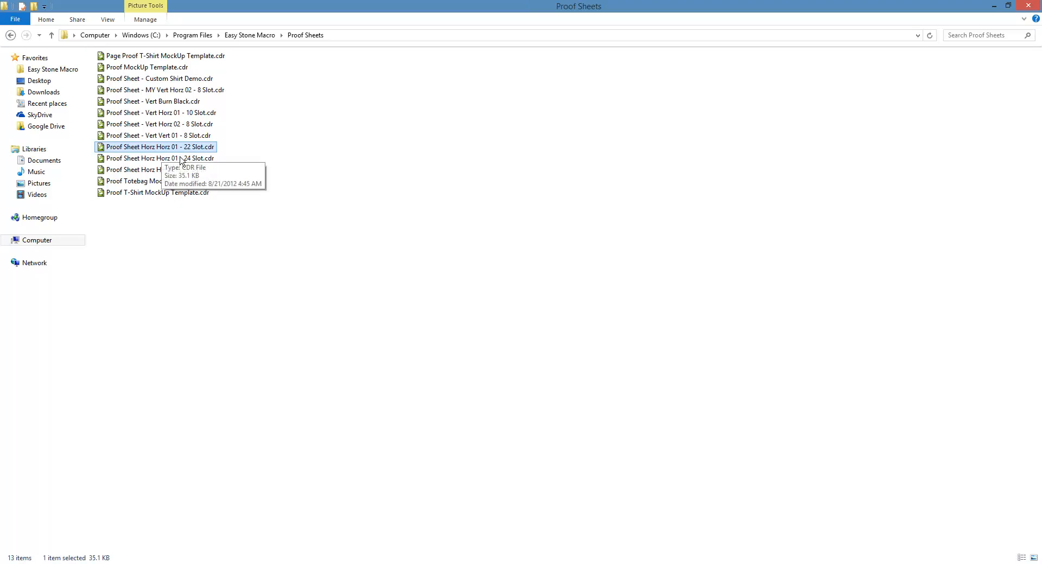
pyautogui.moveTo(189, 160)
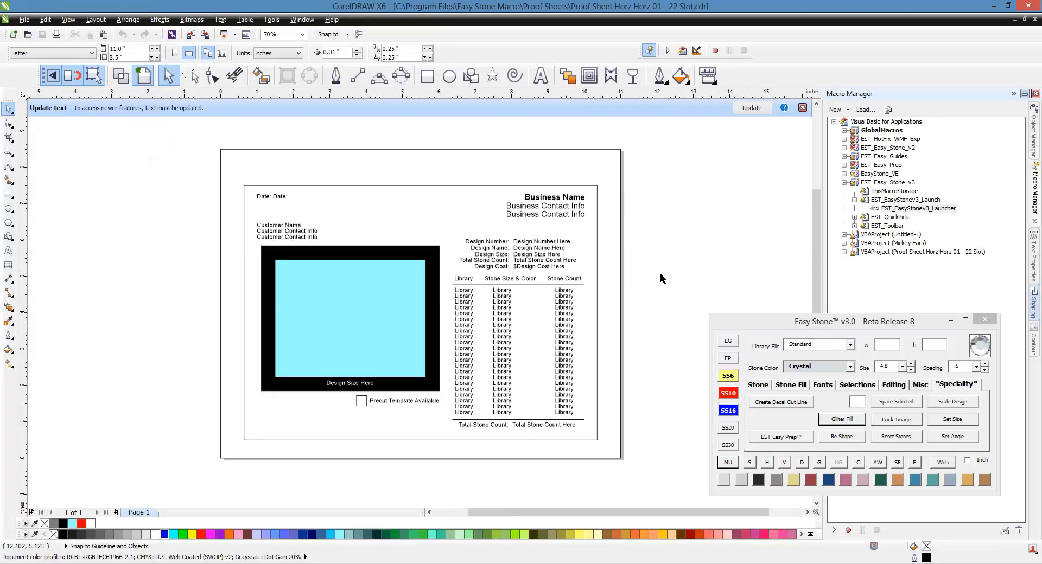
pyautogui.moveTo(374, 305)
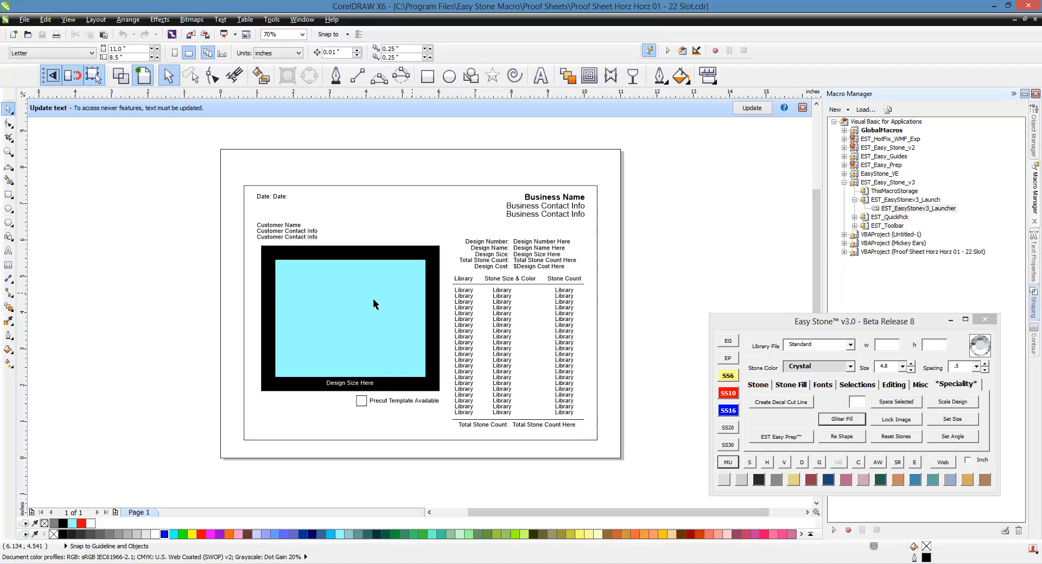
pyautogui.moveTo(406, 331)
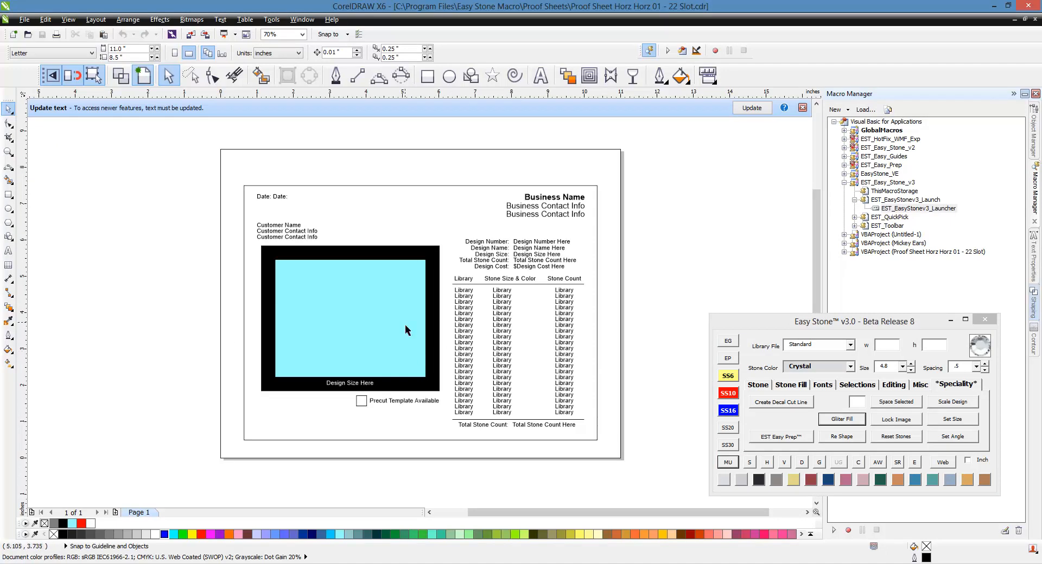
pyautogui.moveTo(384, 325)
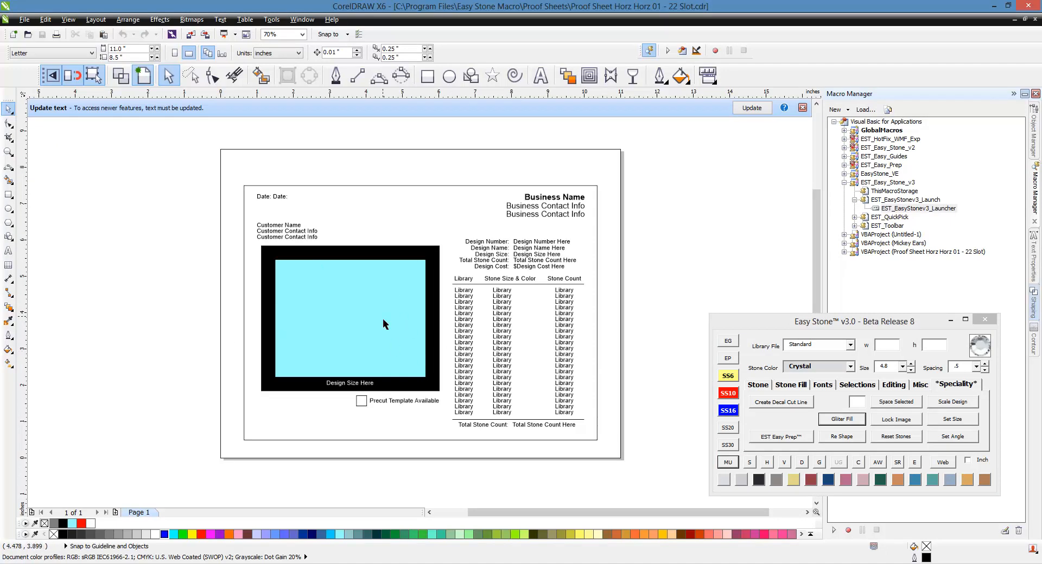
pyautogui.moveTo(281, 377)
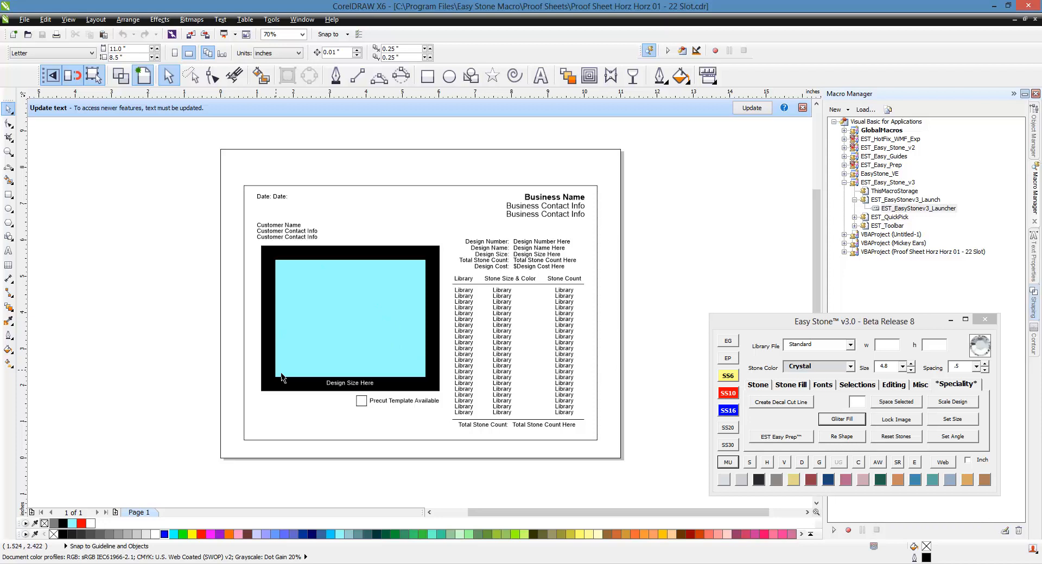
pyautogui.moveTo(518, 352)
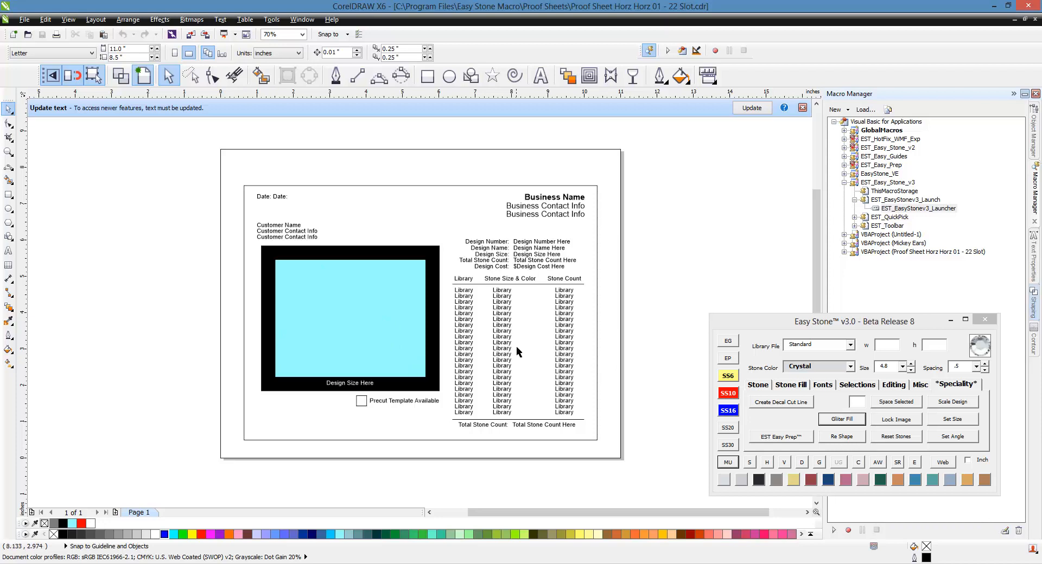
pyautogui.moveTo(583, 298)
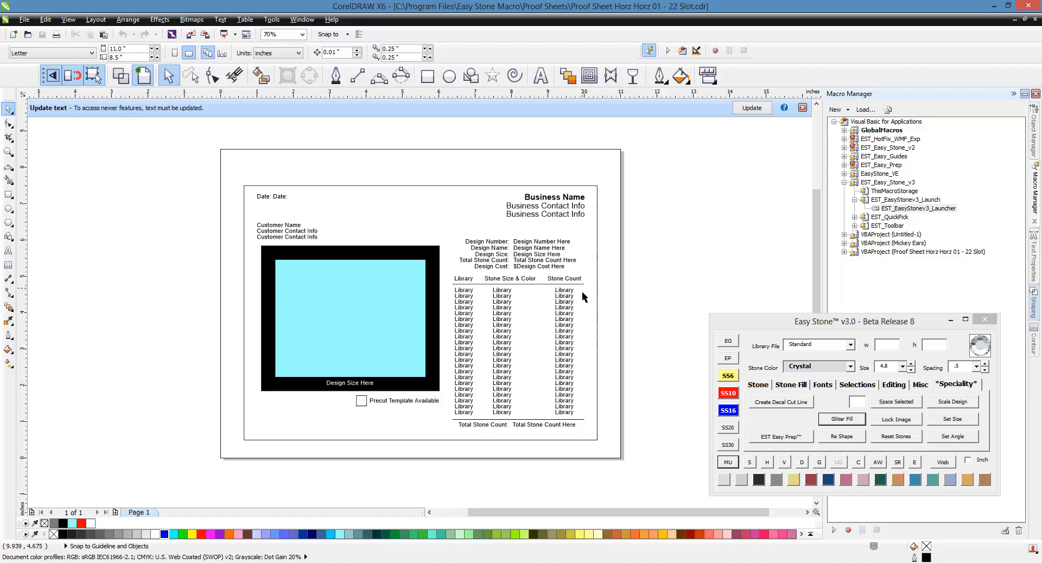
pyautogui.moveTo(578, 419)
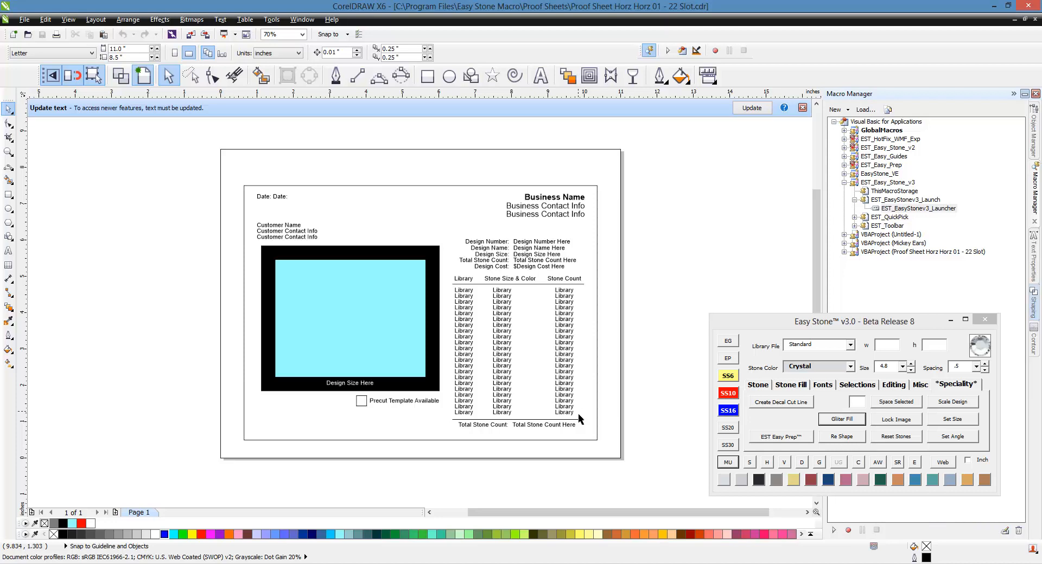
pyautogui.moveTo(519, 307)
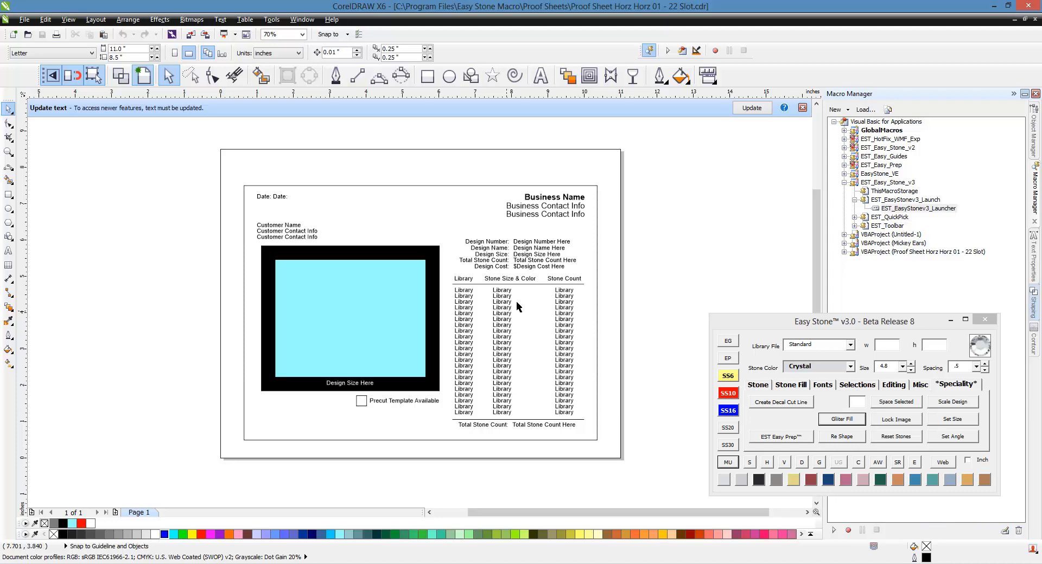
pyautogui.moveTo(451, 309)
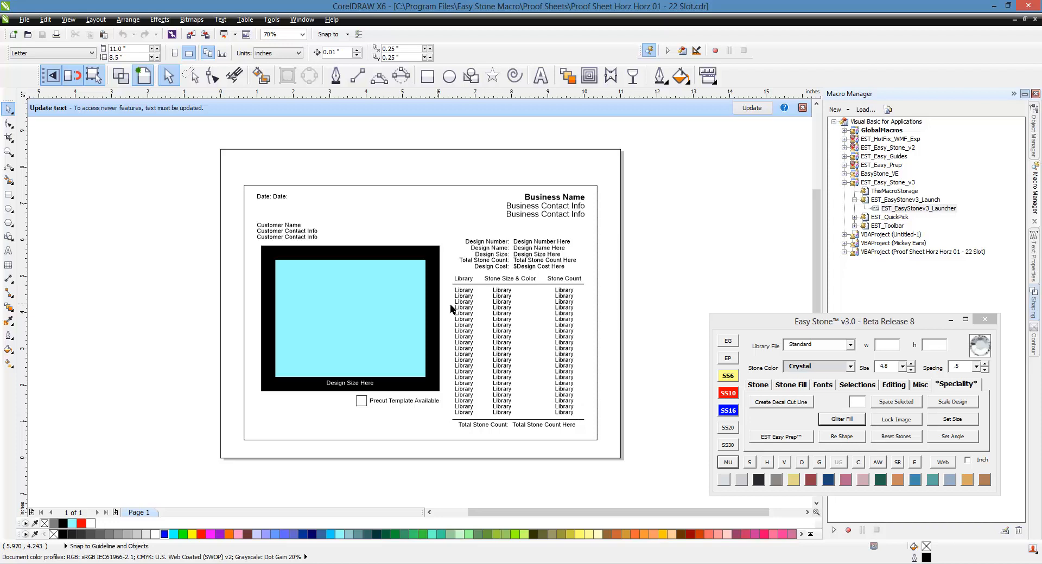
pyautogui.moveTo(533, 286)
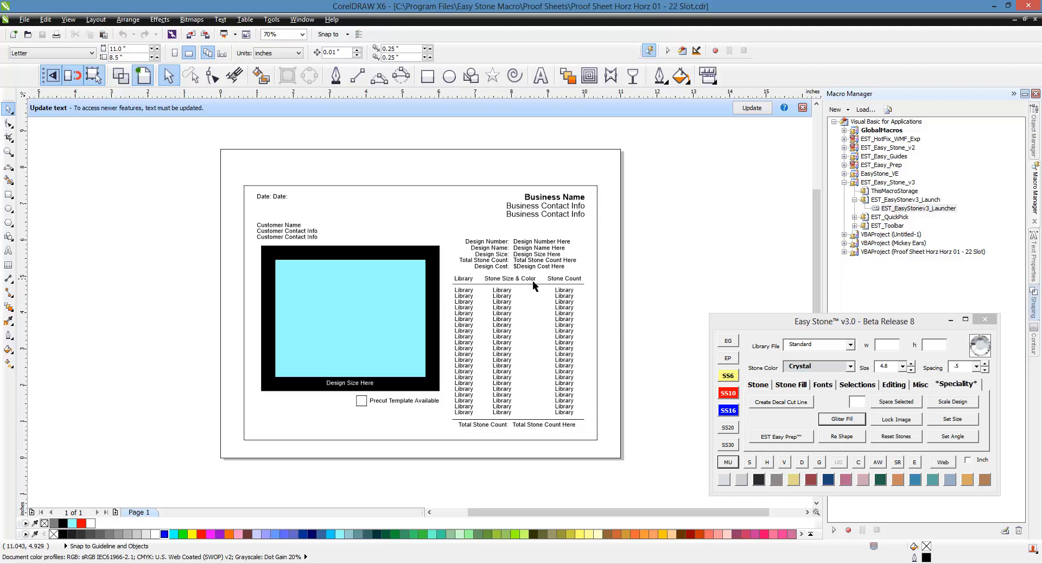
pyautogui.moveTo(279, 246)
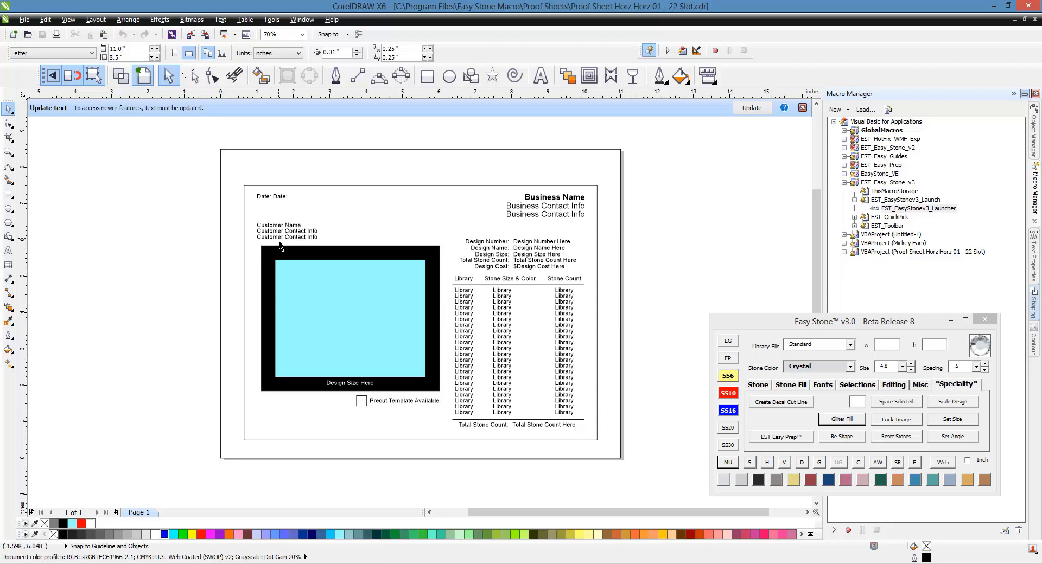
pyautogui.moveTo(552, 330)
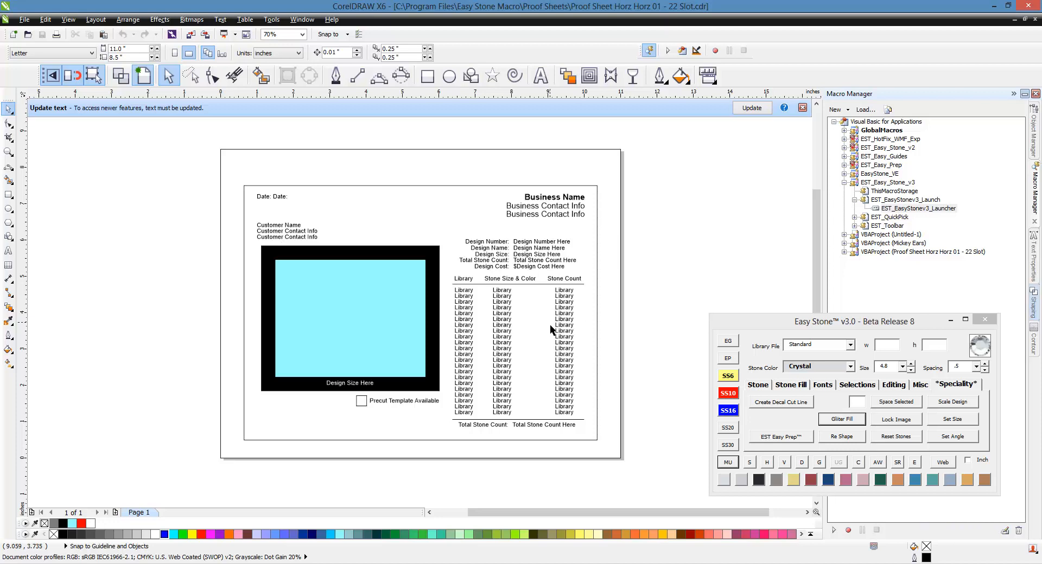
pyautogui.moveTo(592, 245)
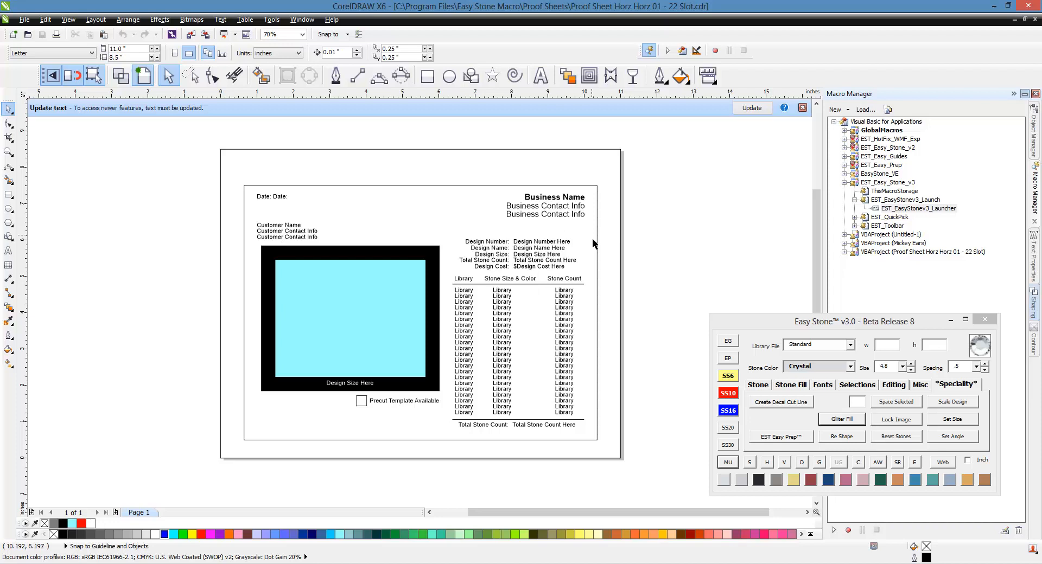
pyautogui.moveTo(646, 255)
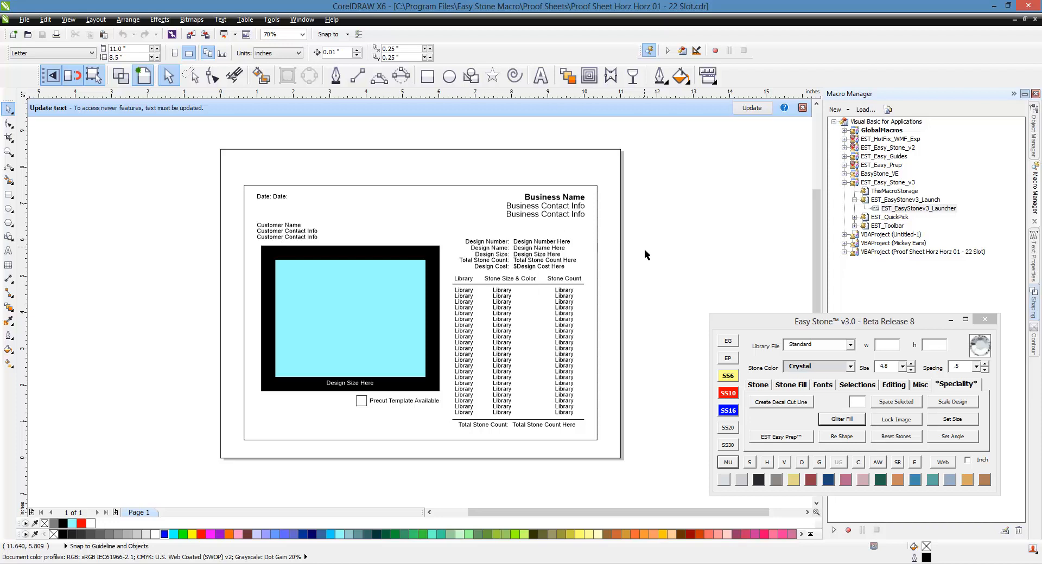
pyautogui.moveTo(391, 413)
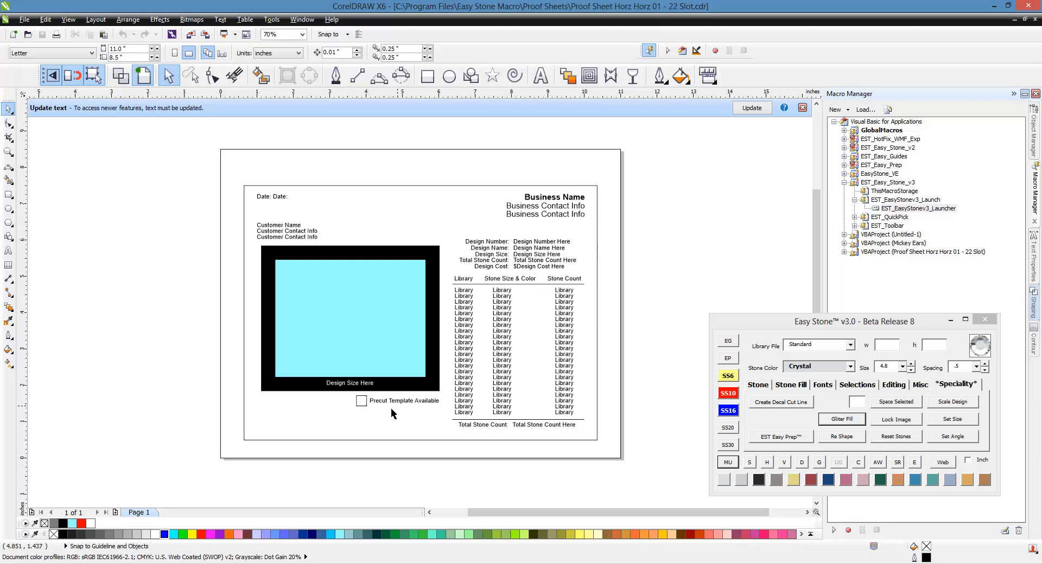
pyautogui.moveTo(418, 416)
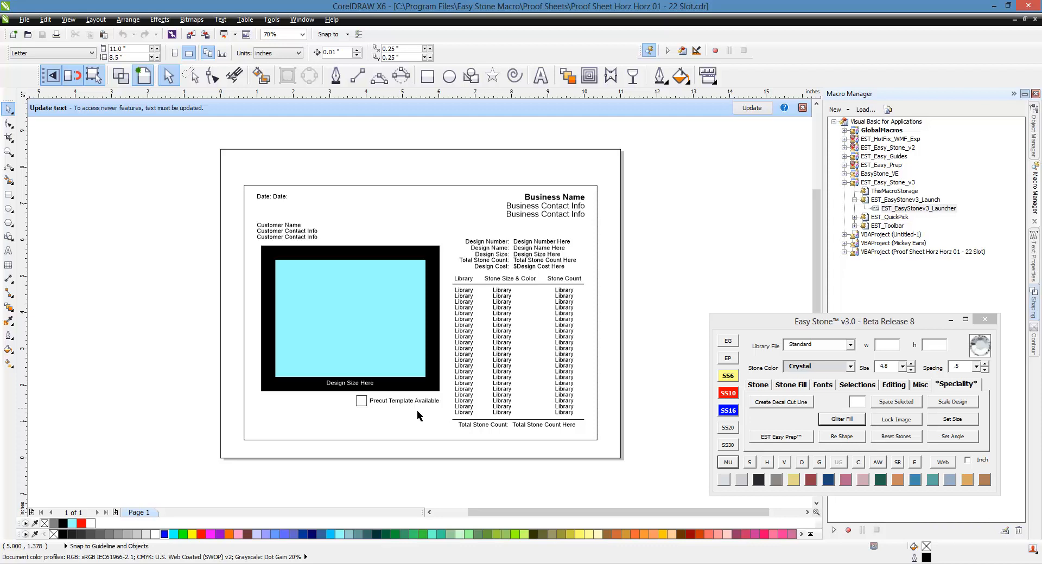
pyautogui.moveTo(235, 183)
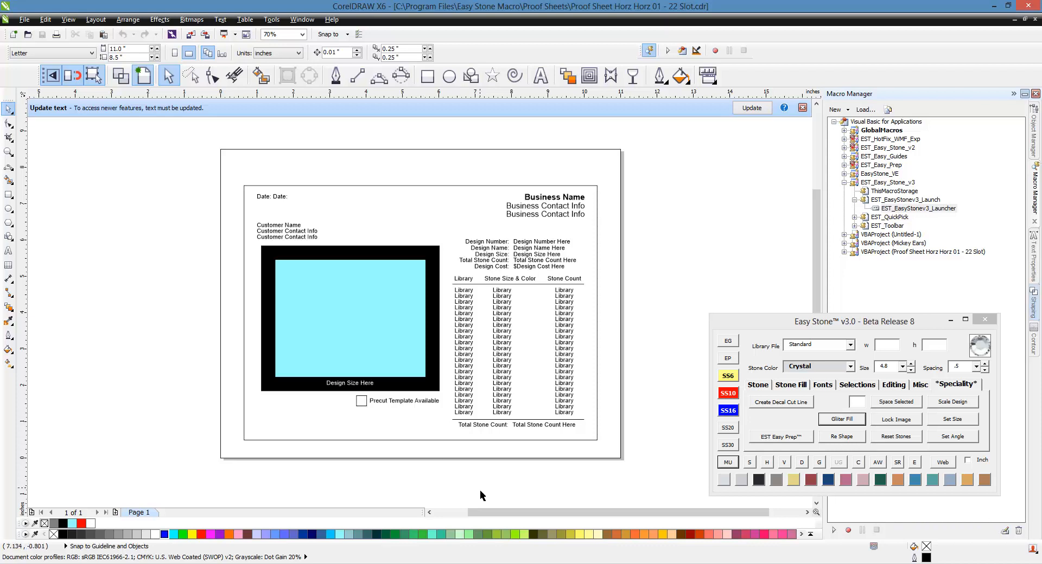
pyautogui.moveTo(605, 181)
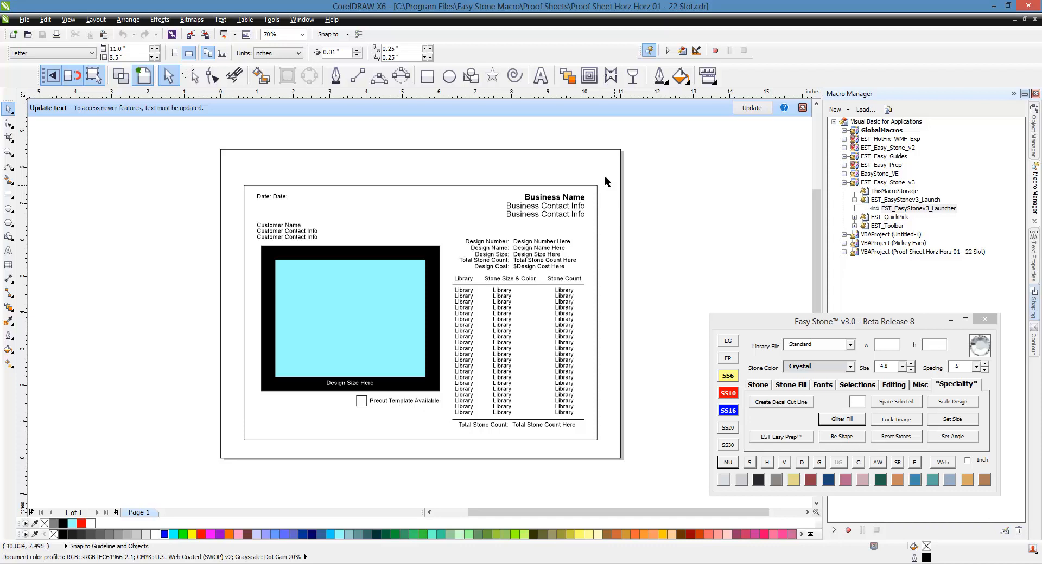
pyautogui.moveTo(366, 499)
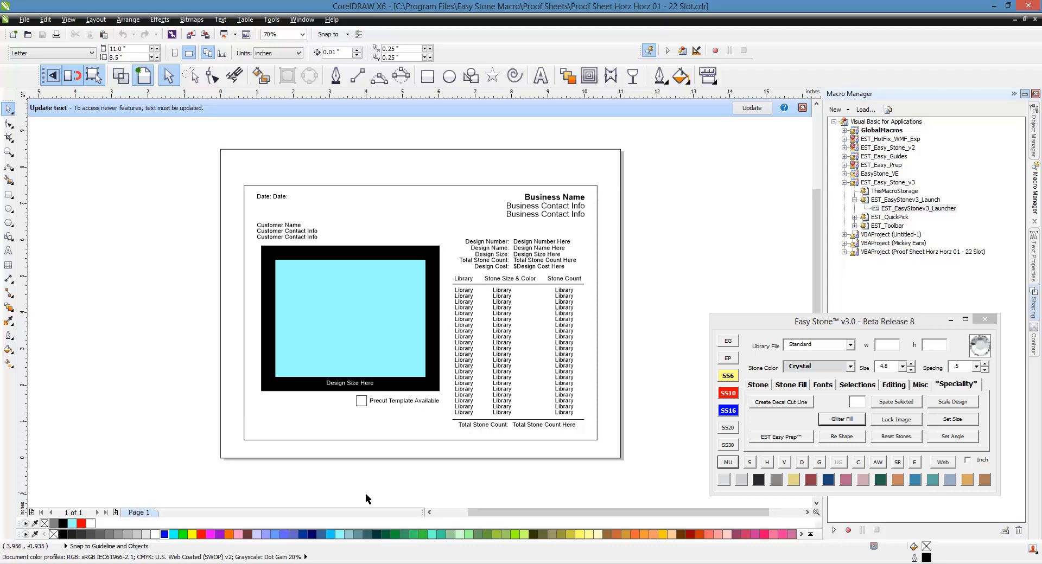
pyautogui.moveTo(373, 484)
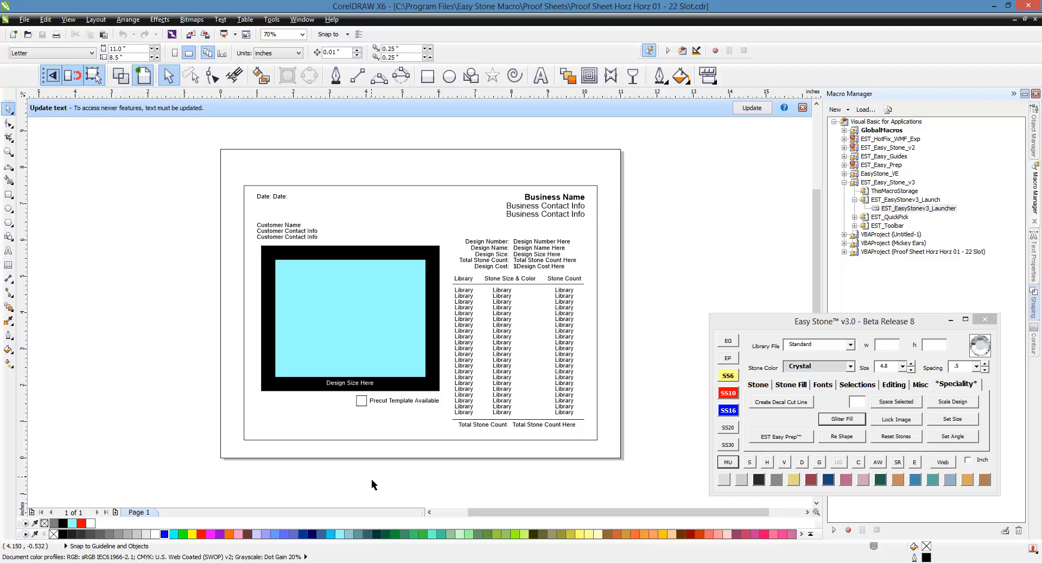
pyautogui.moveTo(652, 176)
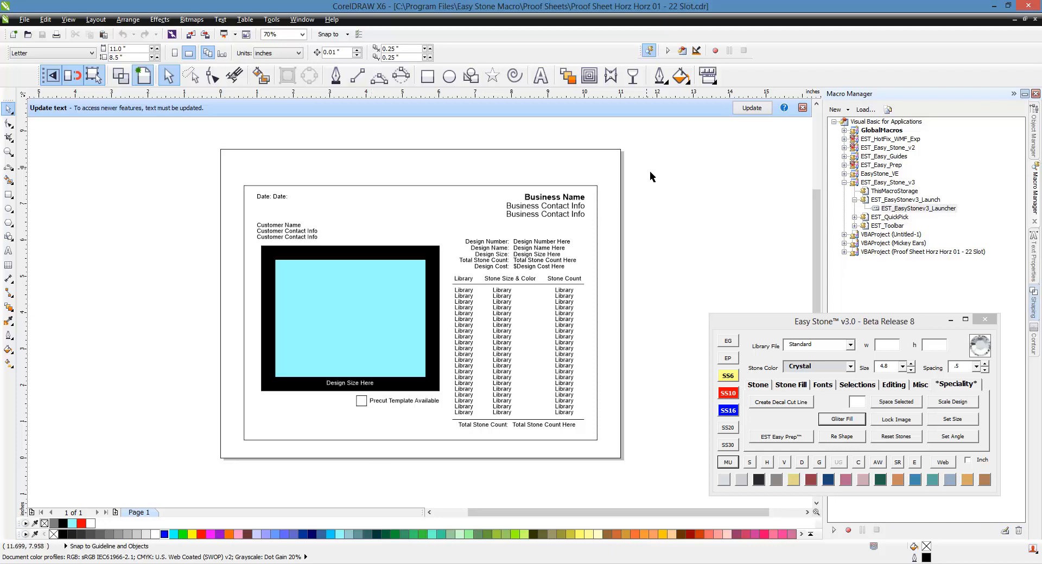
pyautogui.moveTo(642, 232)
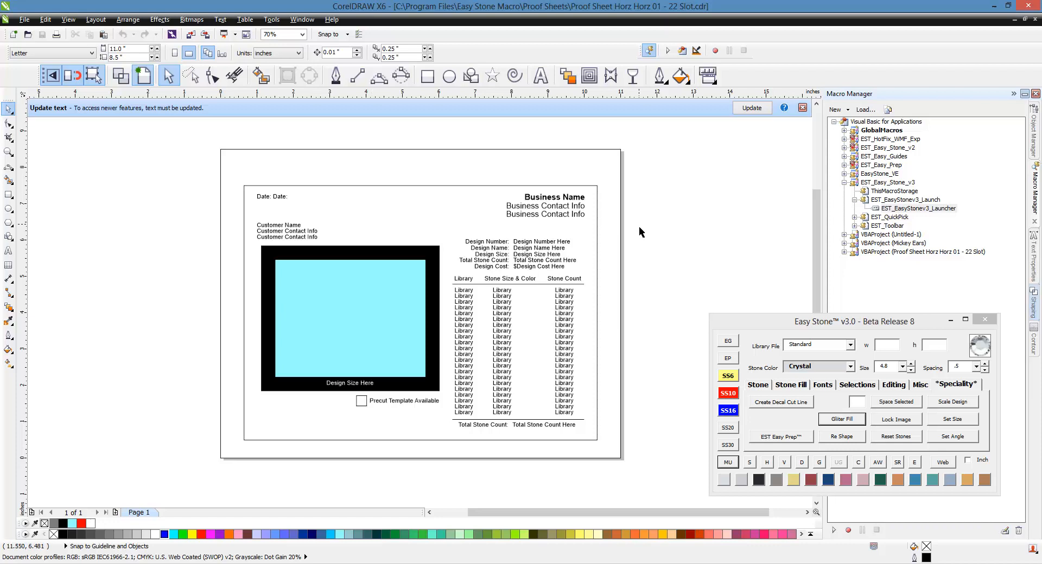
pyautogui.moveTo(679, 254)
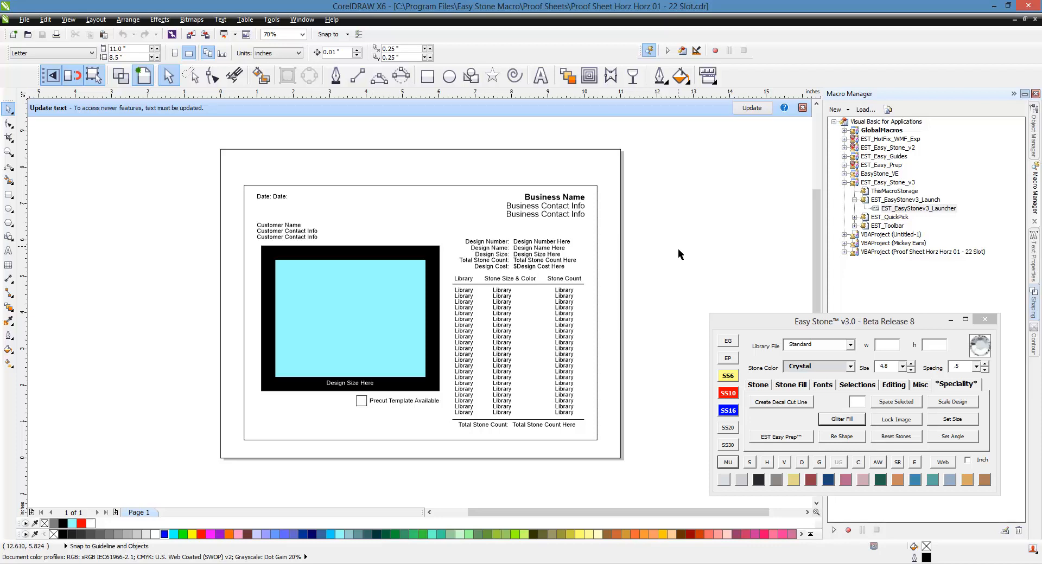
pyautogui.moveTo(659, 260)
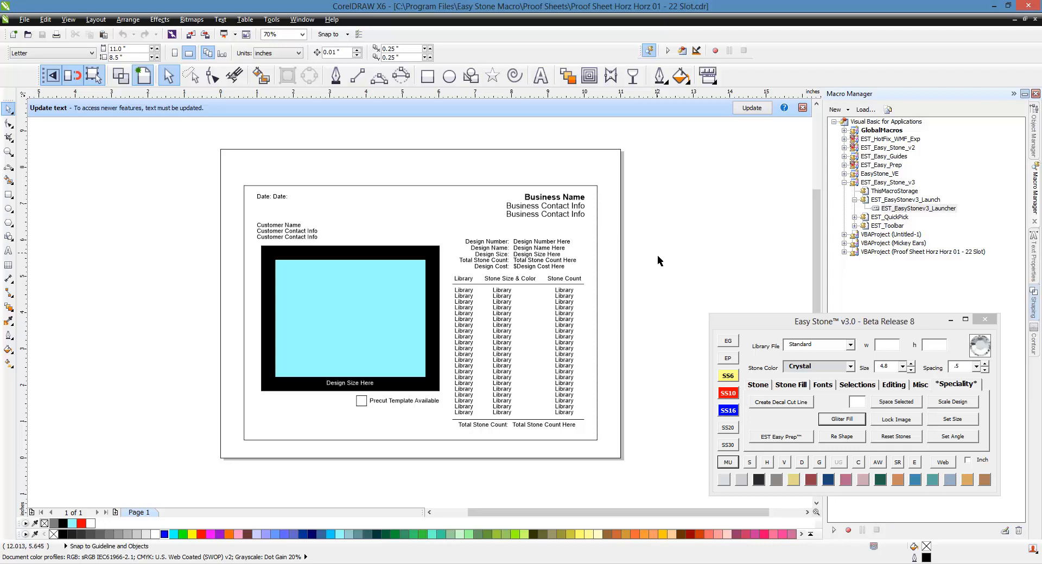
pyautogui.moveTo(343, 340)
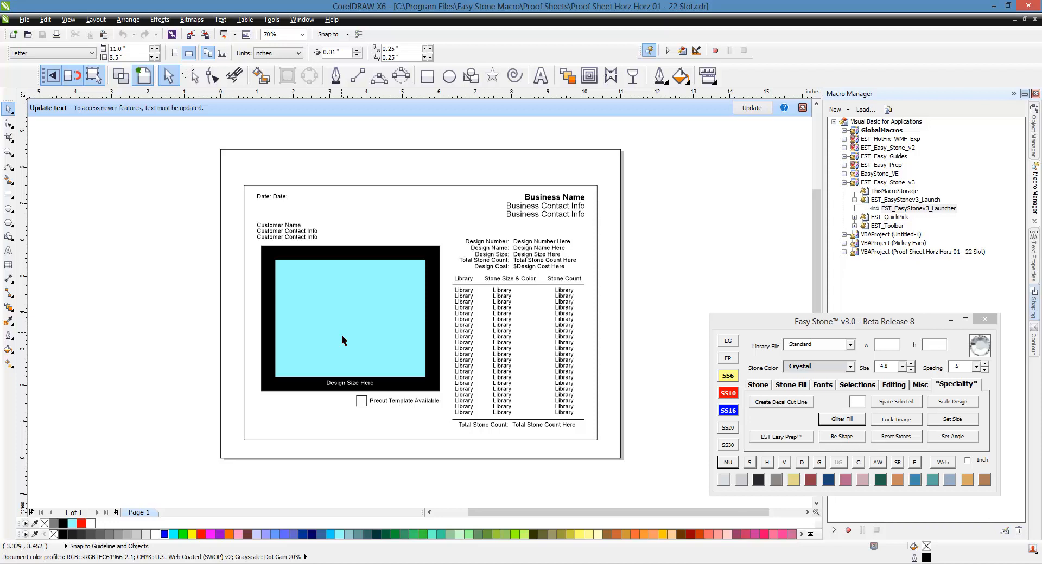
pyautogui.moveTo(355, 445)
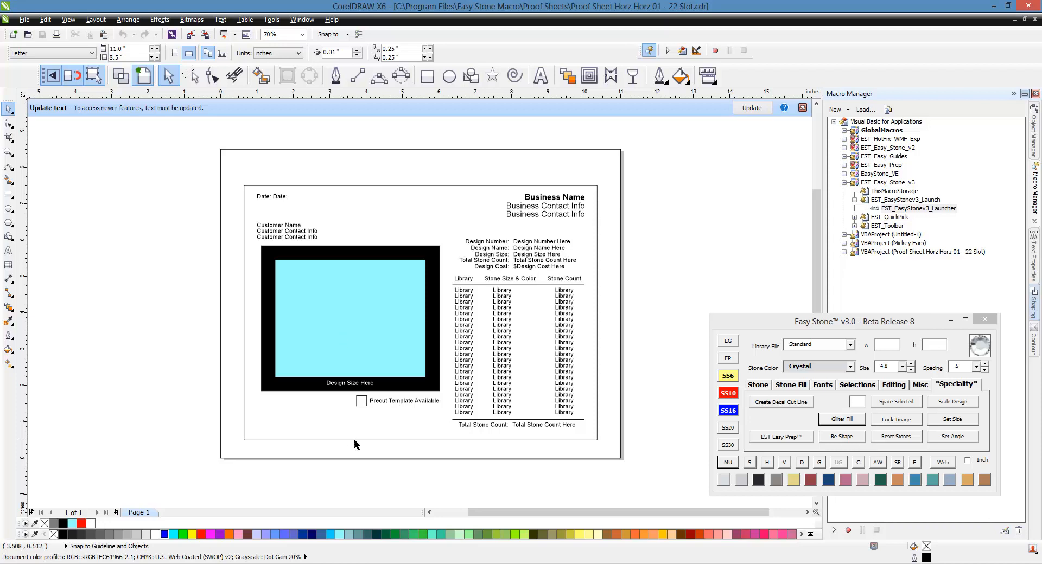
pyautogui.moveTo(362, 474)
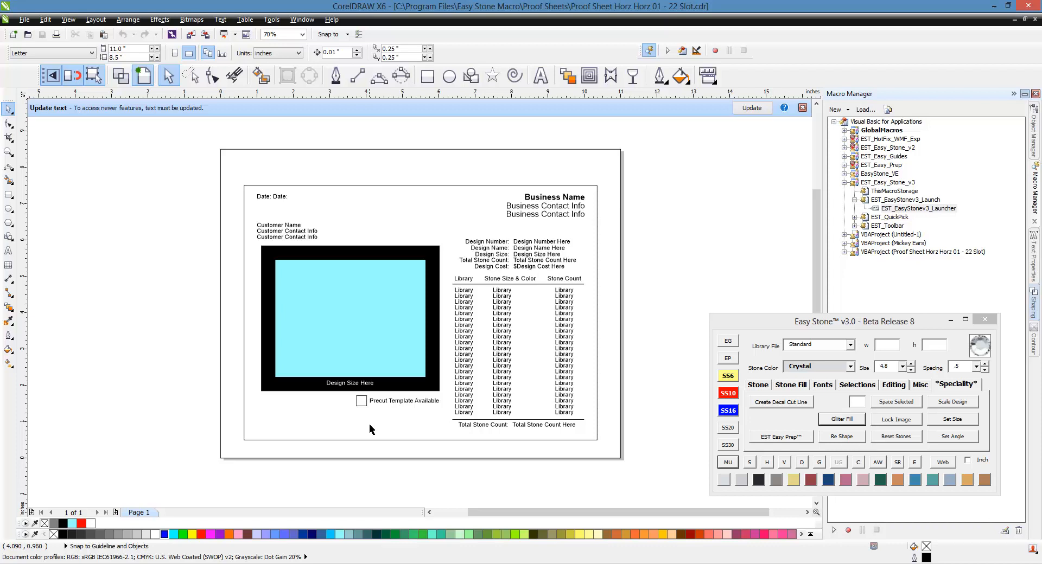
pyautogui.moveTo(399, 412)
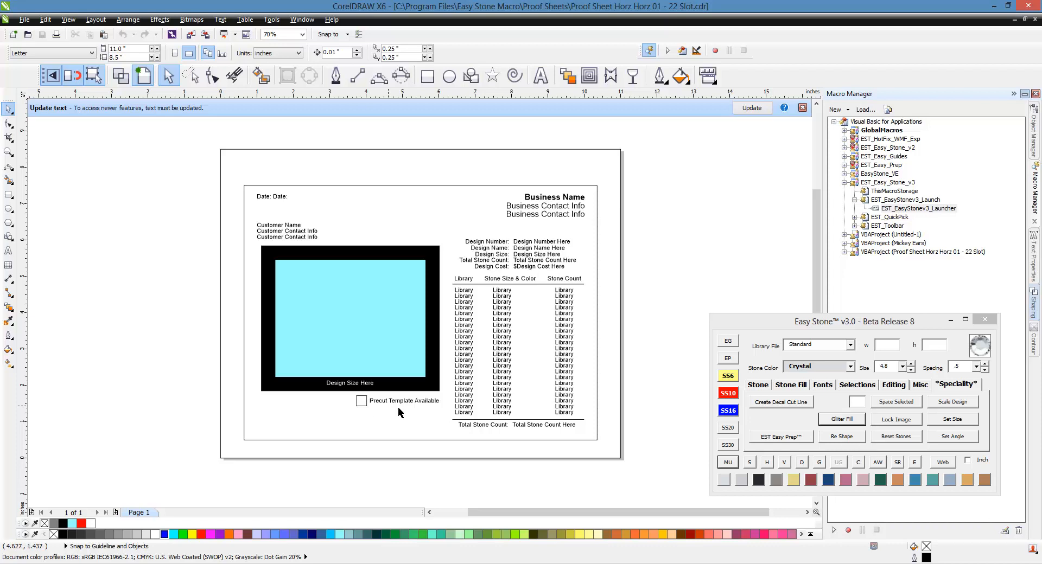
pyautogui.moveTo(538, 251)
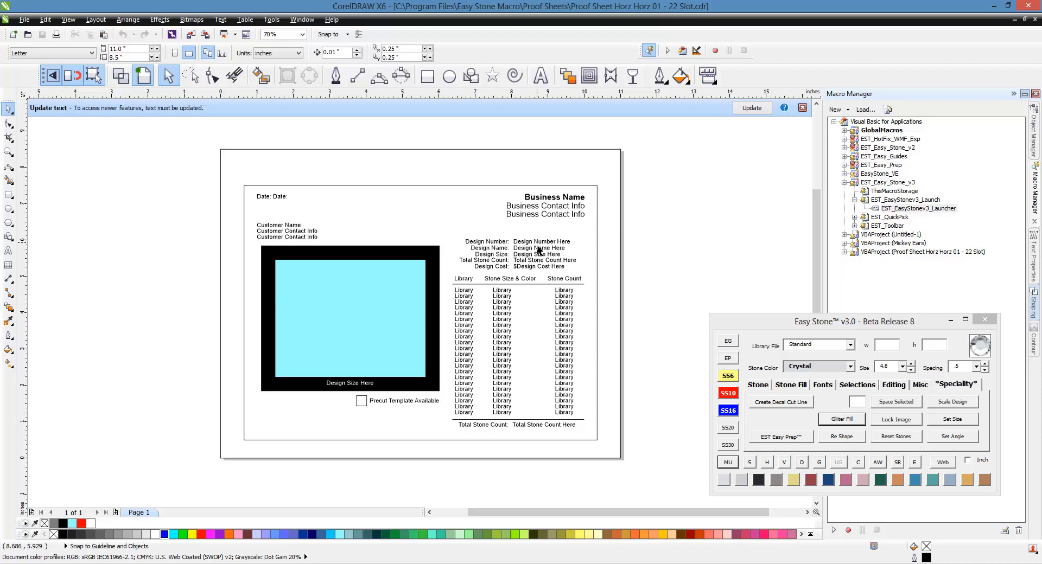
pyautogui.moveTo(395, 416)
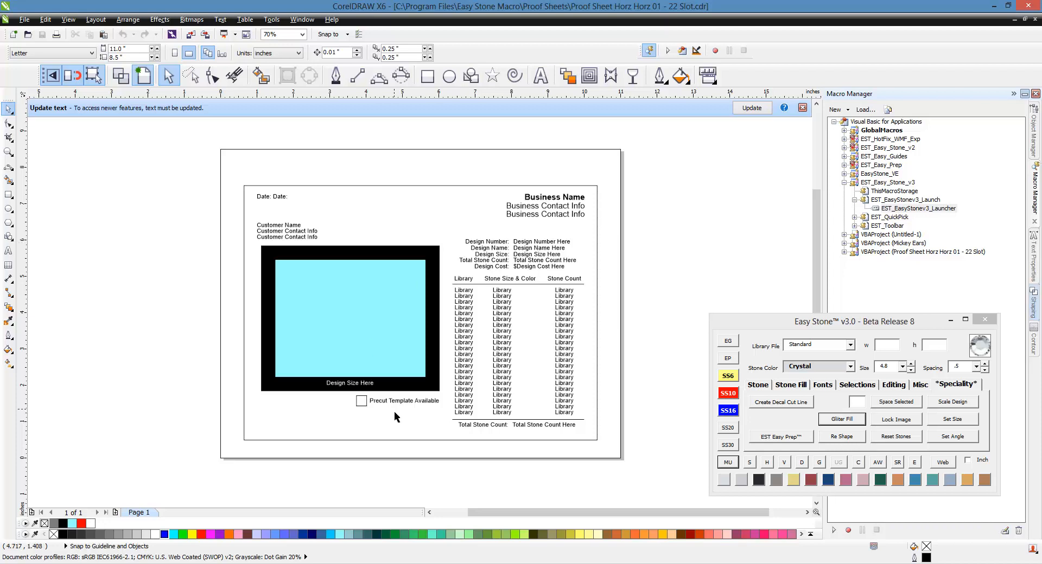
pyautogui.moveTo(365, 439)
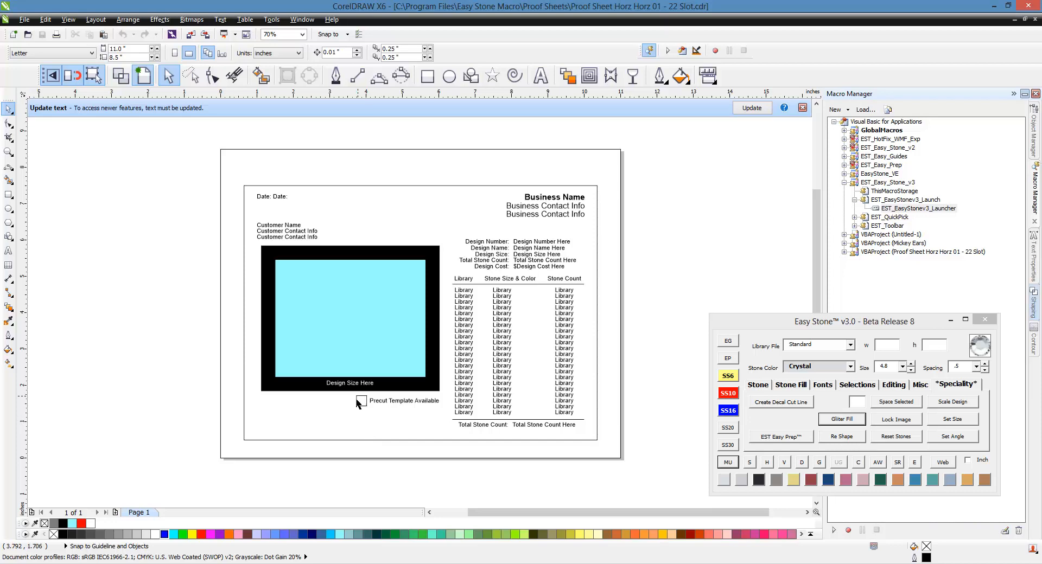
pyautogui.moveTo(365, 415)
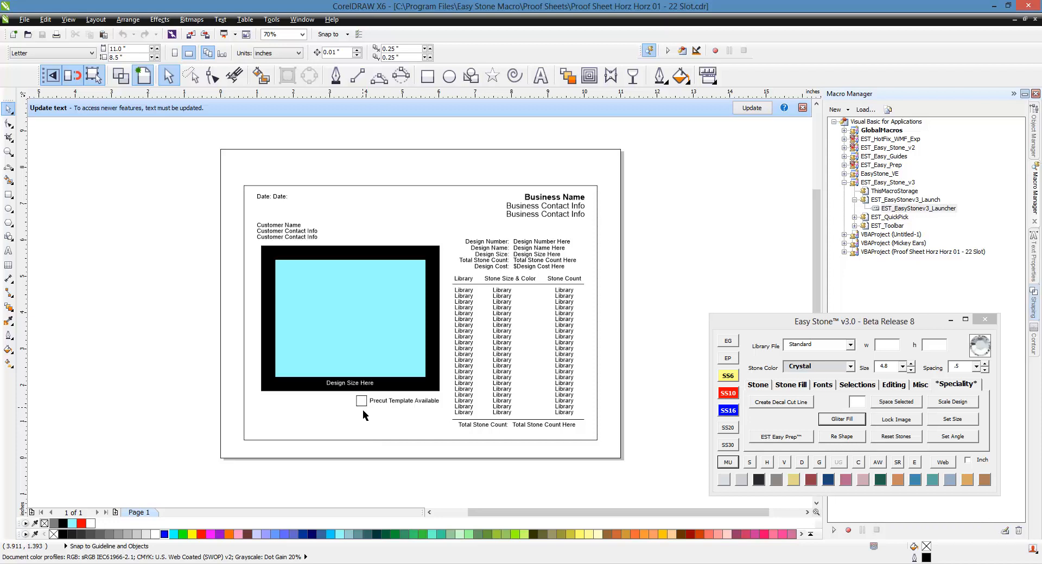
pyautogui.moveTo(372, 416)
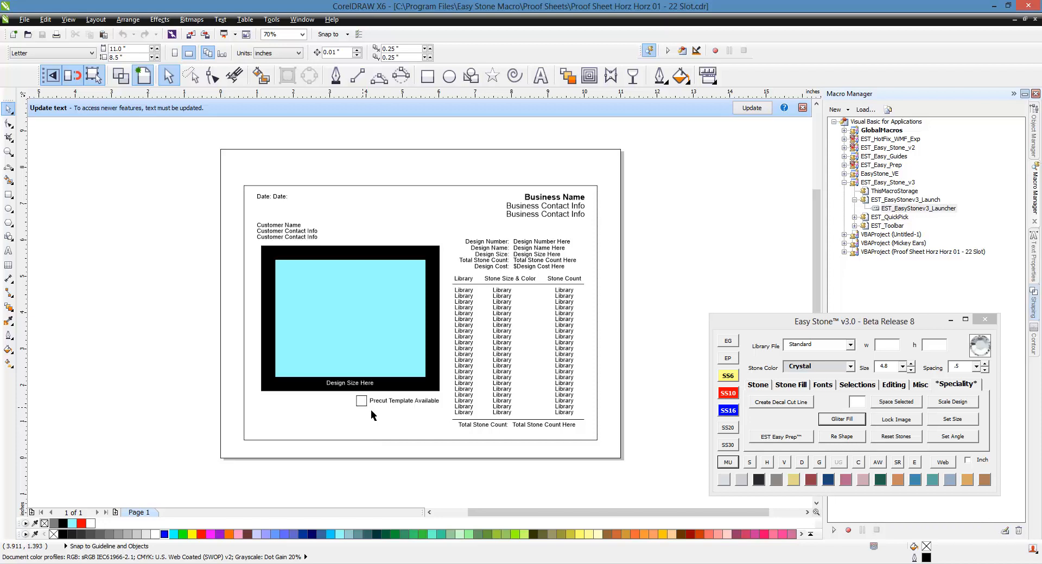
pyautogui.moveTo(411, 404)
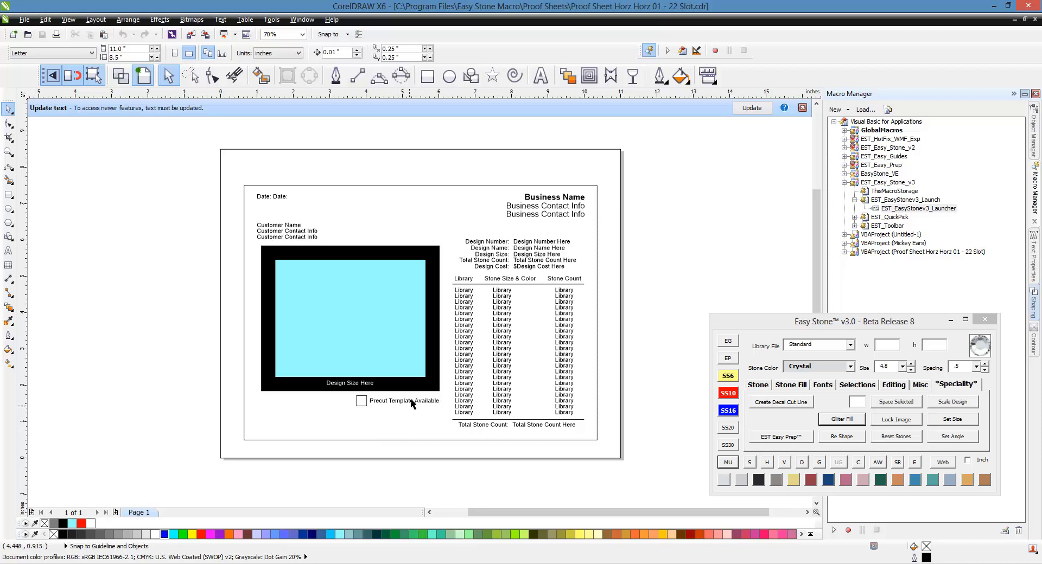
pyautogui.moveTo(378, 417)
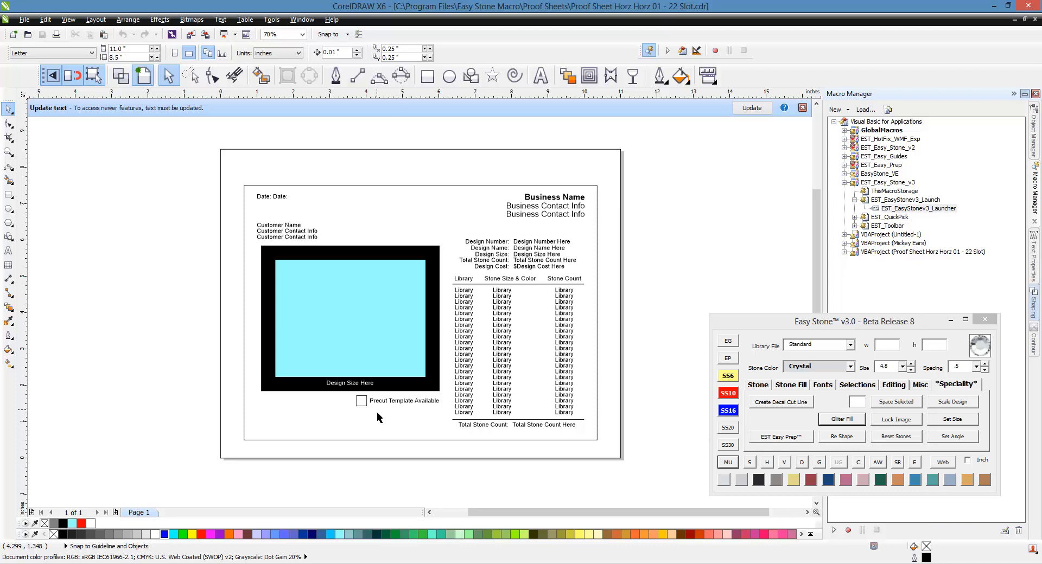
pyautogui.moveTo(384, 412)
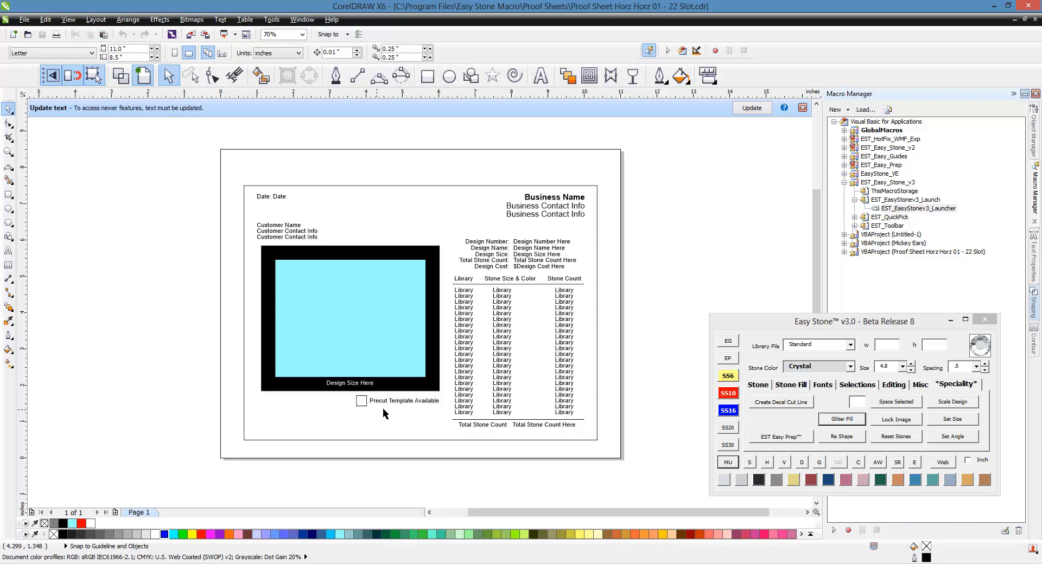
pyautogui.moveTo(1036, 27)
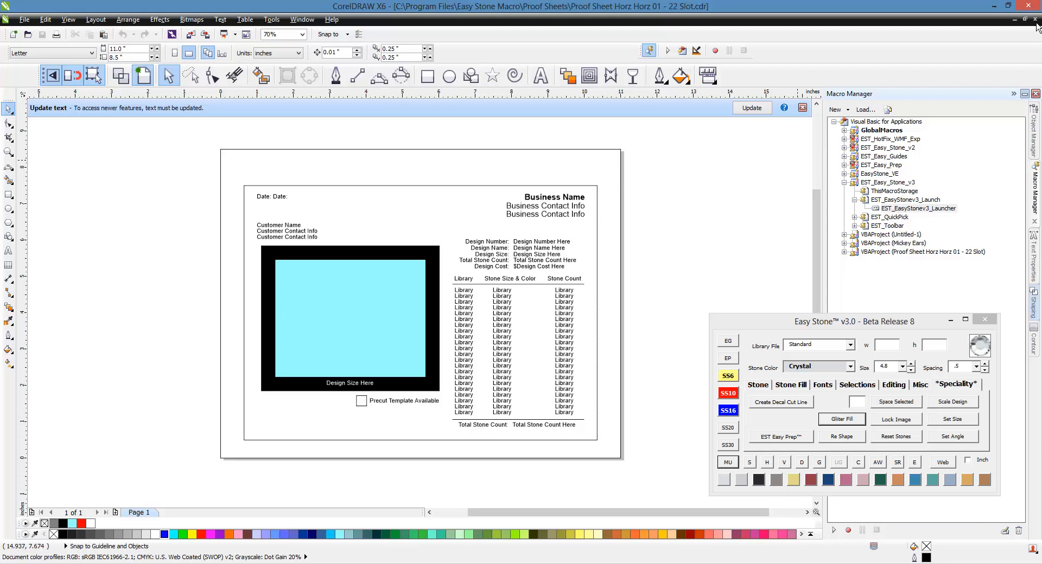
pyautogui.moveTo(650, 348)
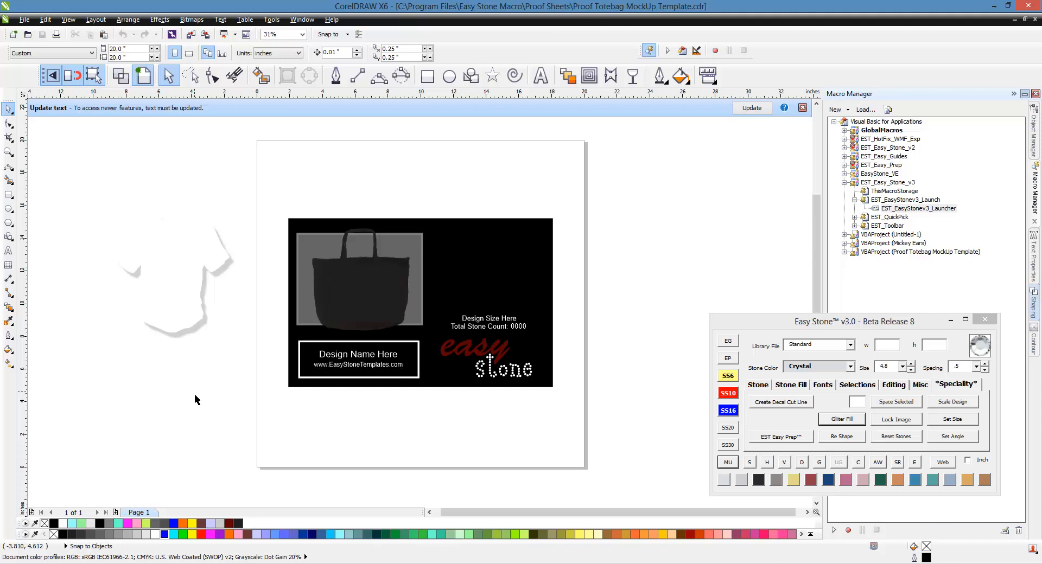
pyautogui.moveTo(458, 382)
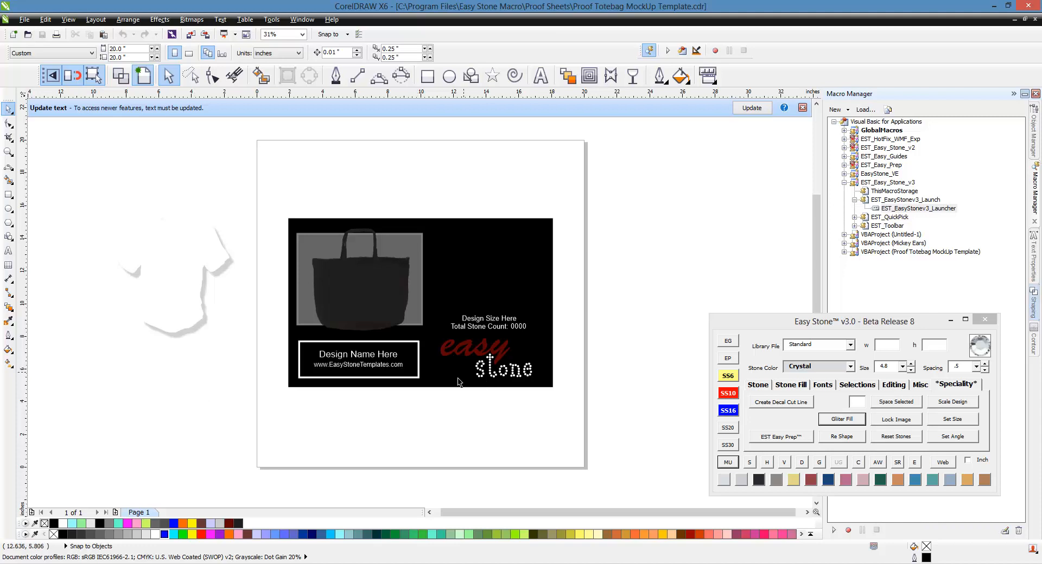
pyautogui.moveTo(232, 391)
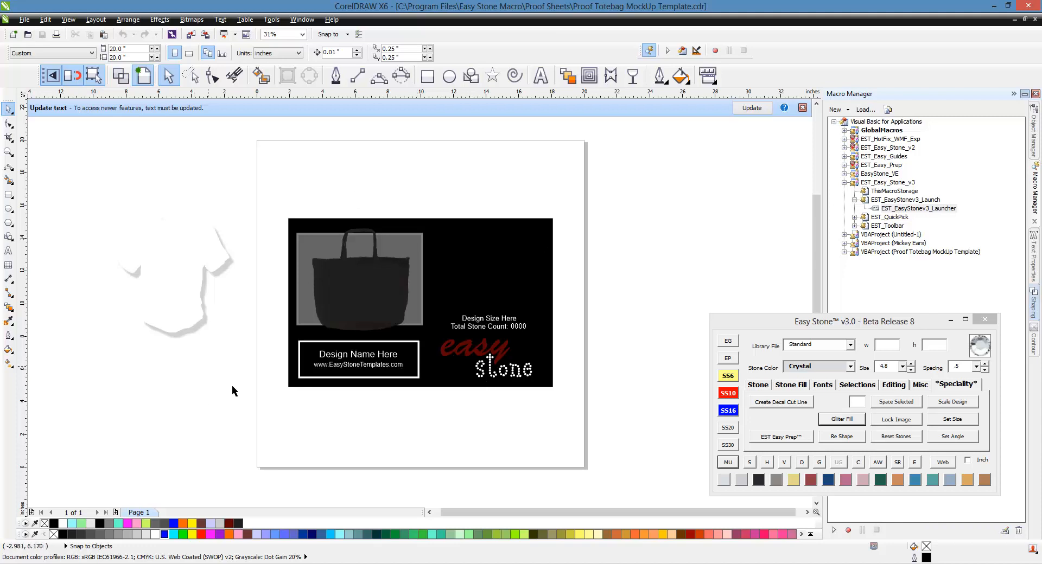
pyautogui.moveTo(272, 275)
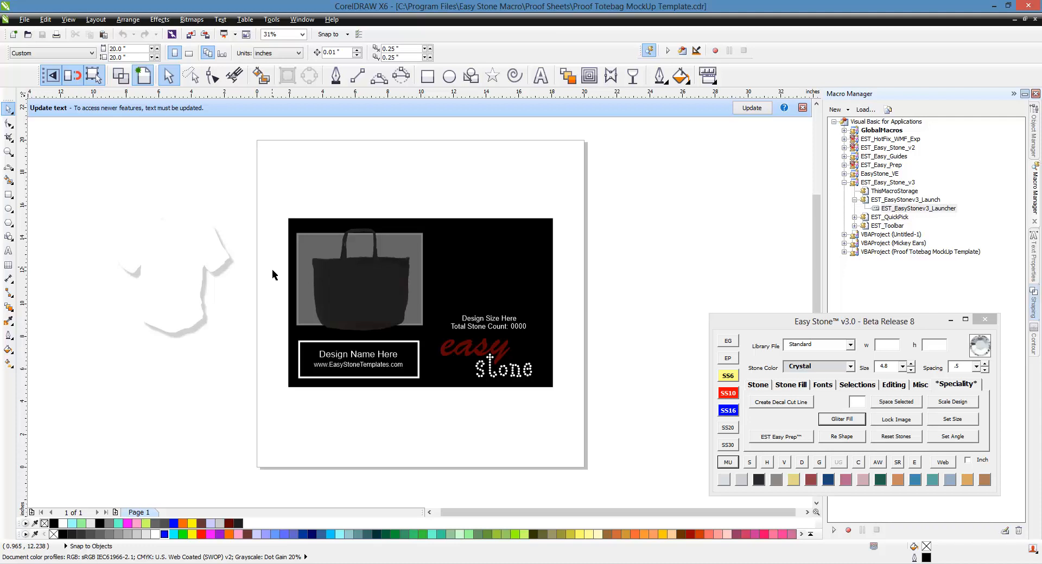
pyautogui.moveTo(669, 280)
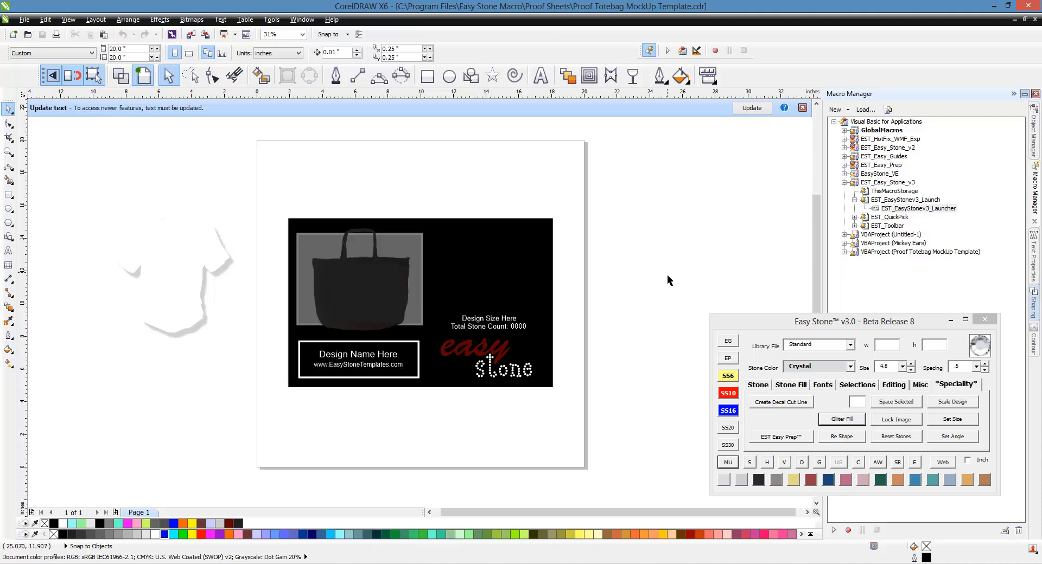
pyautogui.moveTo(551, 266)
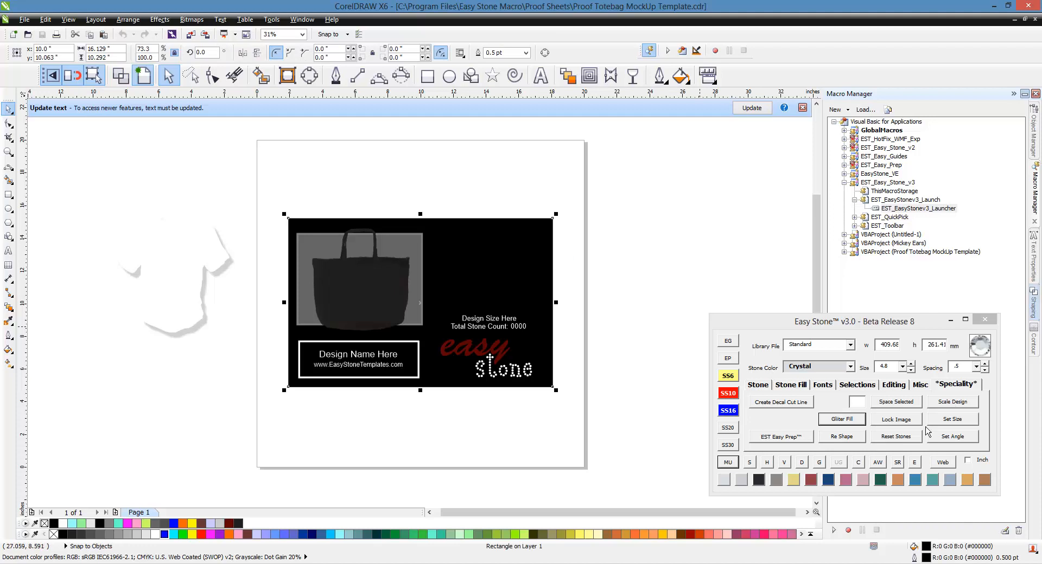
# Fill the tote template background with Light Pink glitter, then close without saving
pyautogui.click(841, 419)
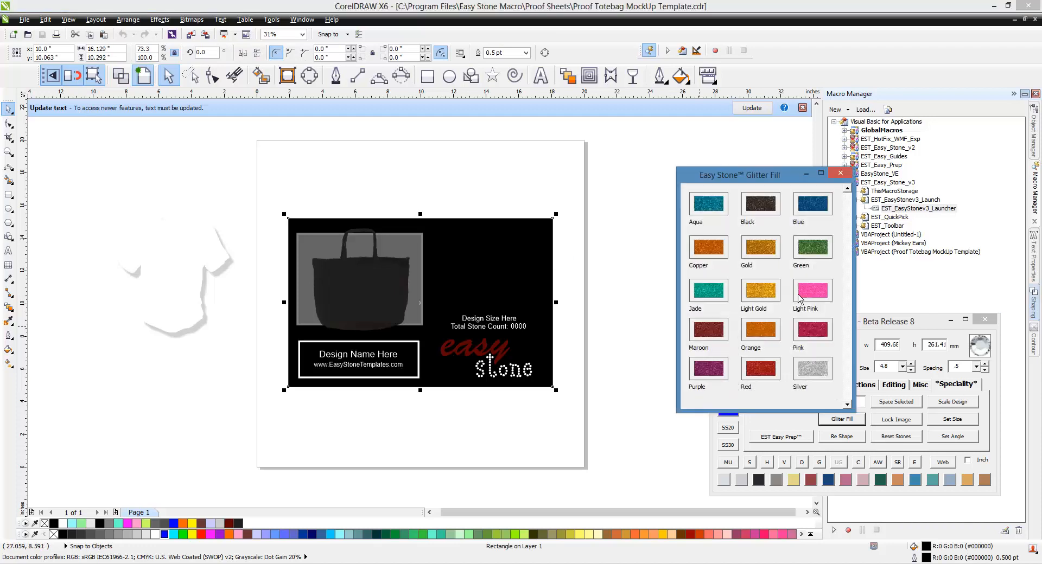
pyautogui.click(812, 290)
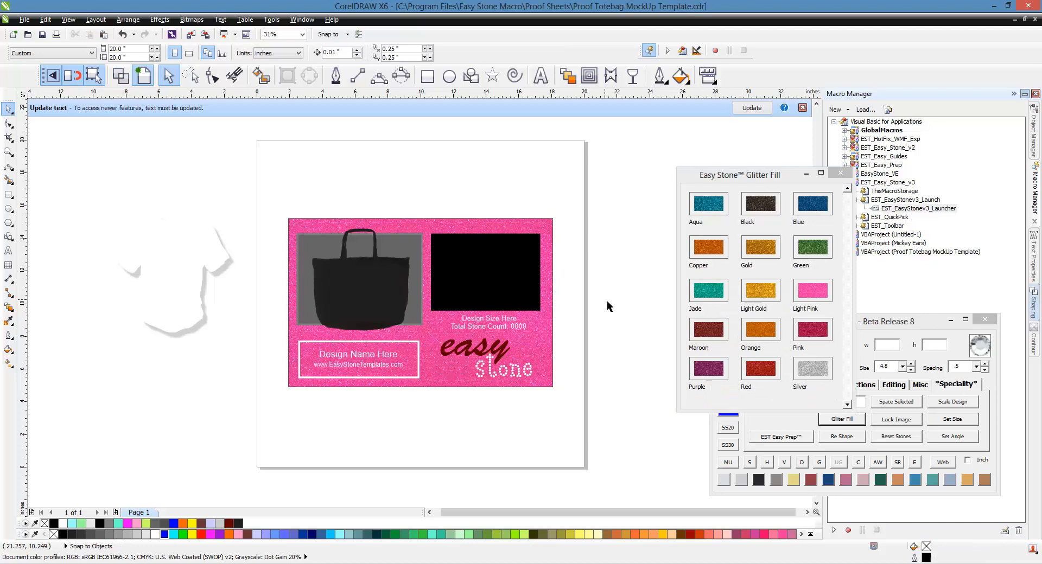
pyautogui.click(839, 173)
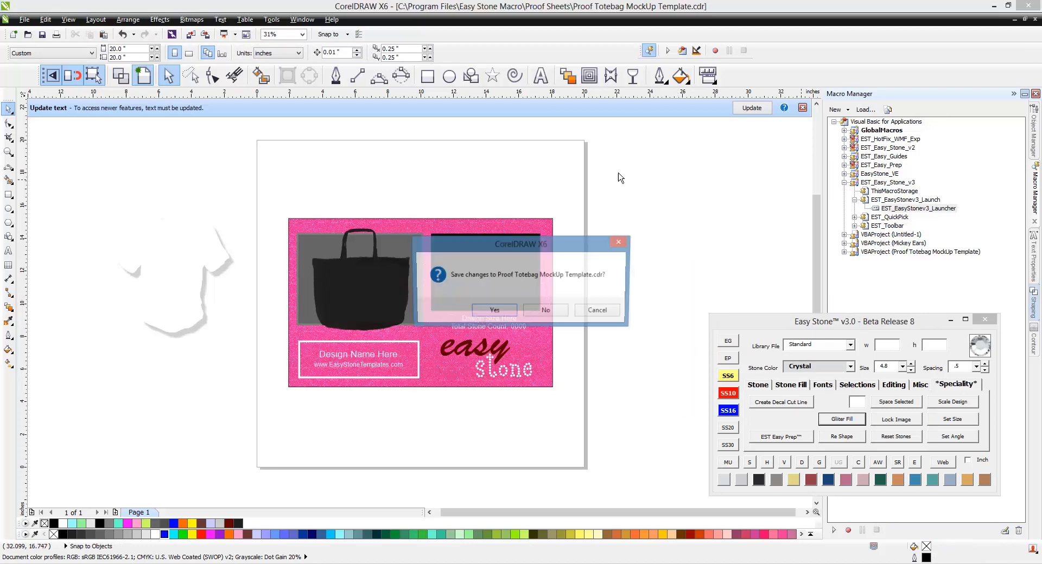
pyautogui.click(545, 310)
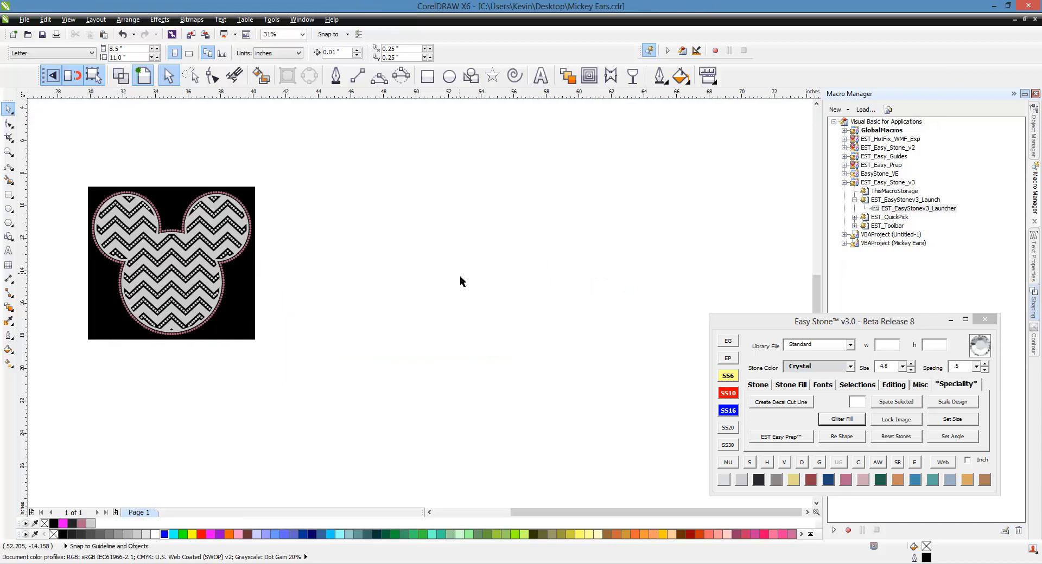
pyautogui.moveTo(301, 313)
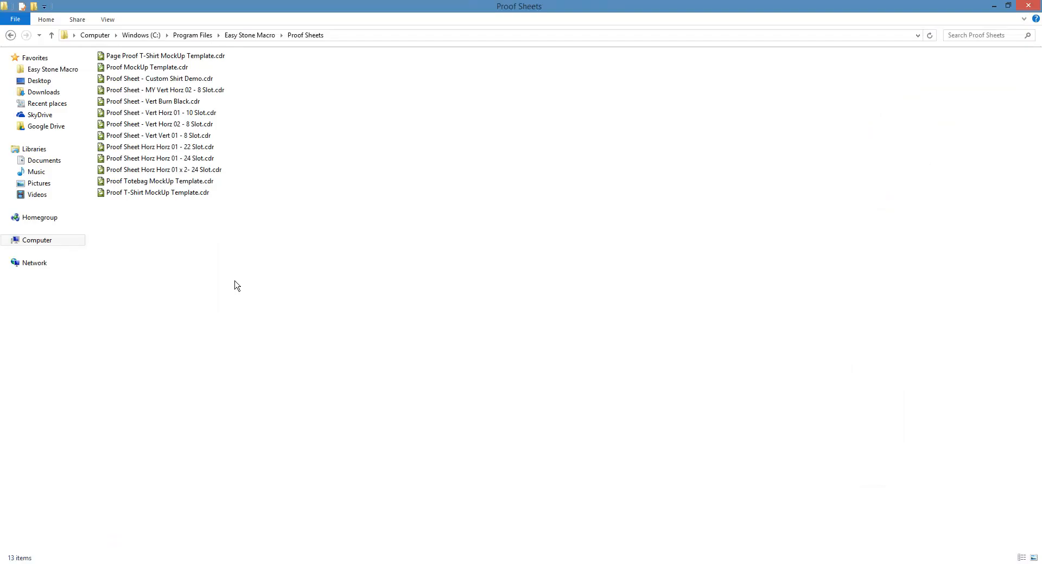
pyautogui.moveTo(176, 210)
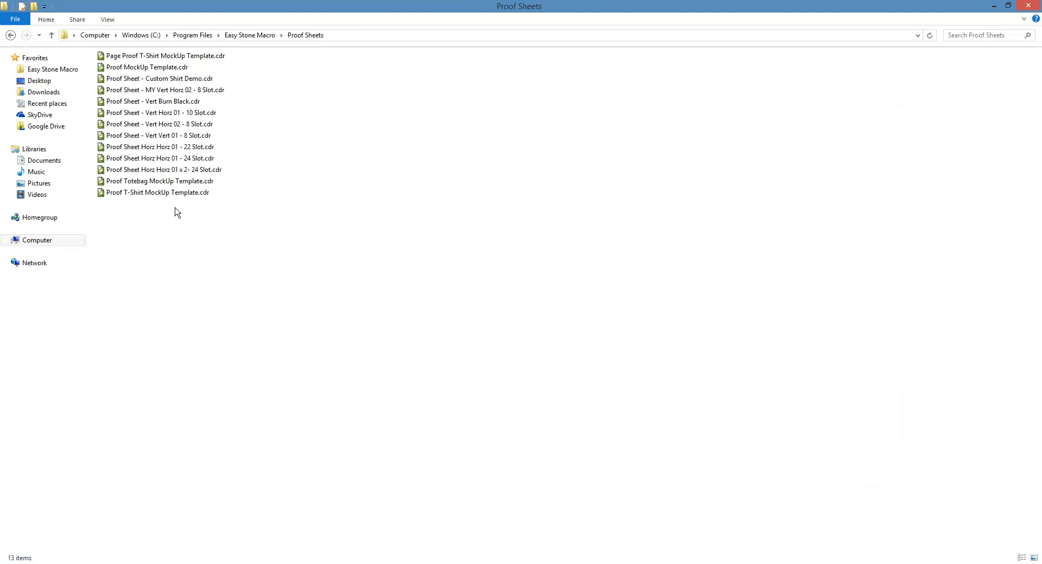
# Launch Proof Sheet - Vert Burn Black.cdr from the Proof Sheets folder
pyautogui.doubleClick(155, 101)
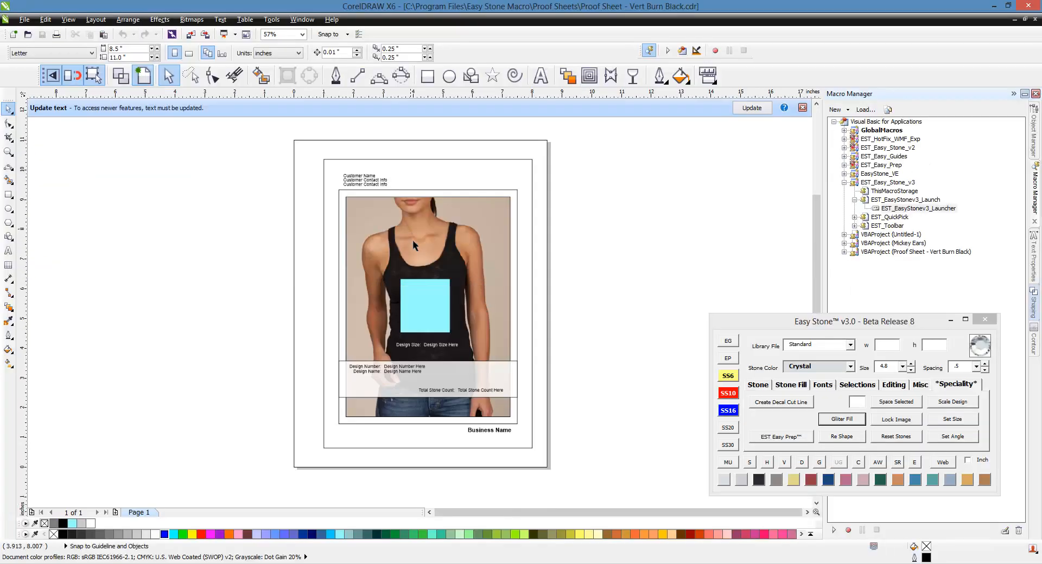
pyautogui.moveTo(581, 336)
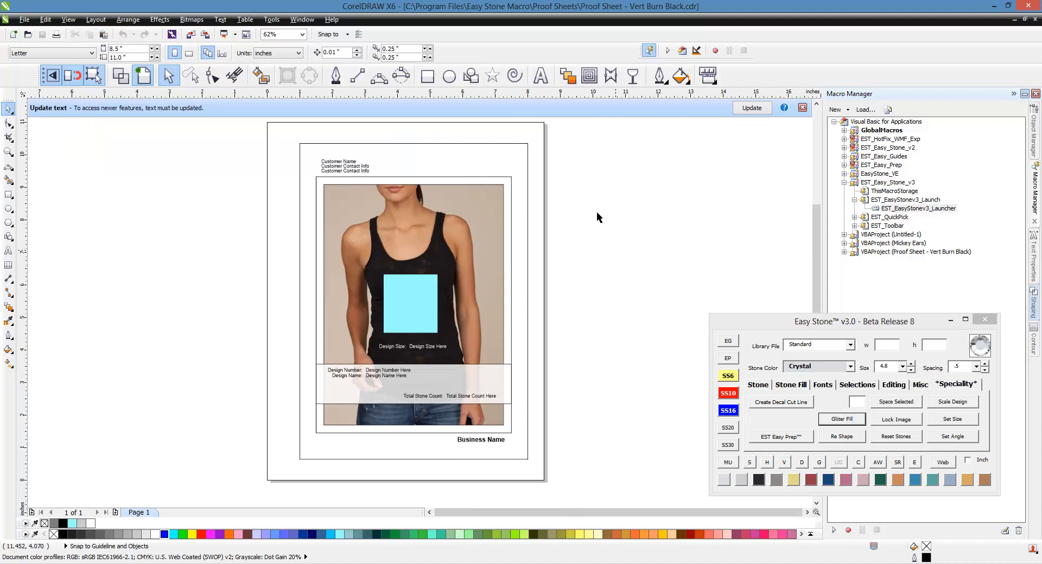
pyautogui.moveTo(540, 192)
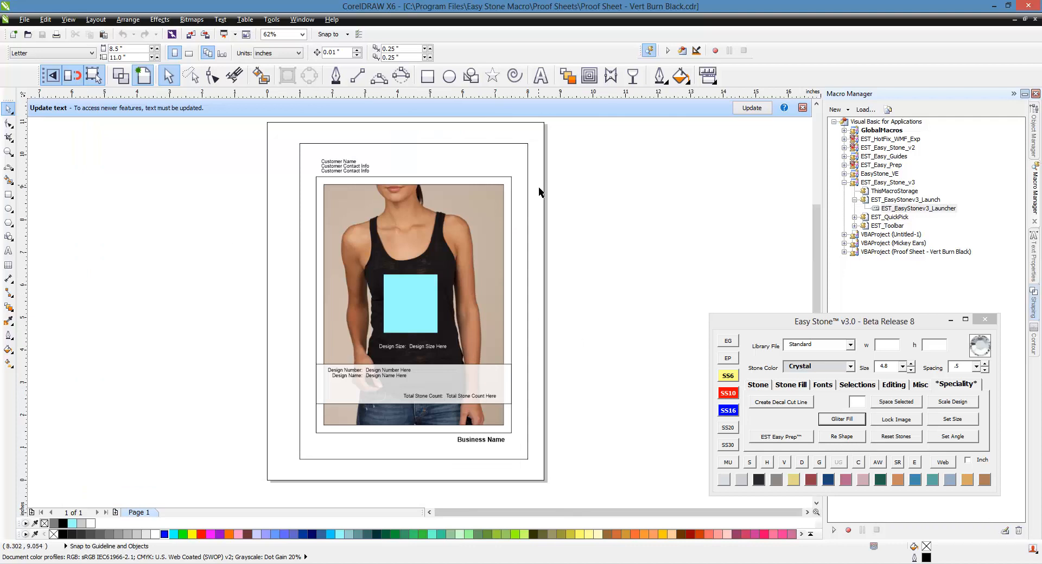
pyautogui.moveTo(550, 273)
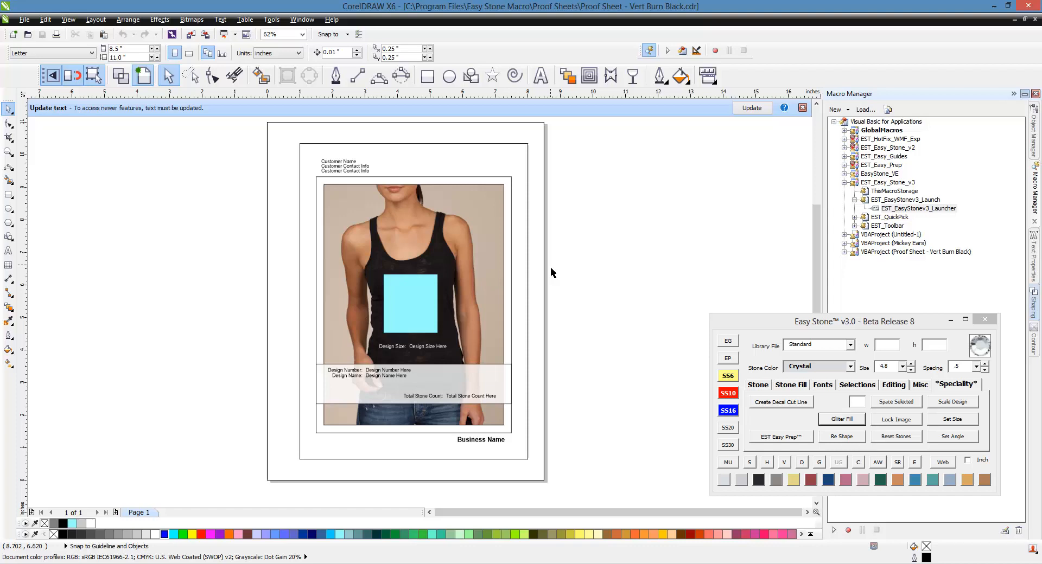
pyautogui.moveTo(477, 261)
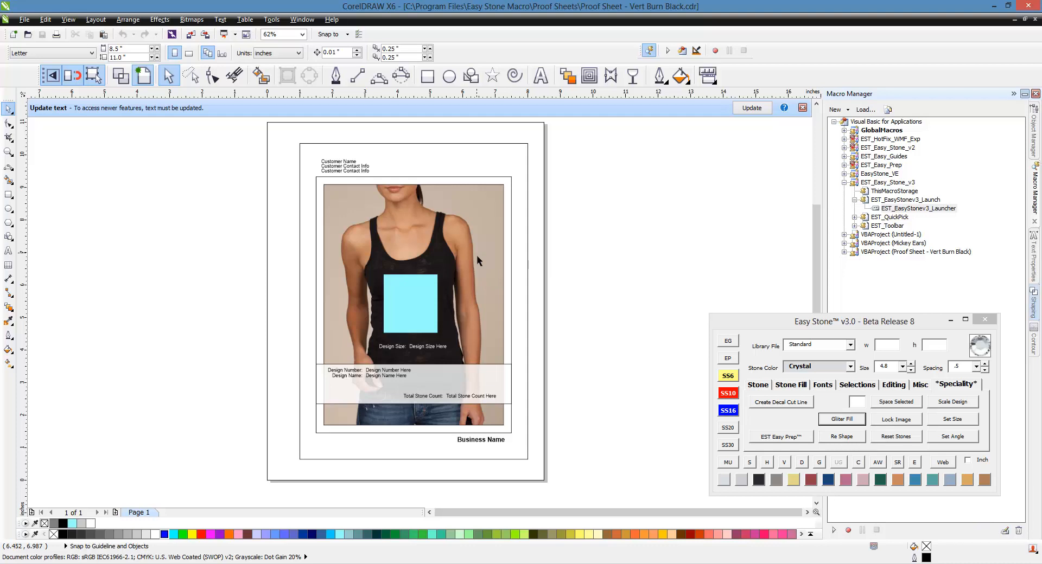
# Inspect the control rectangle over the tank-top photo, then deselect it
pyautogui.click(412, 305)
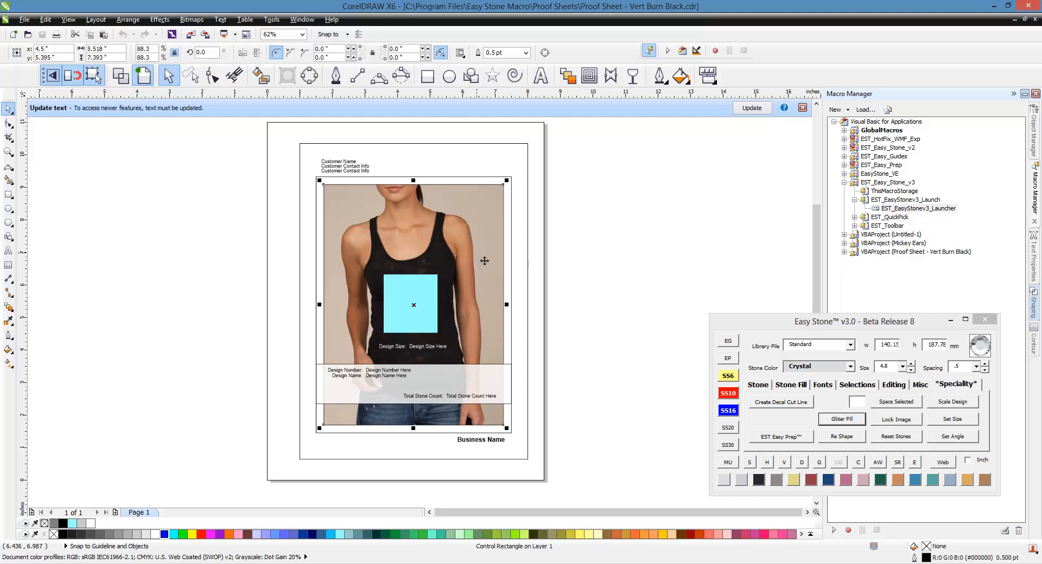
pyautogui.moveTo(618, 307)
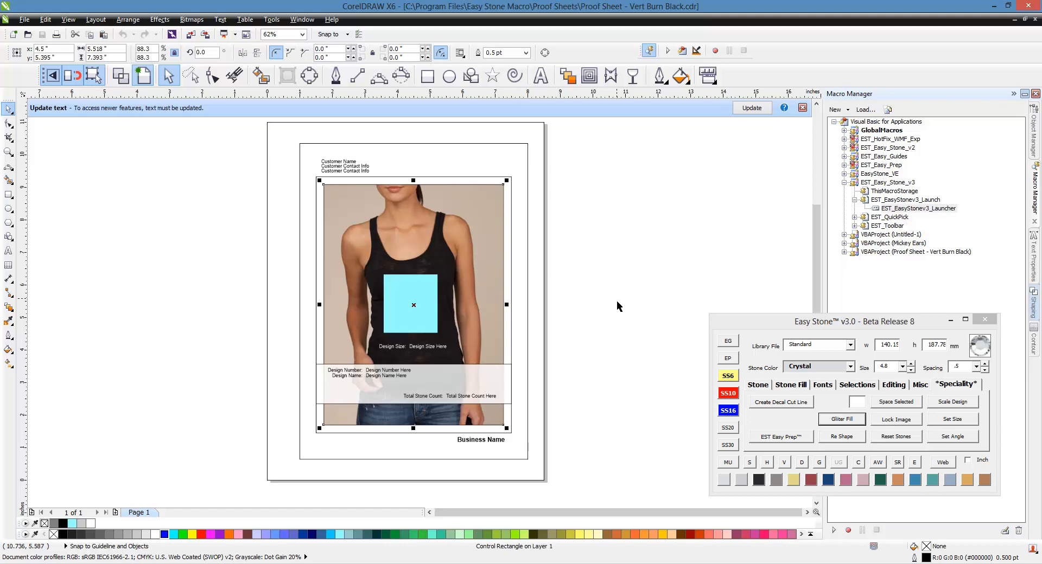
pyautogui.moveTo(567, 320)
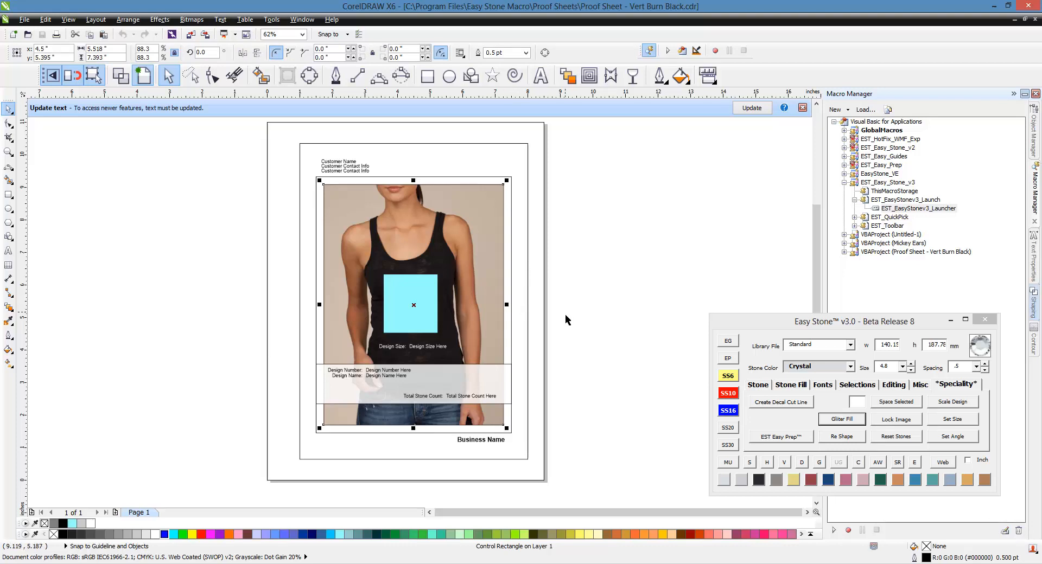
pyautogui.click(551, 341)
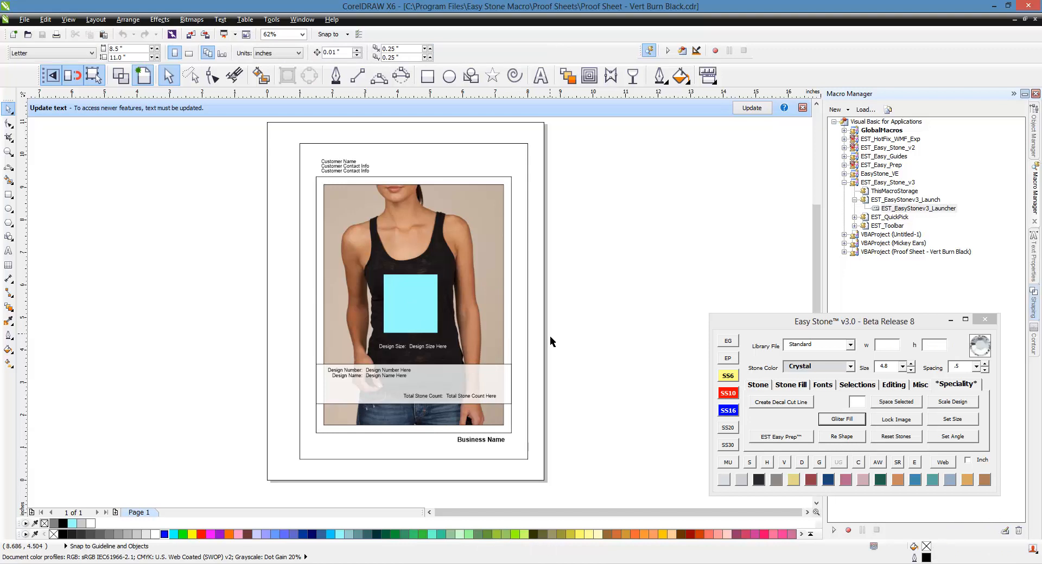
pyautogui.moveTo(404, 286)
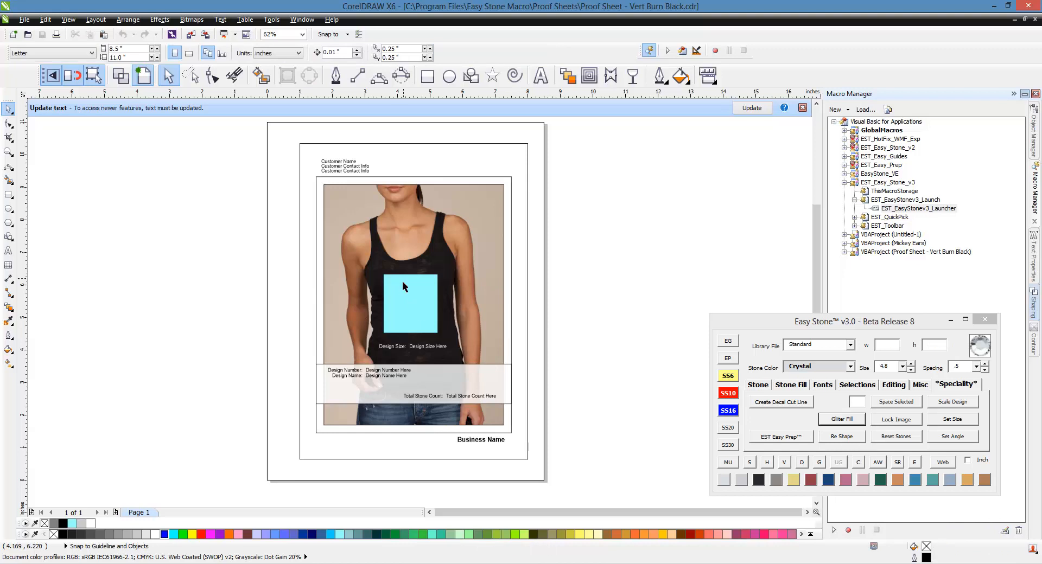
pyautogui.moveTo(258, 340)
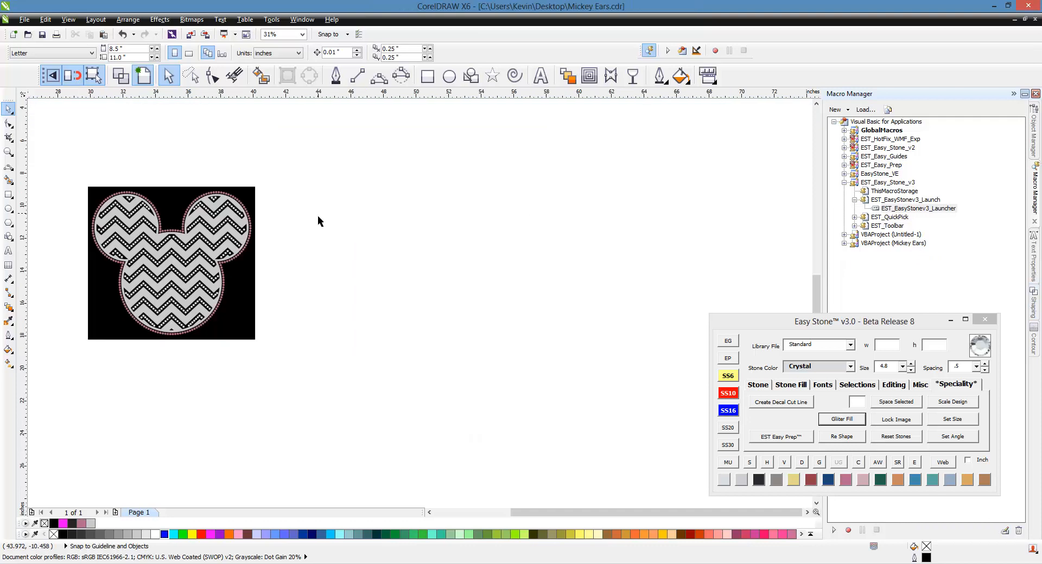
# Simulate a copy of the Mickey Ears design and give its gray chevrons a Silver glitter fill
pyautogui.click(171, 264)
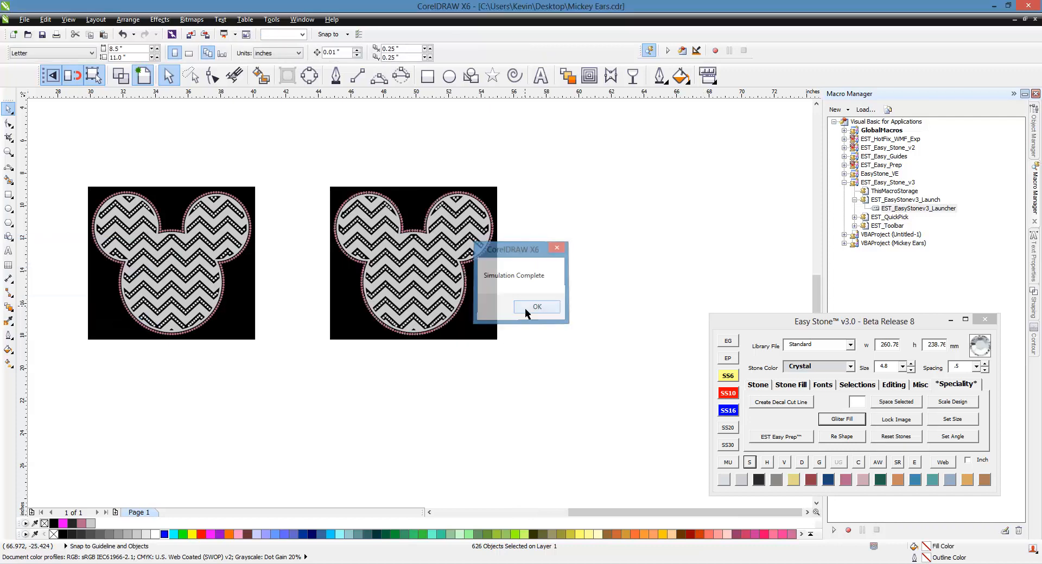
pyautogui.click(536, 307)
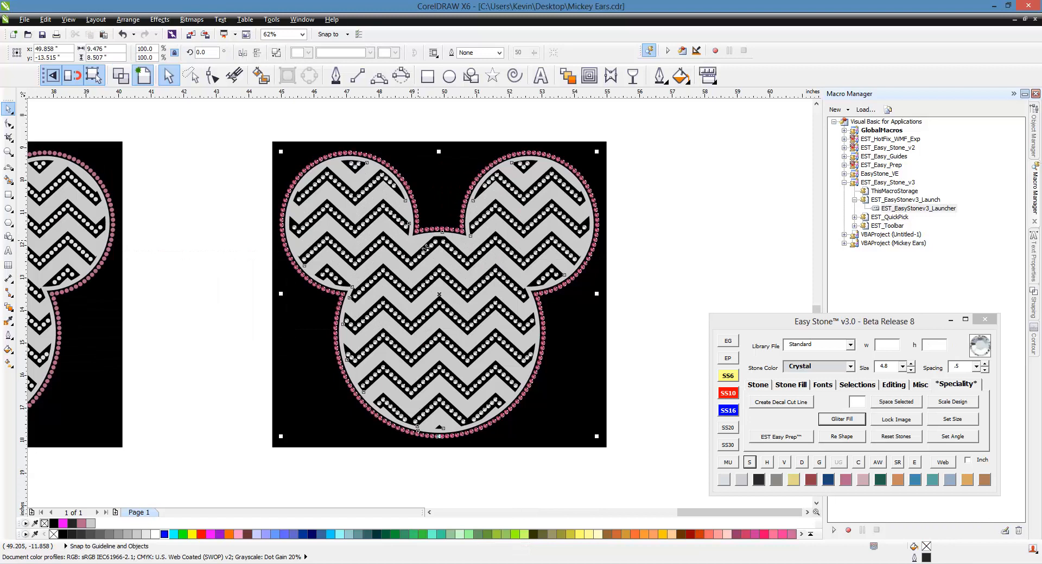
pyautogui.click(842, 419)
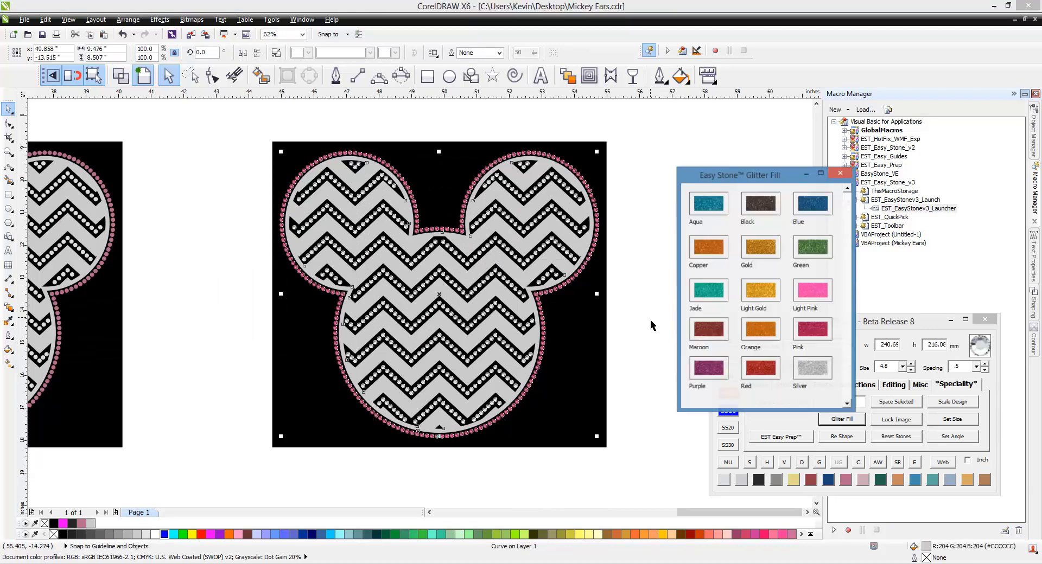
pyautogui.click(811, 367)
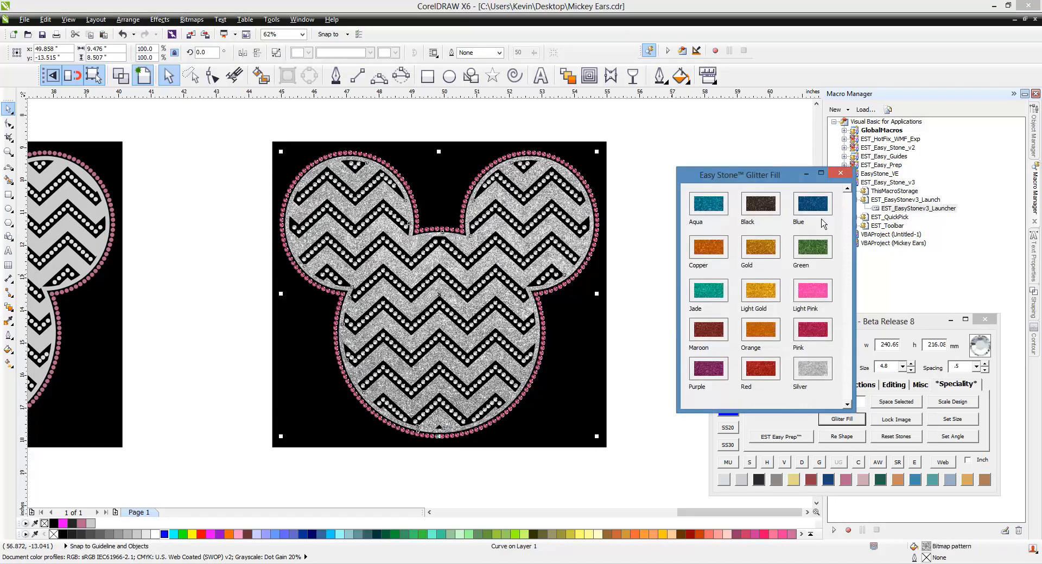
pyautogui.click(840, 174)
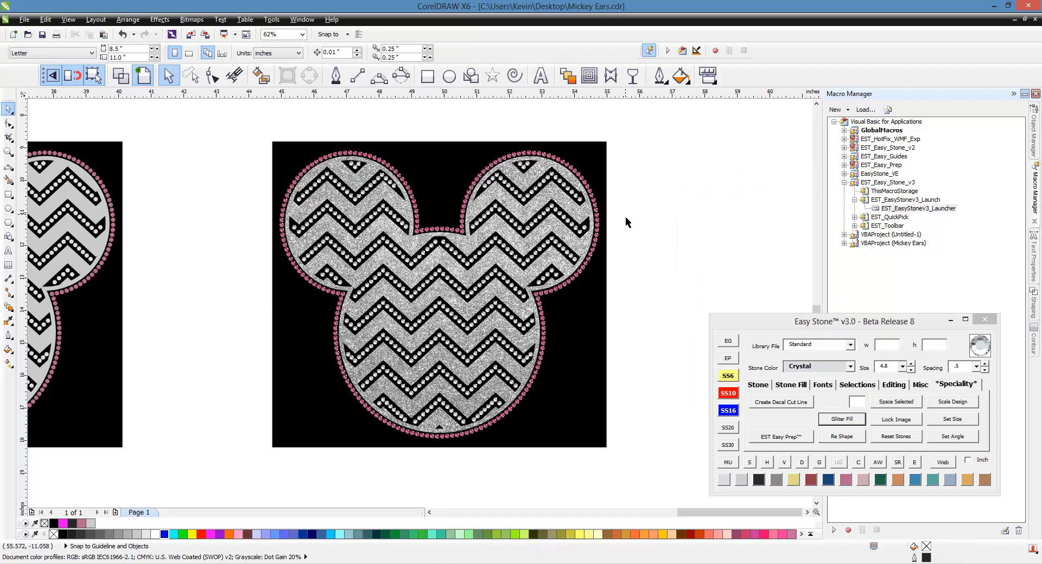
pyautogui.moveTo(632, 157)
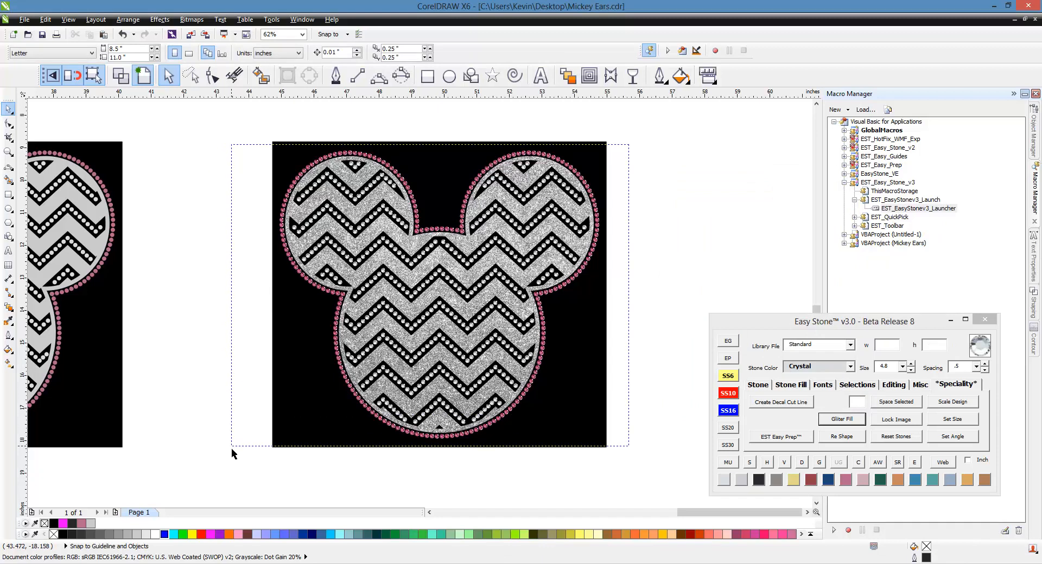
# Marquee-select the glittered design and bring up Generate Proof Sheet with the proof form list expanded
pyautogui.click(439, 296)
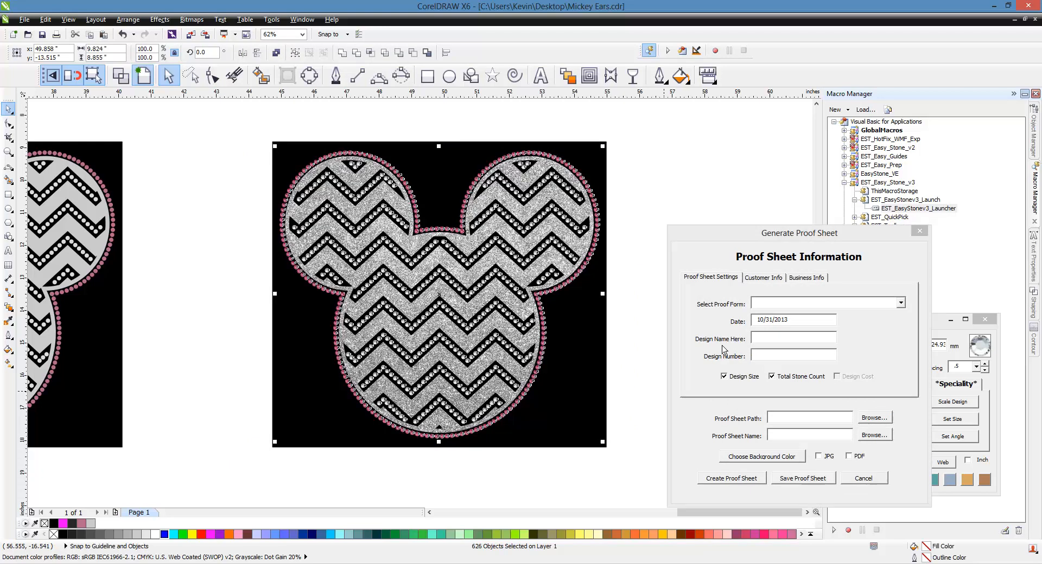
pyautogui.click(793, 356)
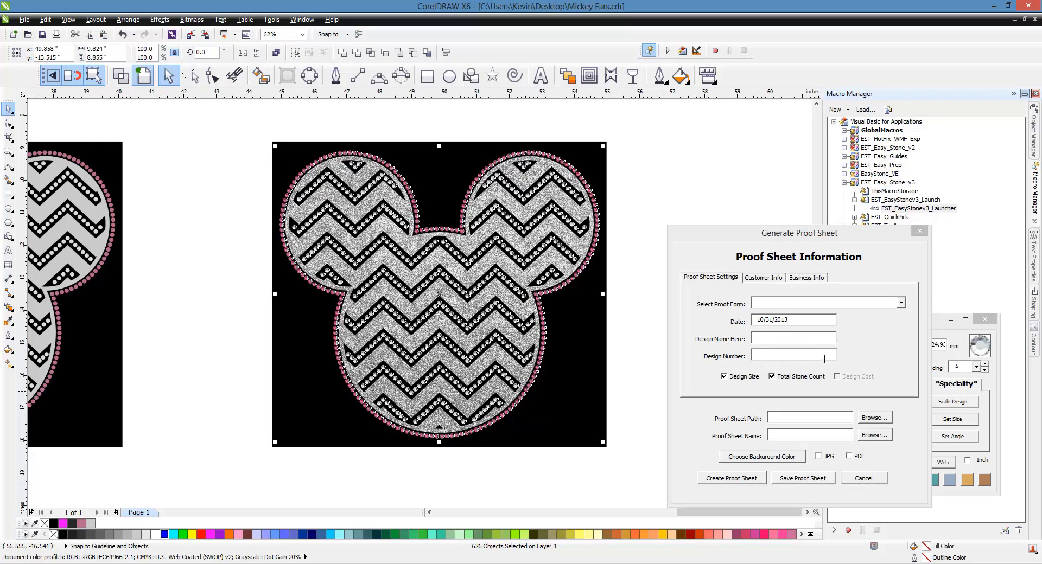
pyautogui.click(763, 277)
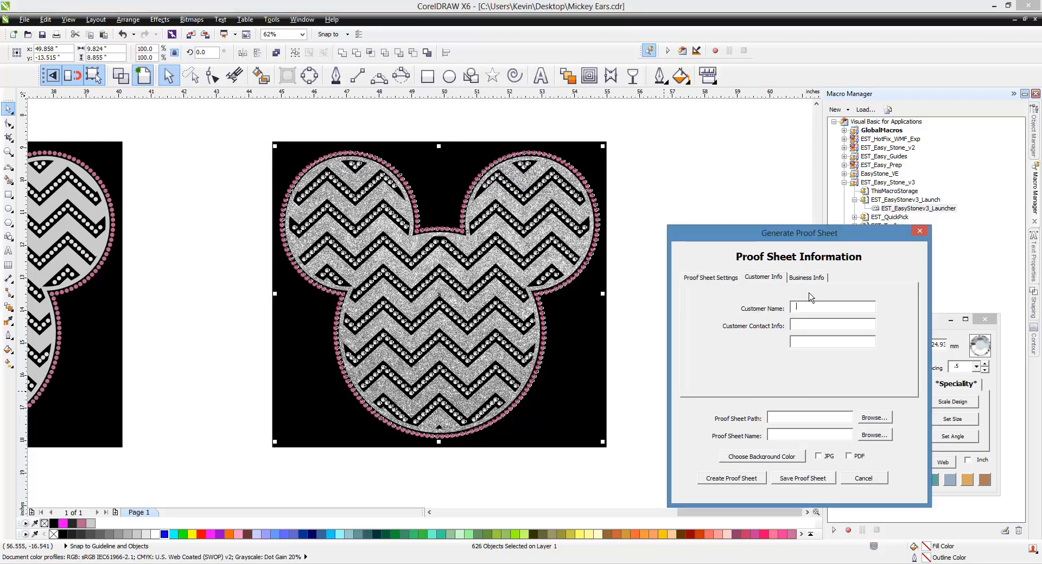
pyautogui.click(711, 277)
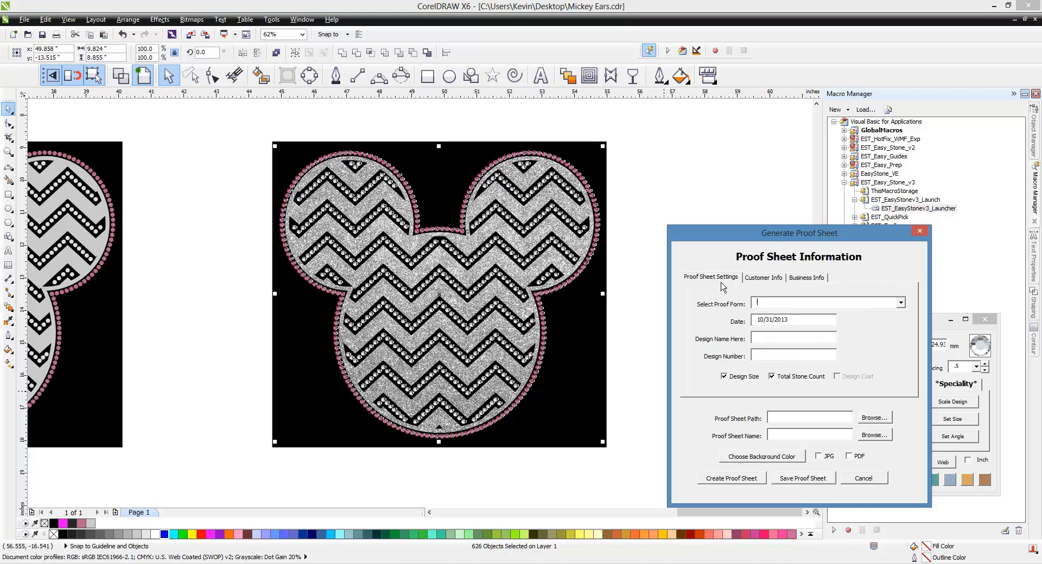
pyautogui.moveTo(785, 392)
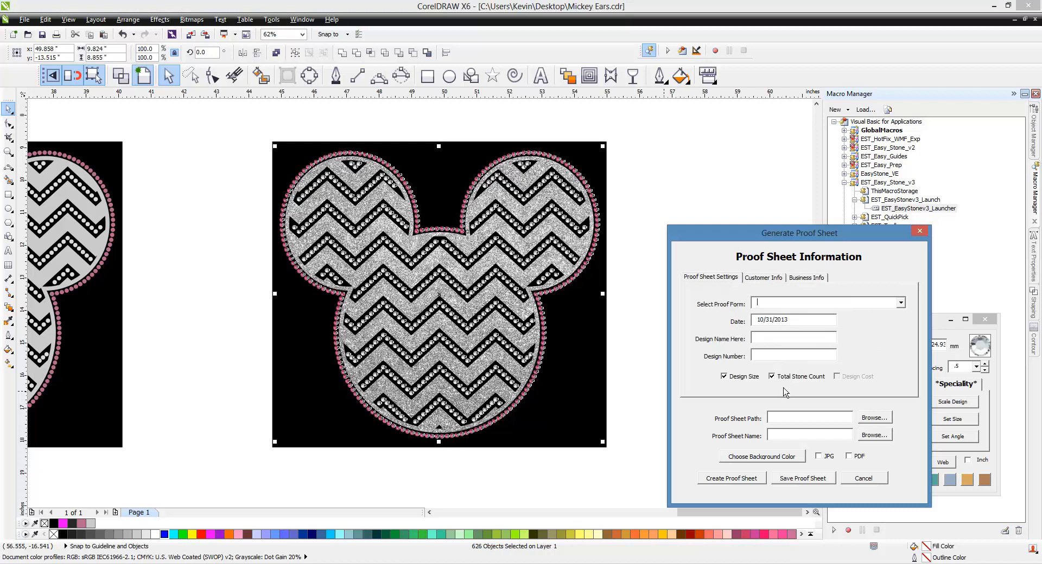
pyautogui.moveTo(742, 490)
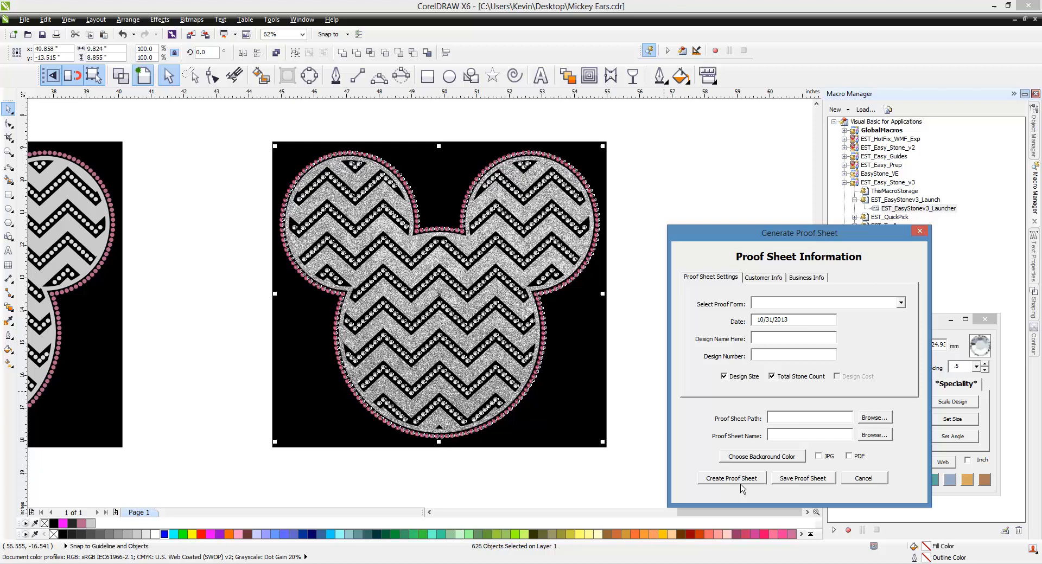
pyautogui.moveTo(905, 318)
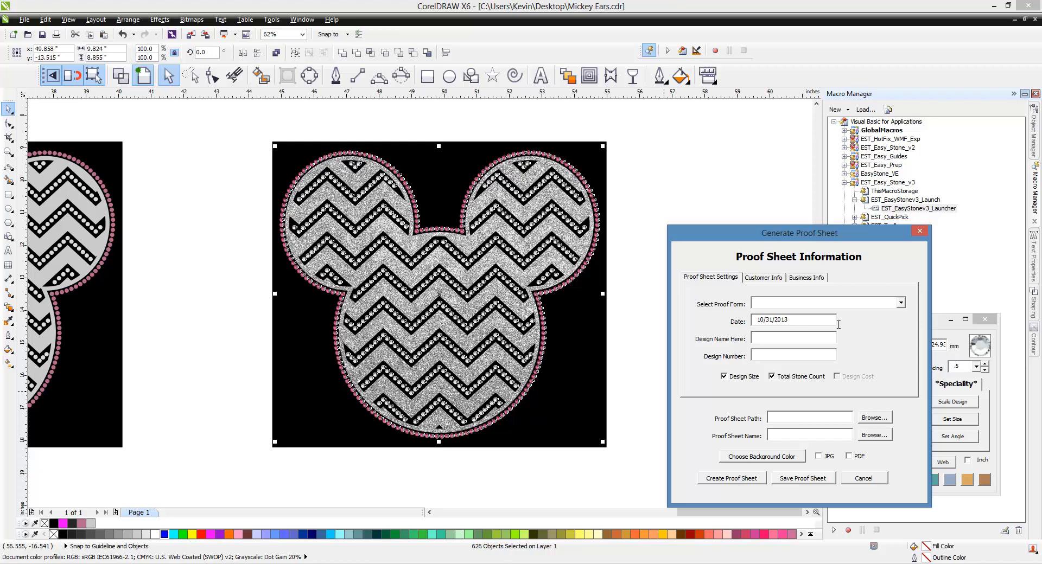
pyautogui.click(900, 304)
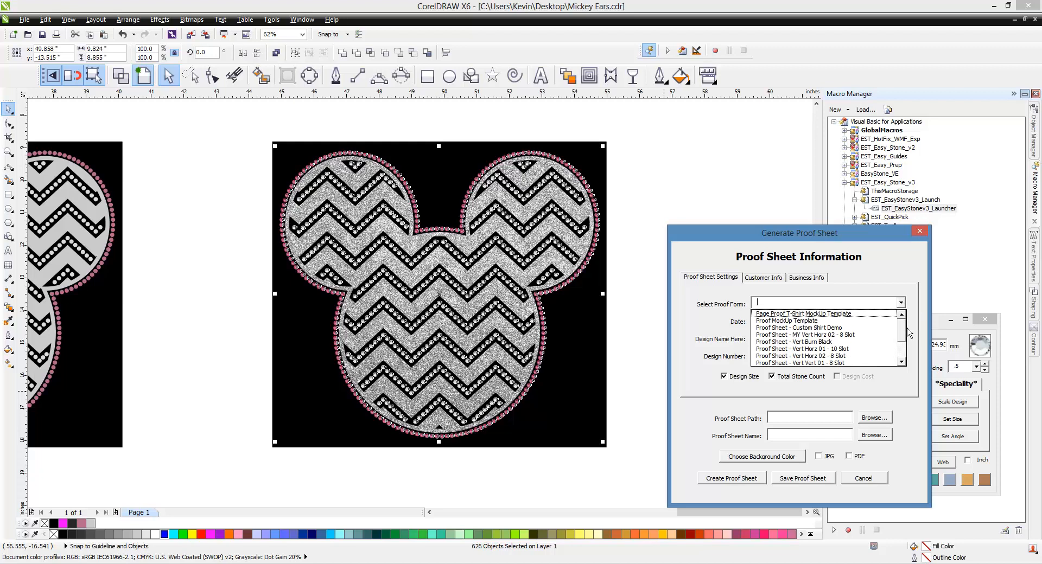
pyautogui.scroll(-3)
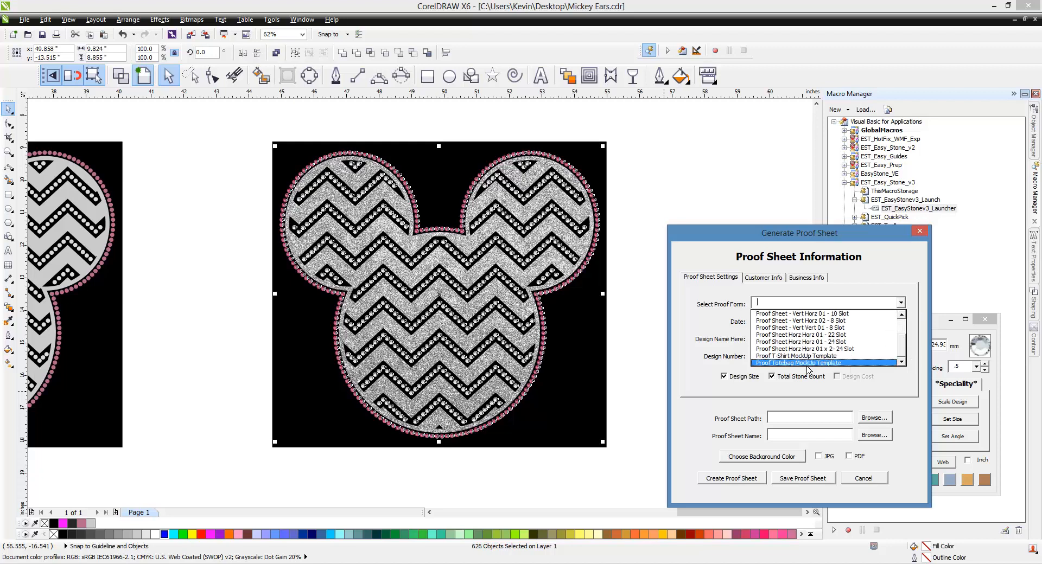
# Choose Proof Totebag MockUp Template and start creating the proof sheet
pyautogui.click(797, 363)
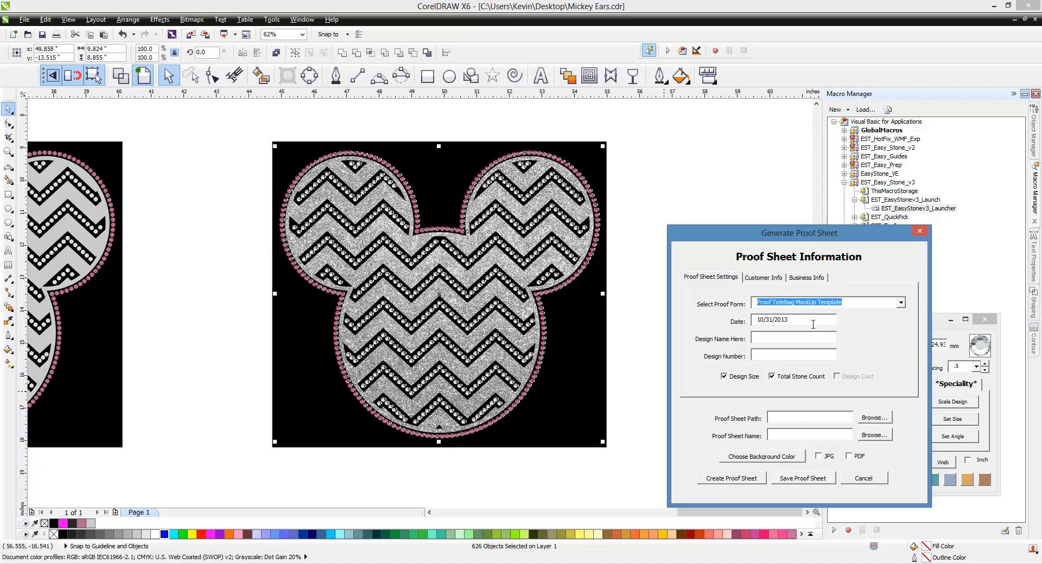
pyautogui.moveTo(801, 346)
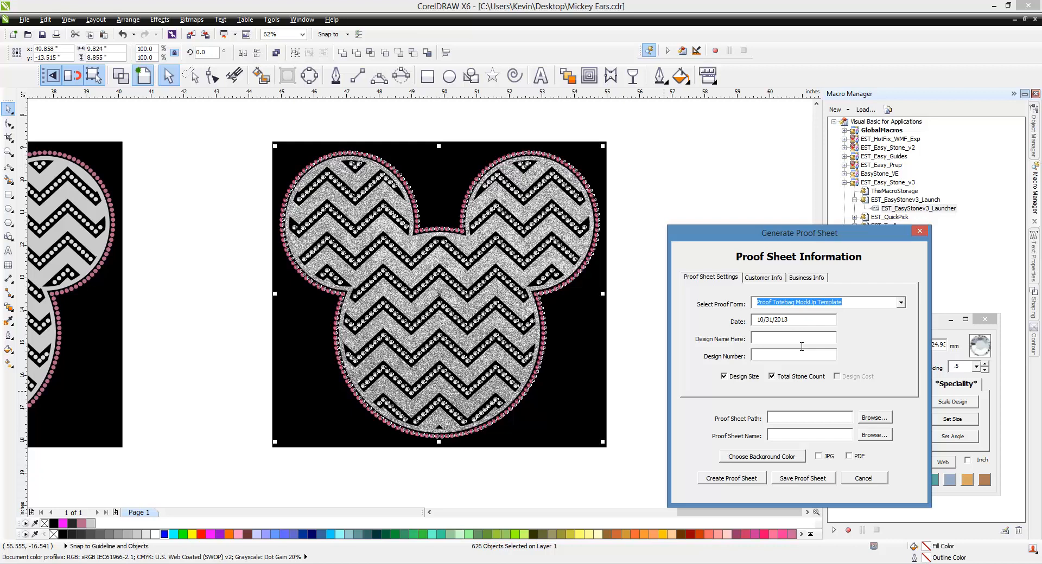
pyautogui.moveTo(898, 369)
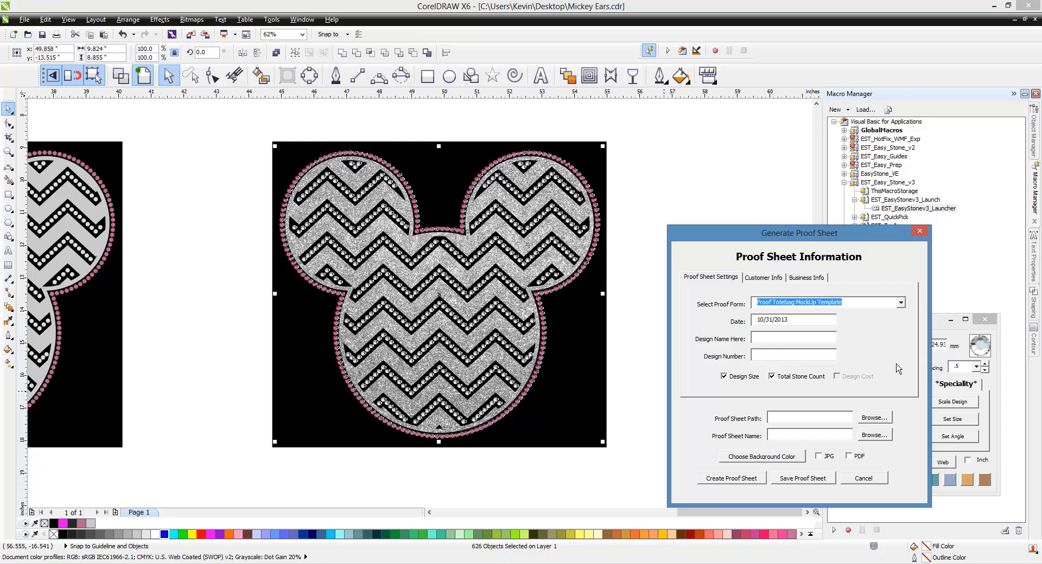
pyautogui.moveTo(732, 479)
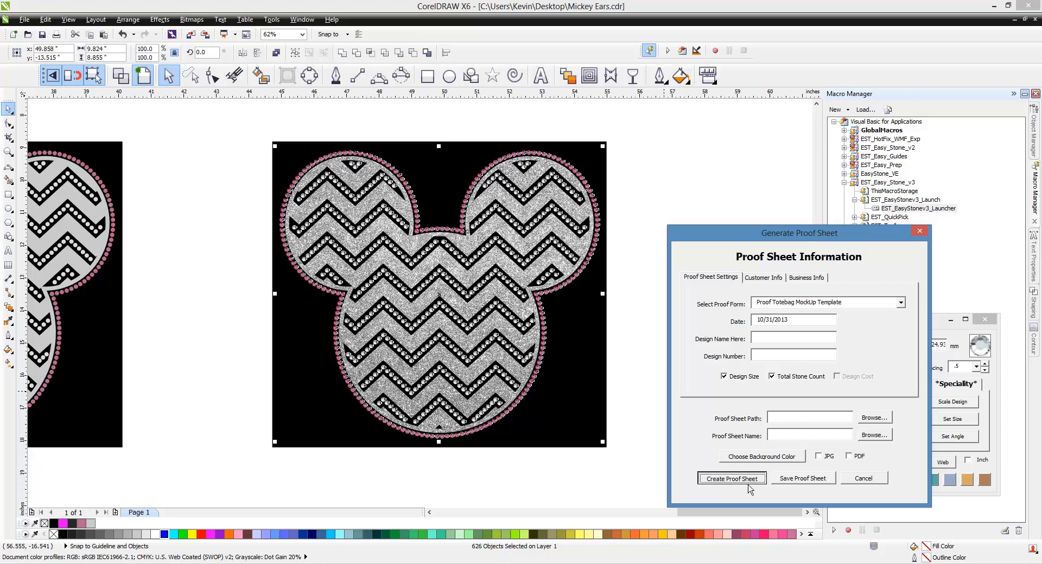
pyautogui.click(731, 478)
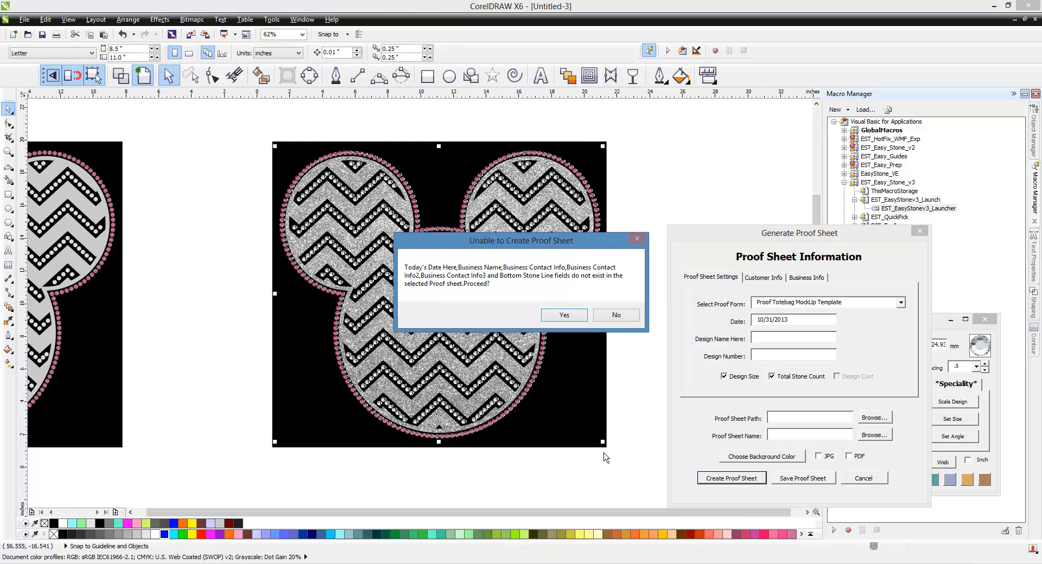
pyautogui.moveTo(580, 361)
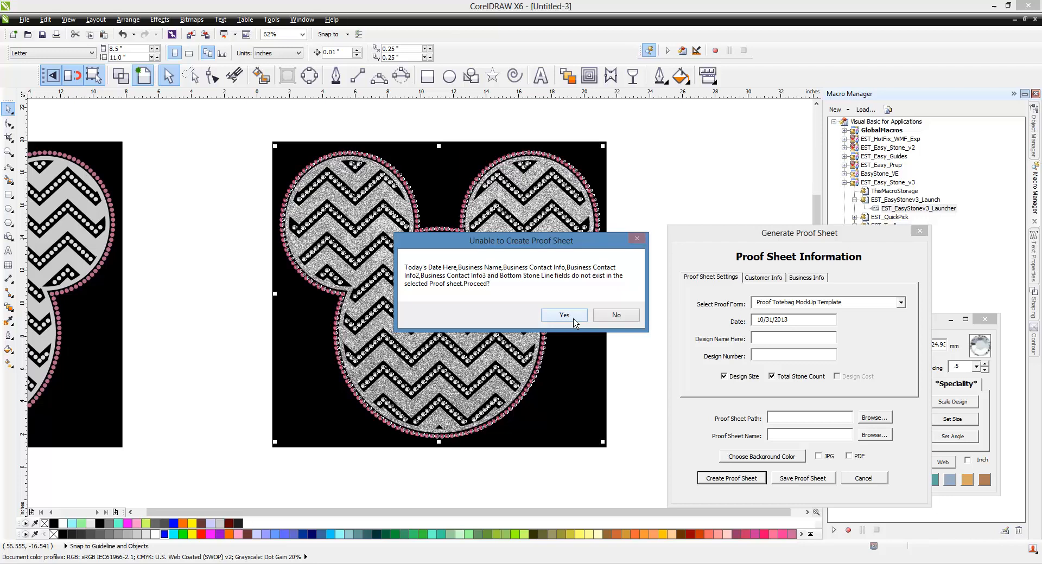
# Accept the missing-fields warning to build the pink tote sheet with stone count 624
pyautogui.click(563, 314)
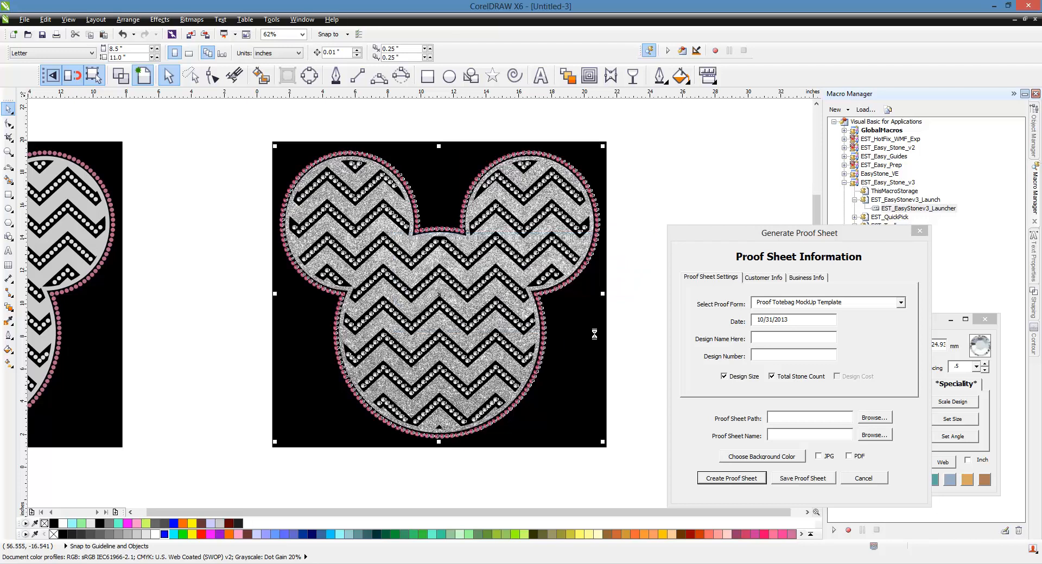
pyautogui.click(731, 478)
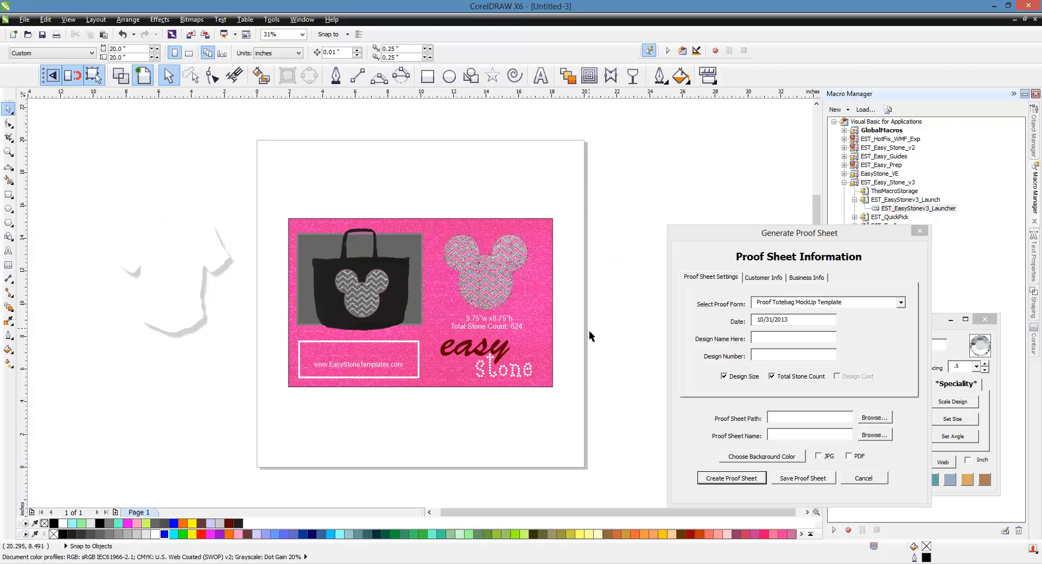
pyautogui.click(299, 33)
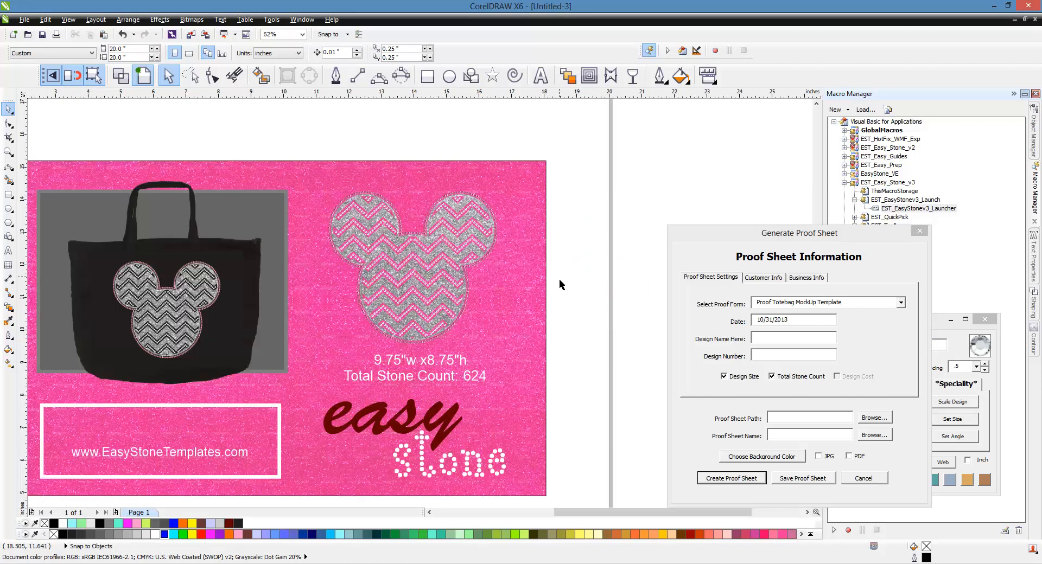
pyautogui.moveTo(151, 357)
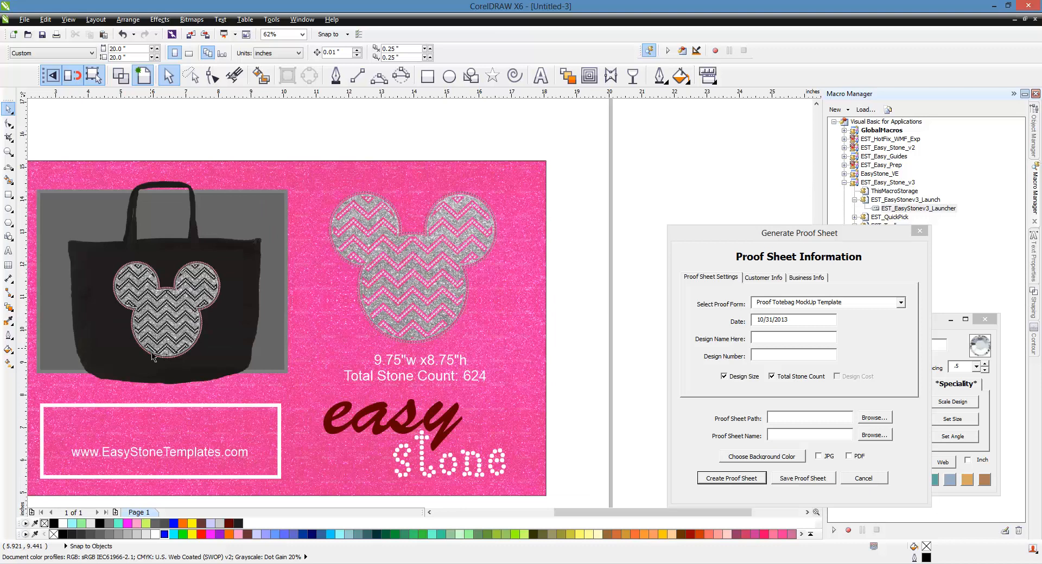
pyautogui.moveTo(451, 403)
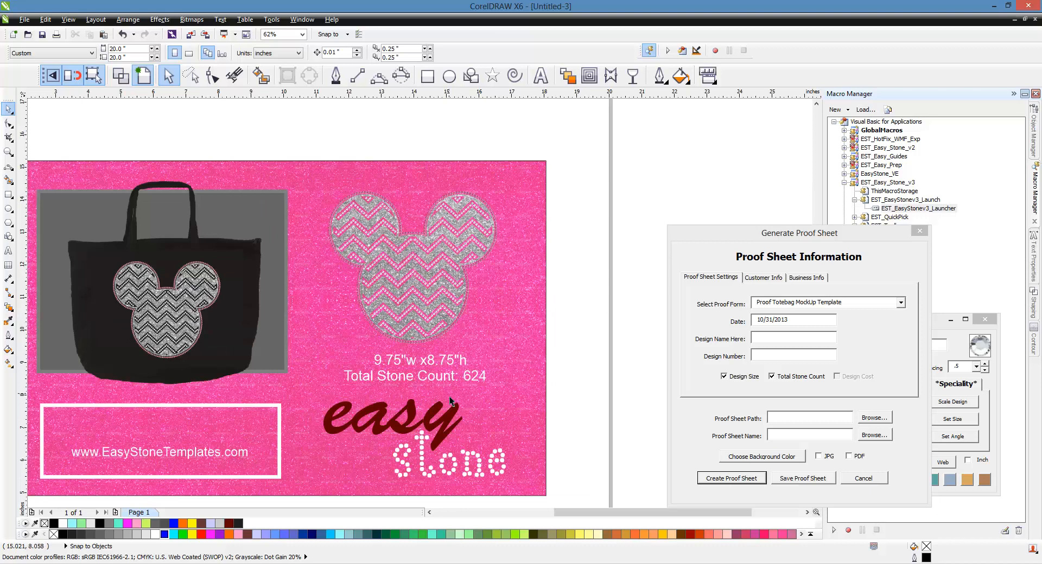
pyautogui.moveTo(422, 380)
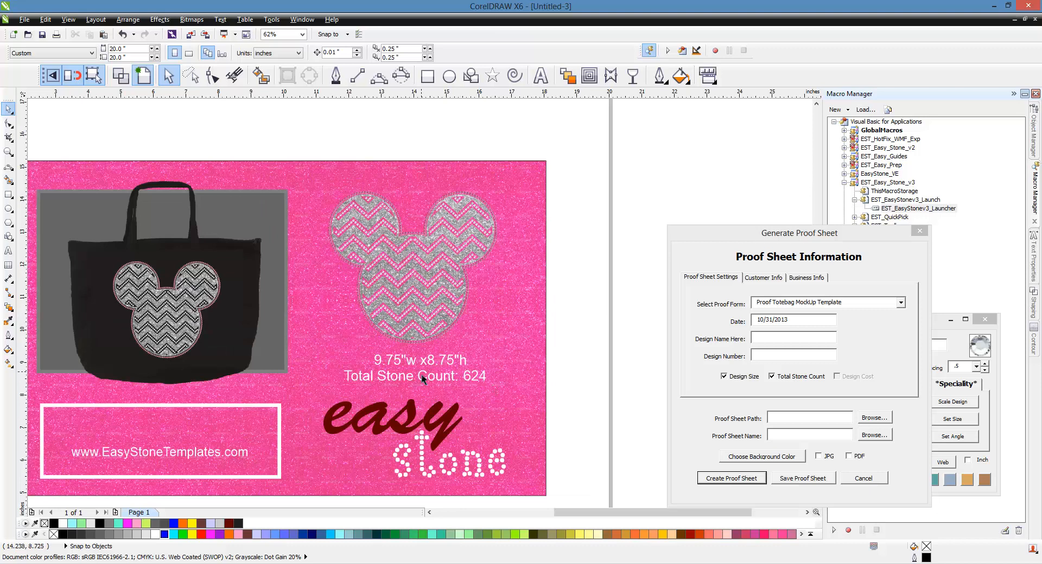
pyautogui.moveTo(463, 390)
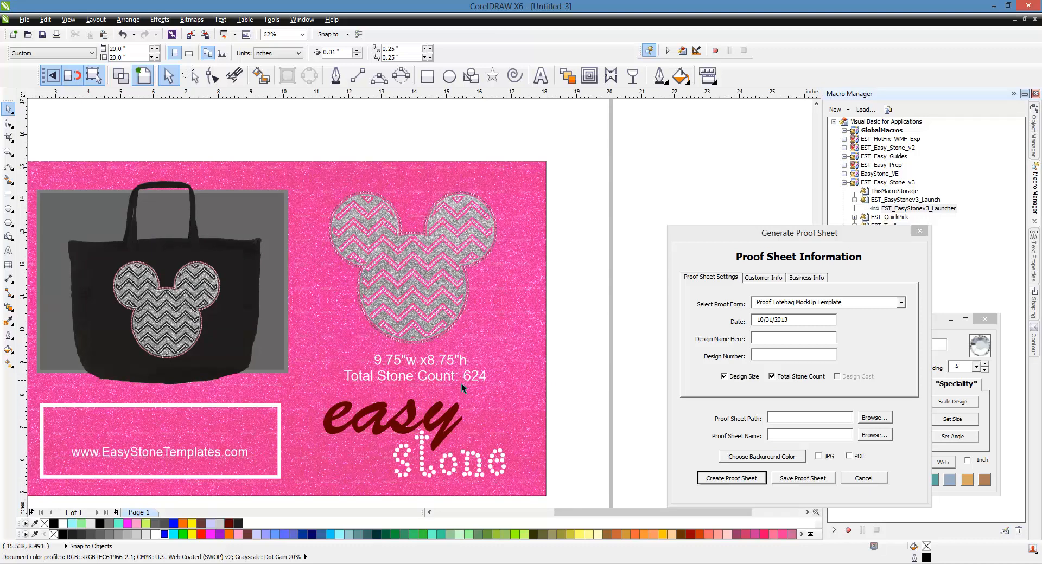
pyautogui.moveTo(449, 390)
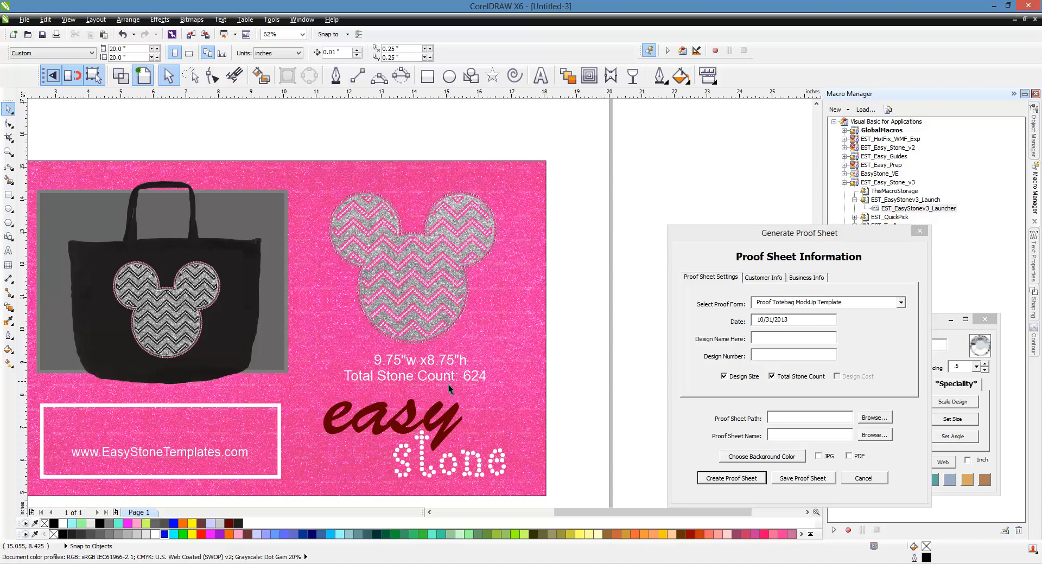
pyautogui.moveTo(577, 358)
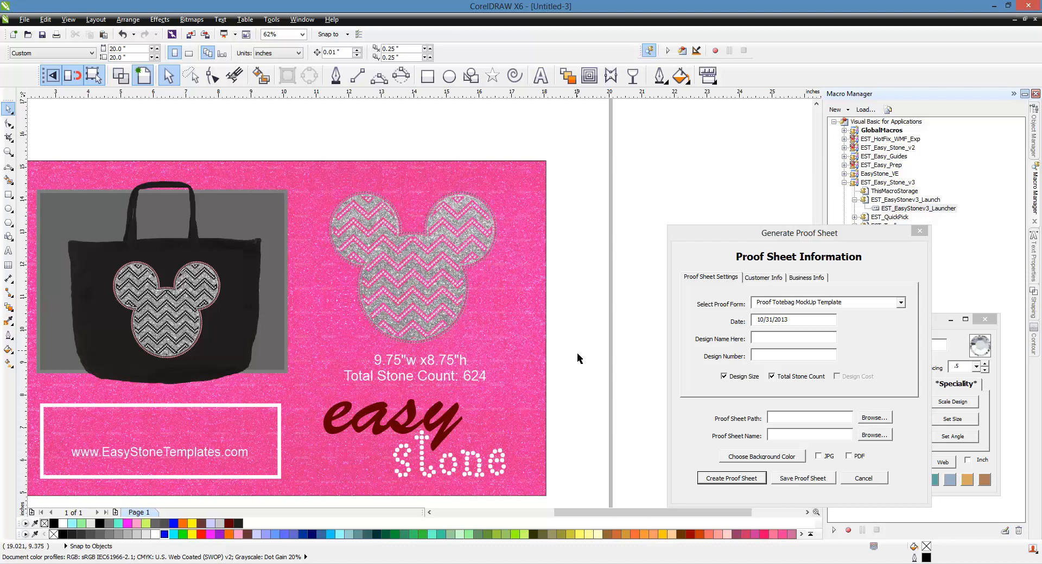
pyautogui.moveTo(176, 337)
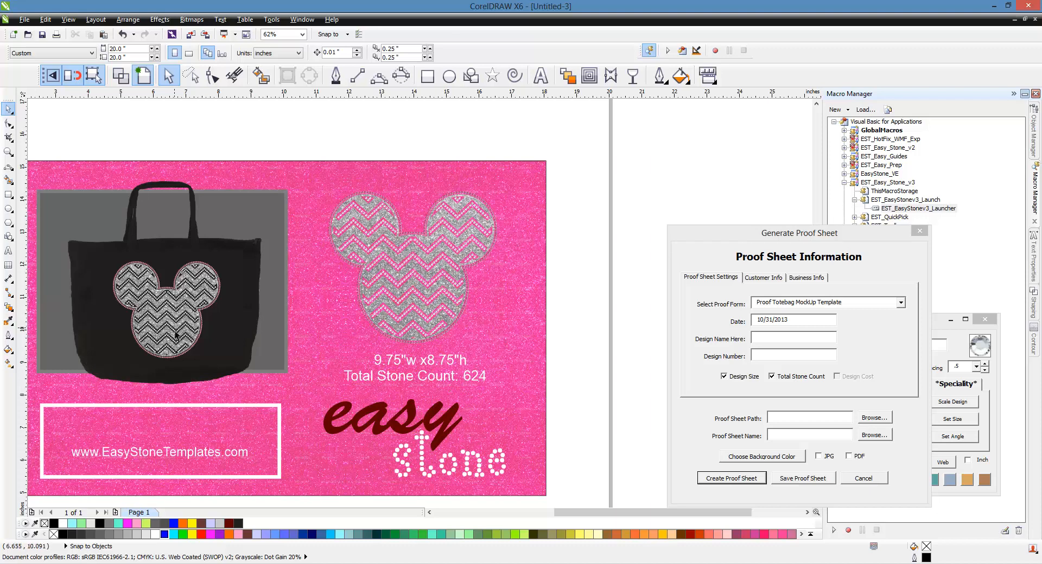
pyautogui.moveTo(181, 281)
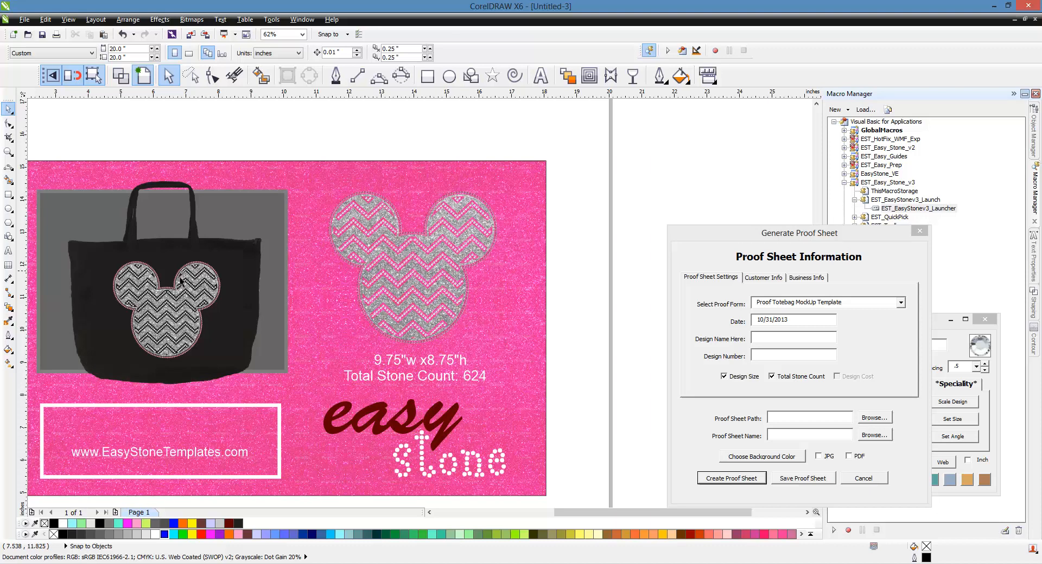
pyautogui.moveTo(521, 359)
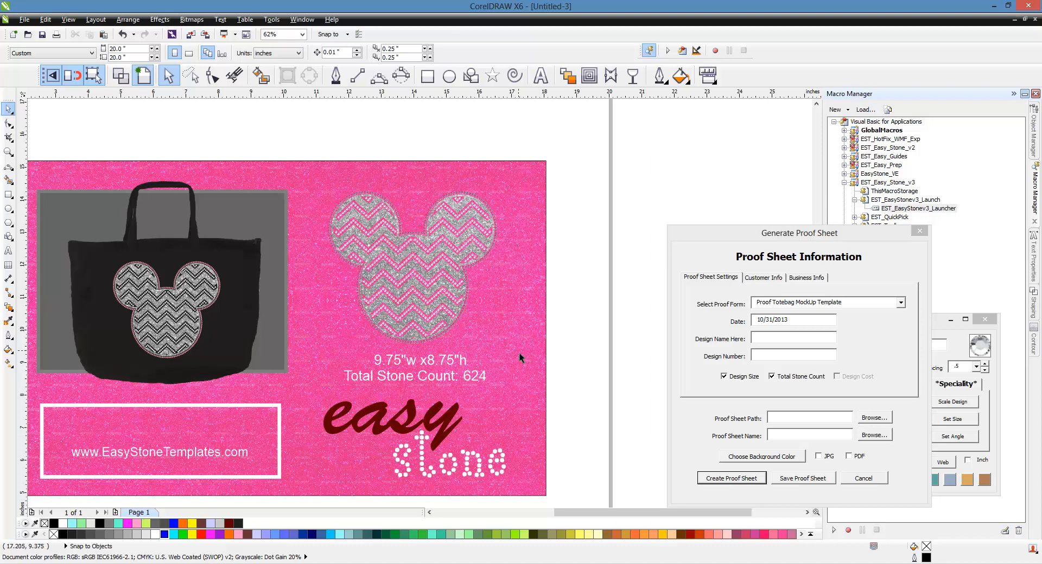
pyautogui.moveTo(343, 305)
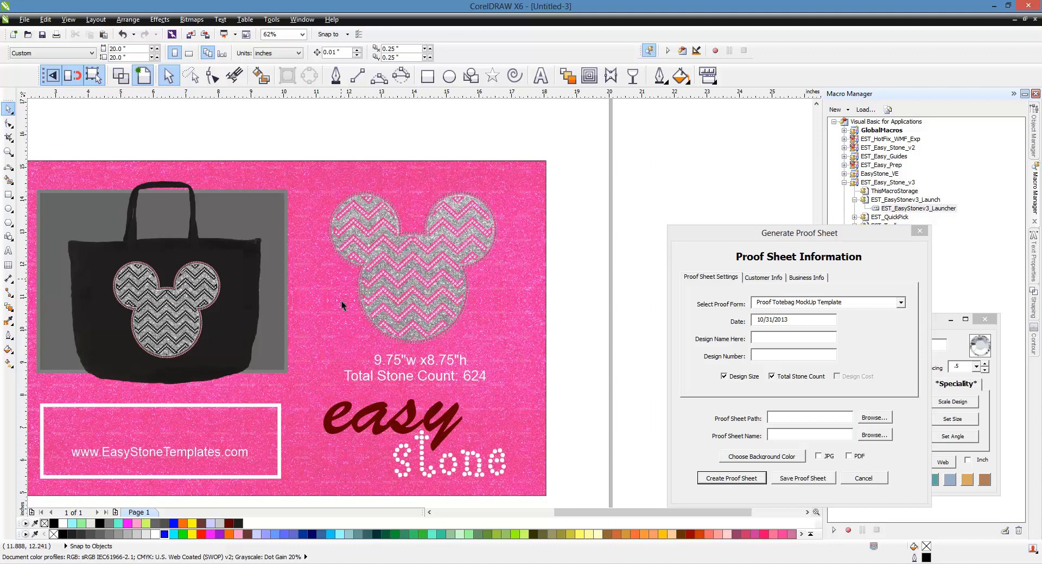
pyautogui.moveTo(565, 265)
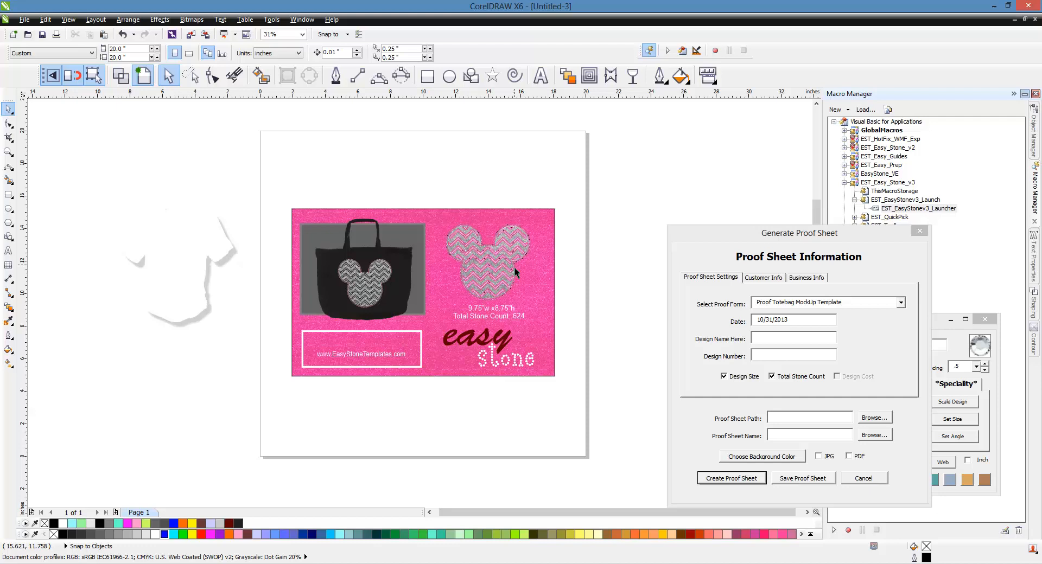
pyautogui.moveTo(538, 301)
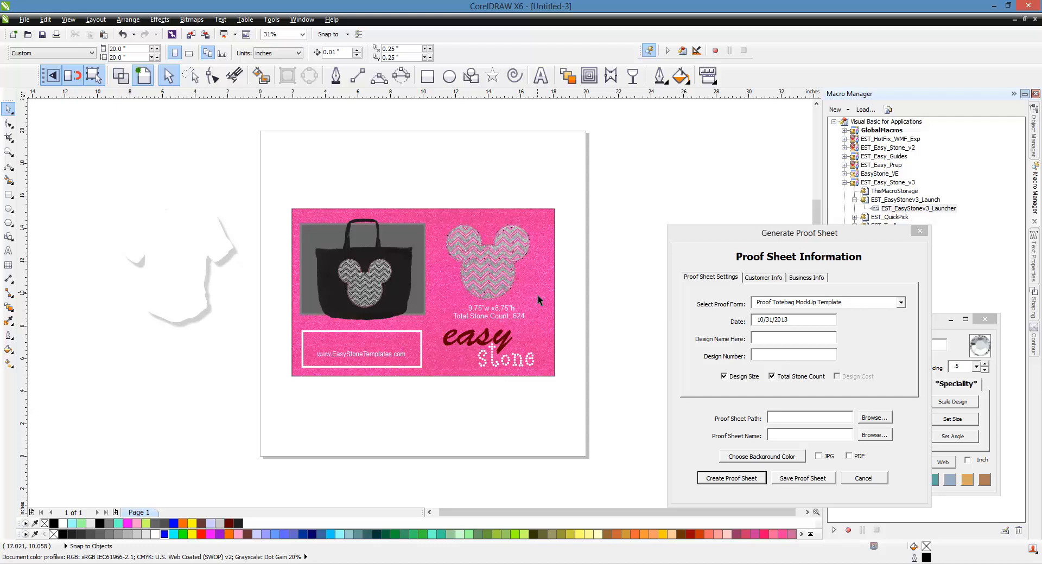
pyautogui.click(423, 292)
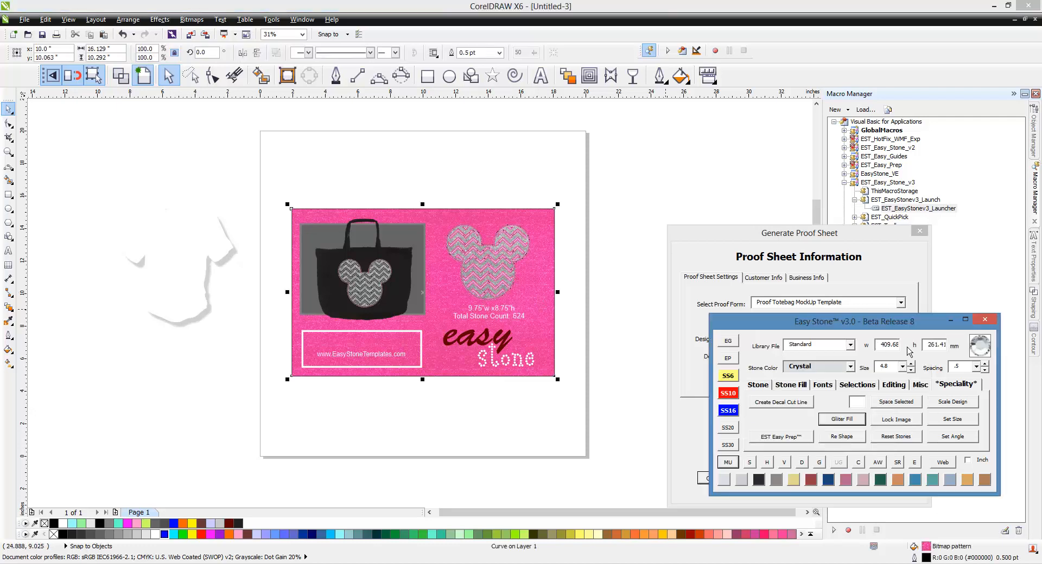
# Try Black and another glitter colour on the tote proof sheet background
pyautogui.click(842, 419)
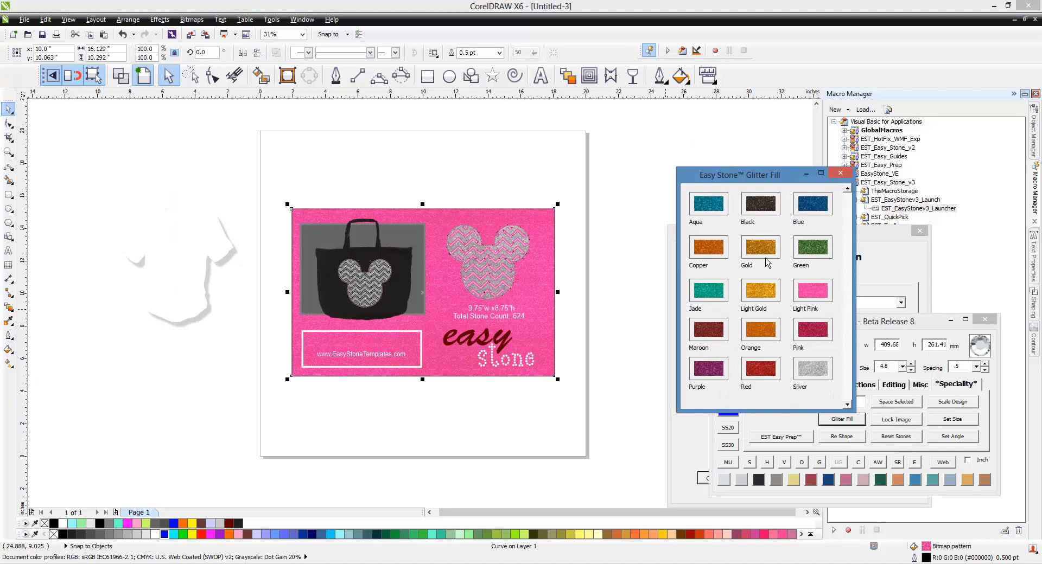
pyautogui.click(761, 204)
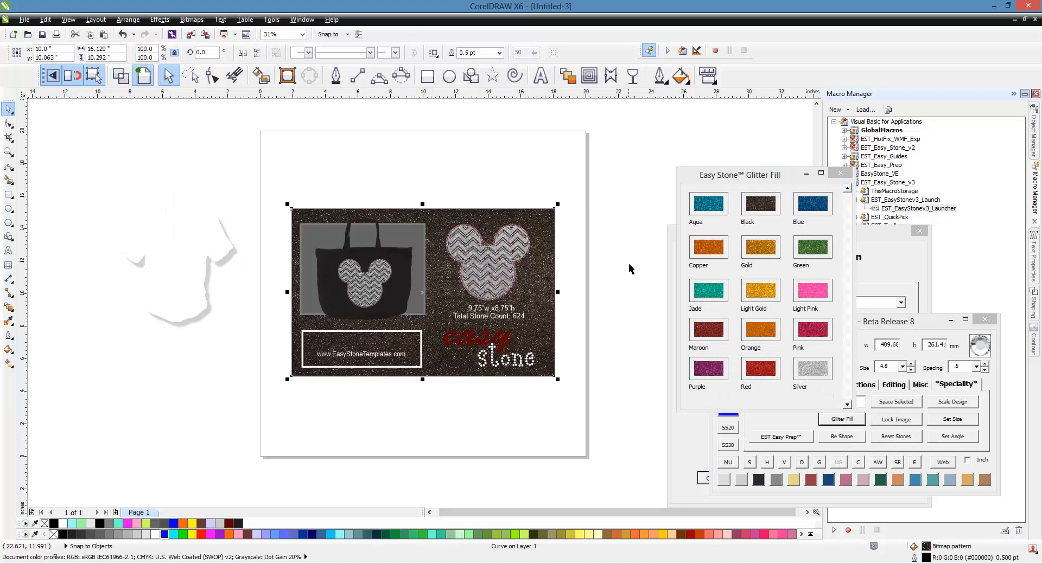
pyautogui.moveTo(739, 326)
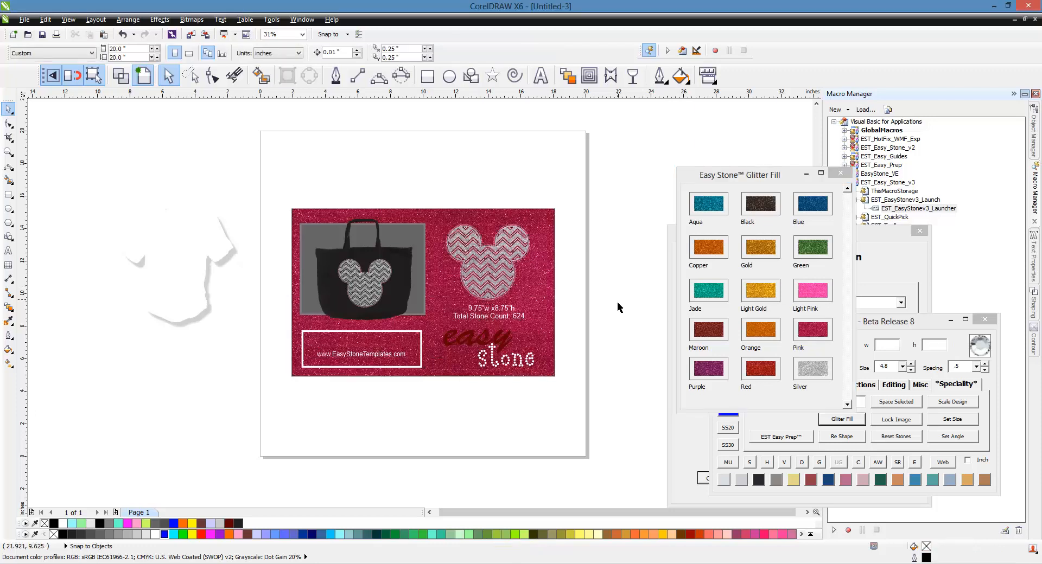
pyautogui.click(423, 293)
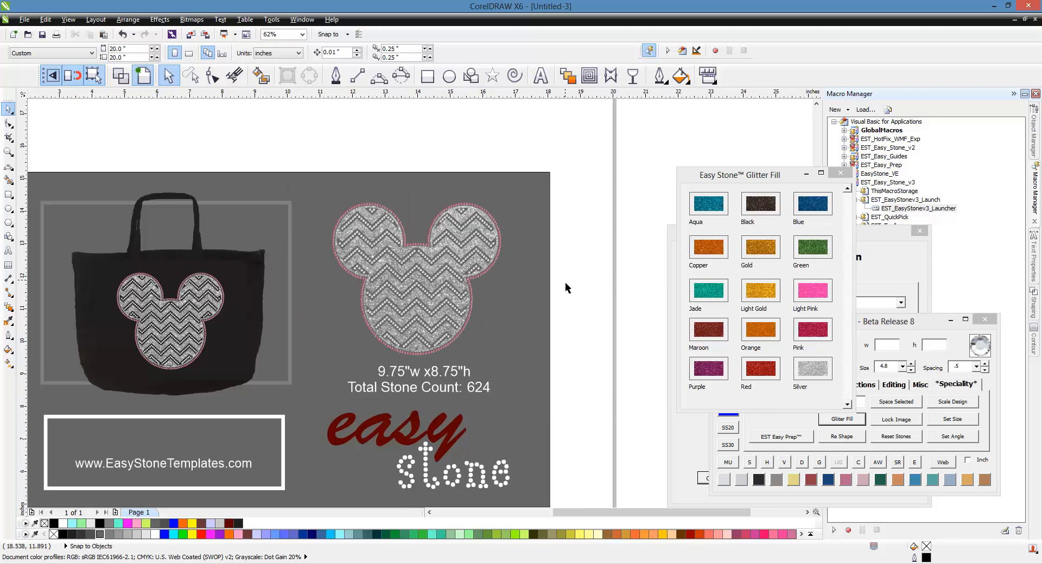
pyautogui.moveTo(1037, 32)
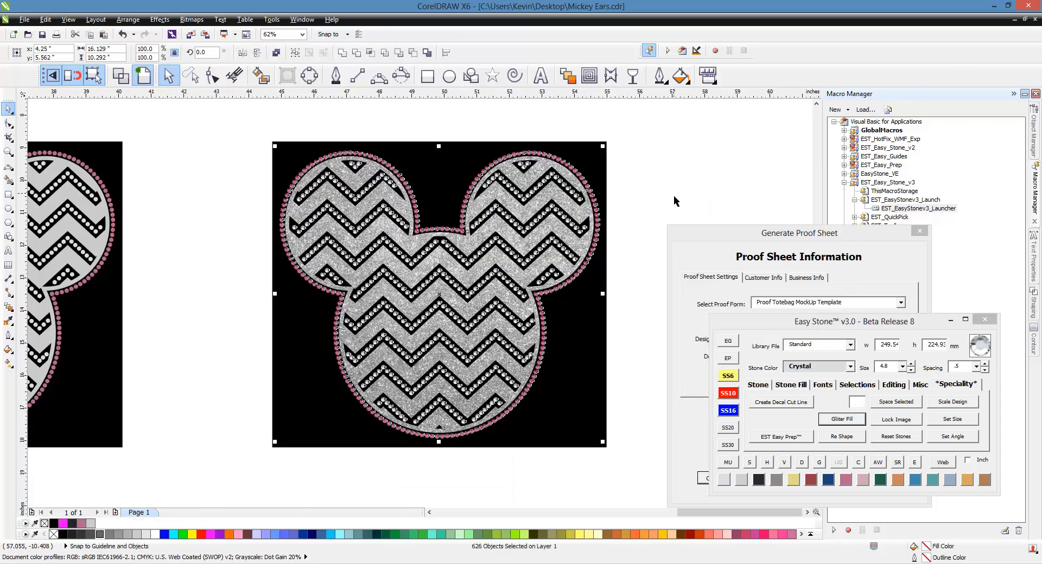
# Select the whole Mickey Ears design and choose the Horz 01 - 24 Slot proof form
pyautogui.click(211, 433)
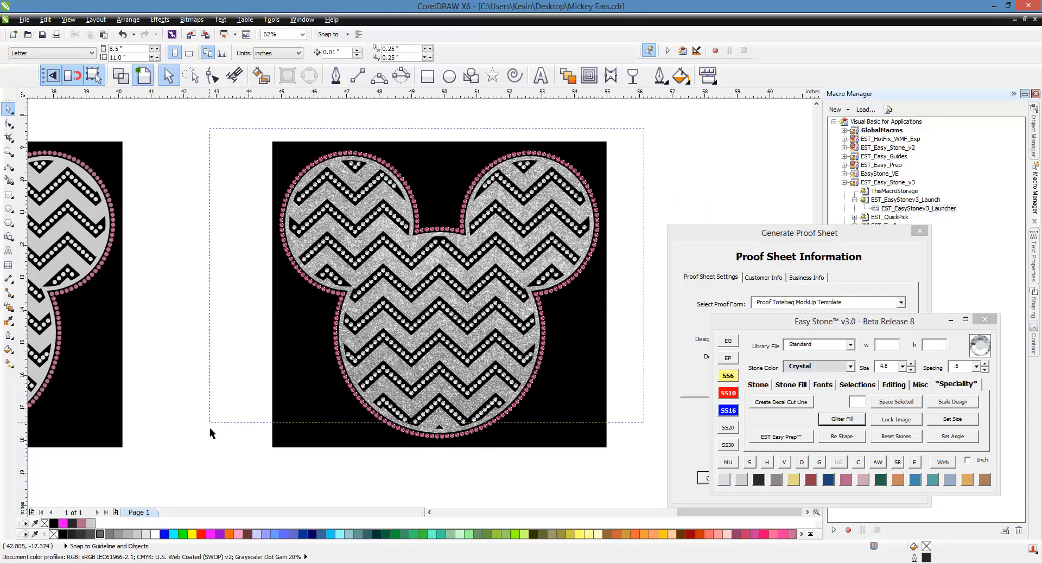
pyautogui.click(438, 293)
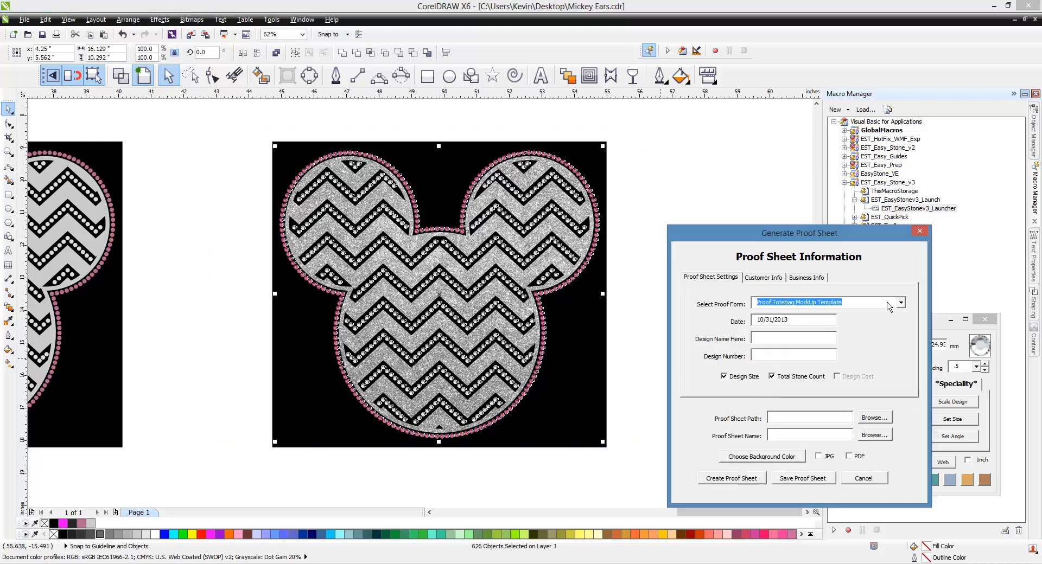
pyautogui.click(900, 302)
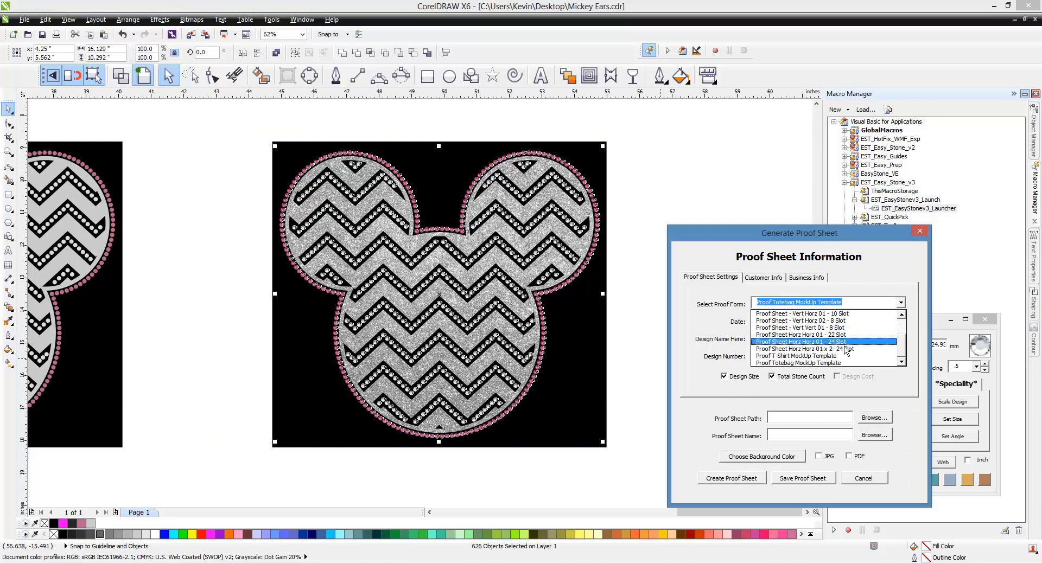
pyautogui.click(801, 342)
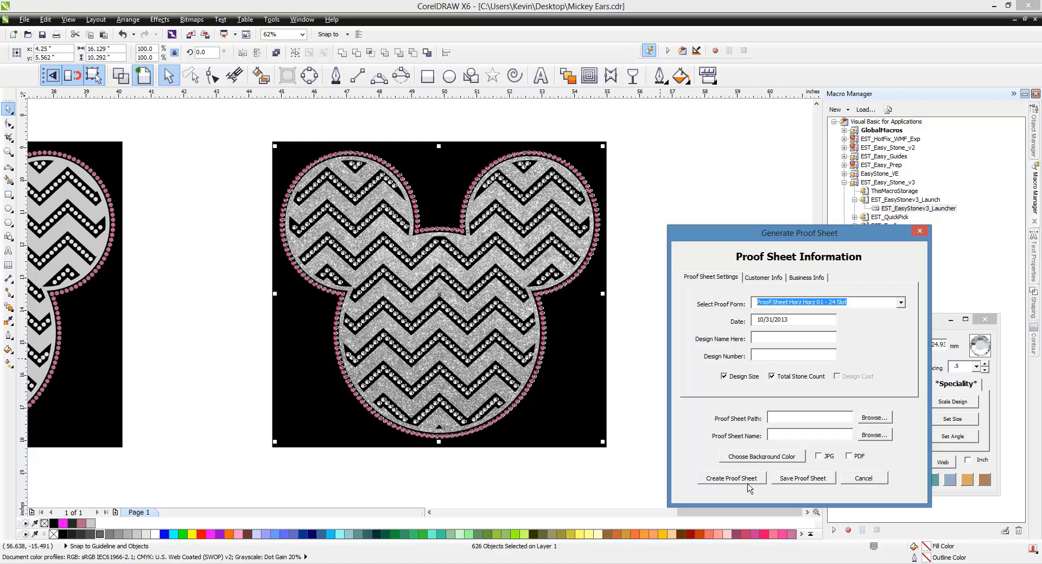
# Create the proof sheet, accepting the missing business contact fields warning
pyautogui.click(731, 478)
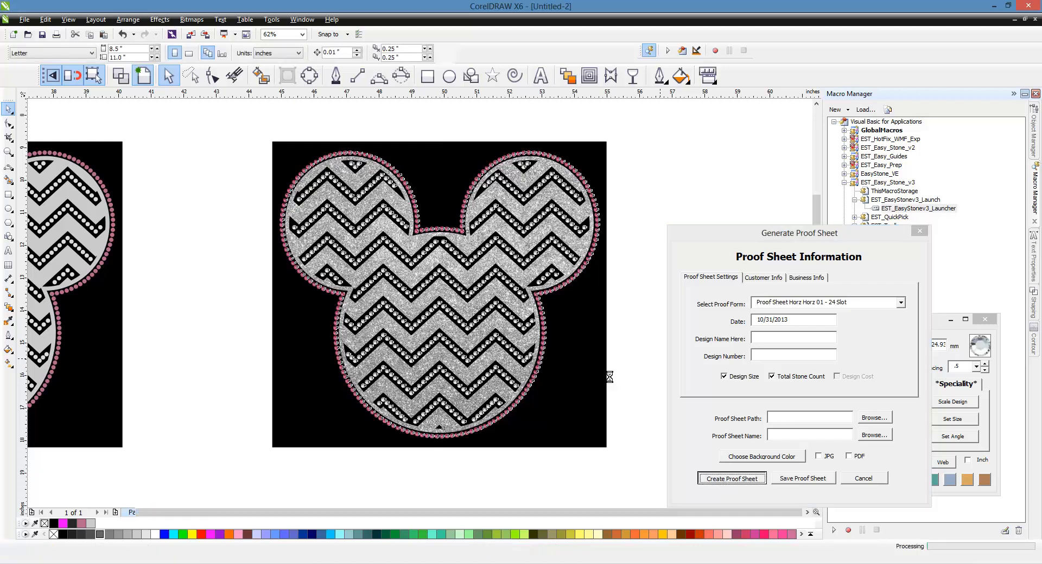
pyautogui.click(731, 478)
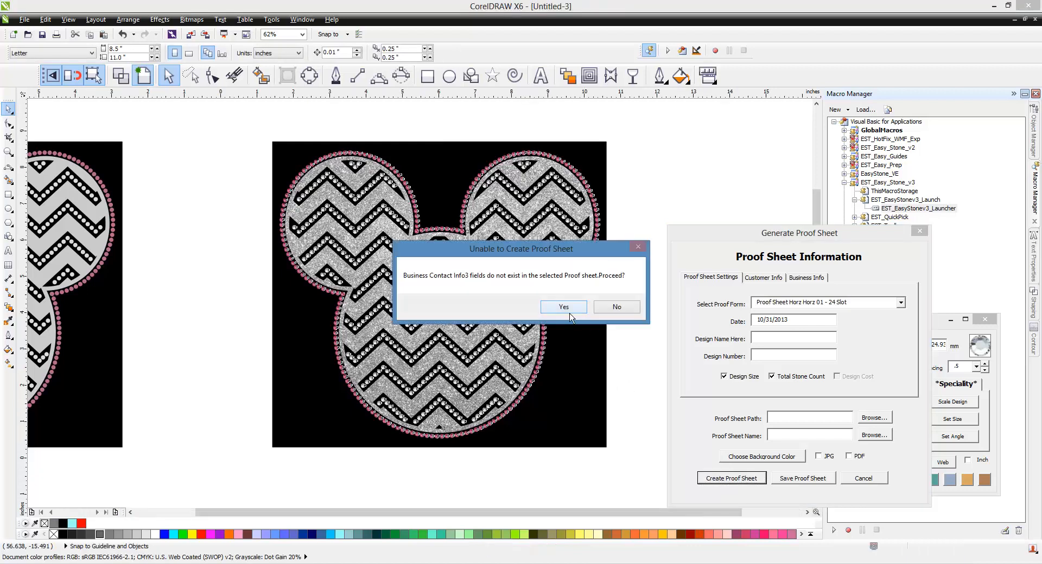
pyautogui.click(563, 306)
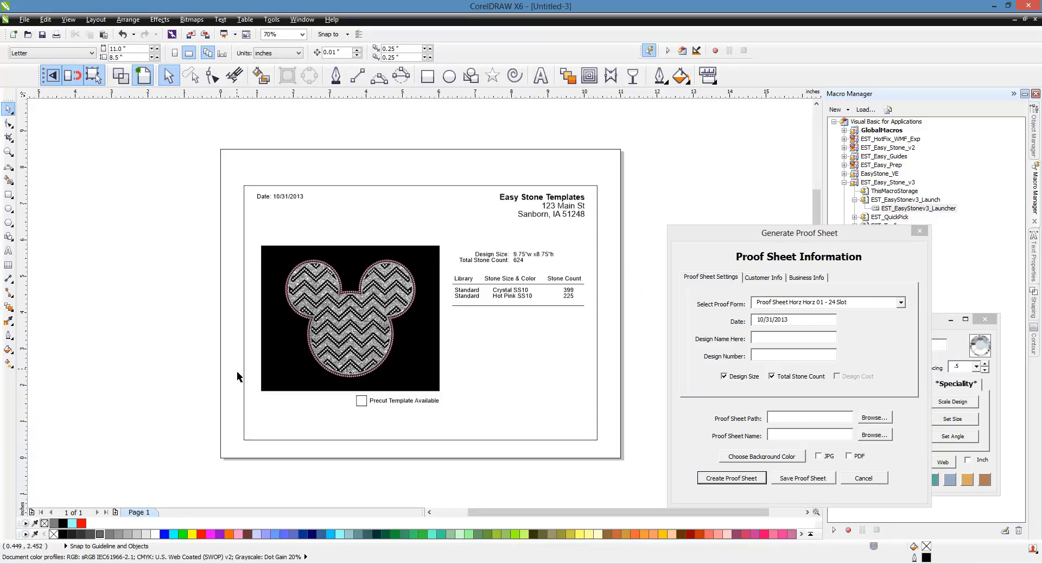
pyautogui.moveTo(471, 294)
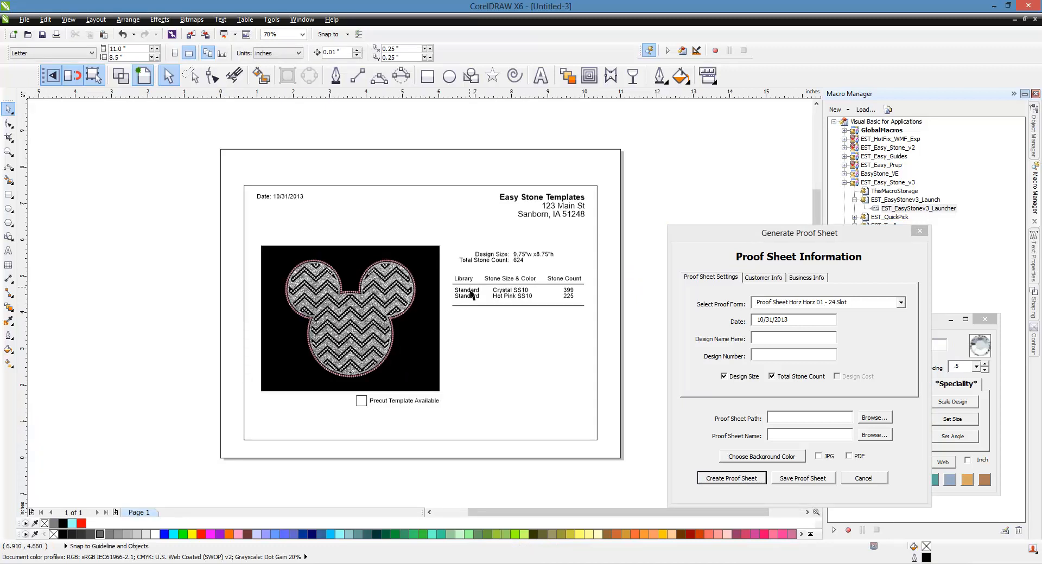
pyautogui.moveTo(471, 307)
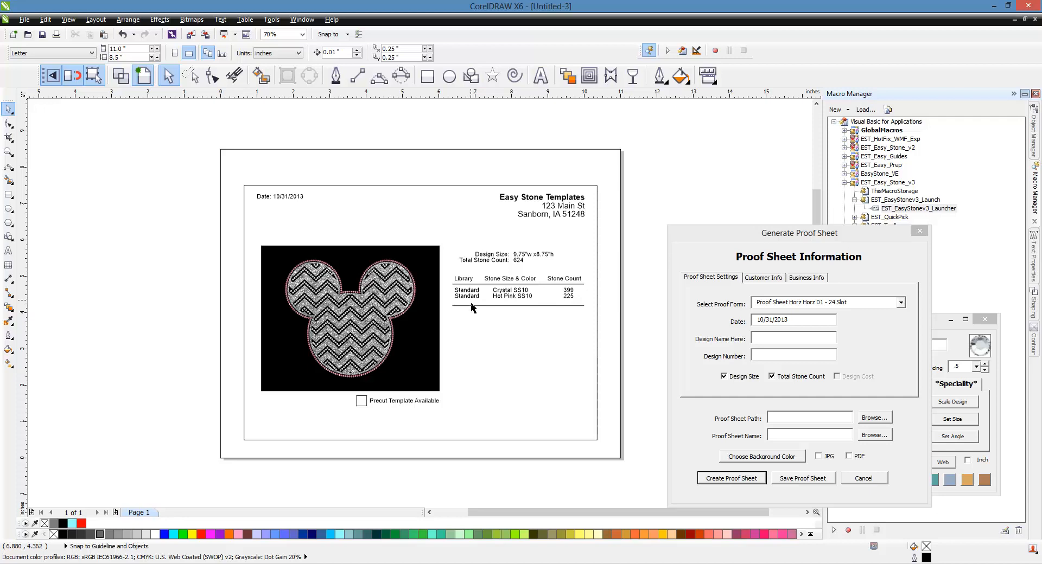
pyautogui.moveTo(510, 303)
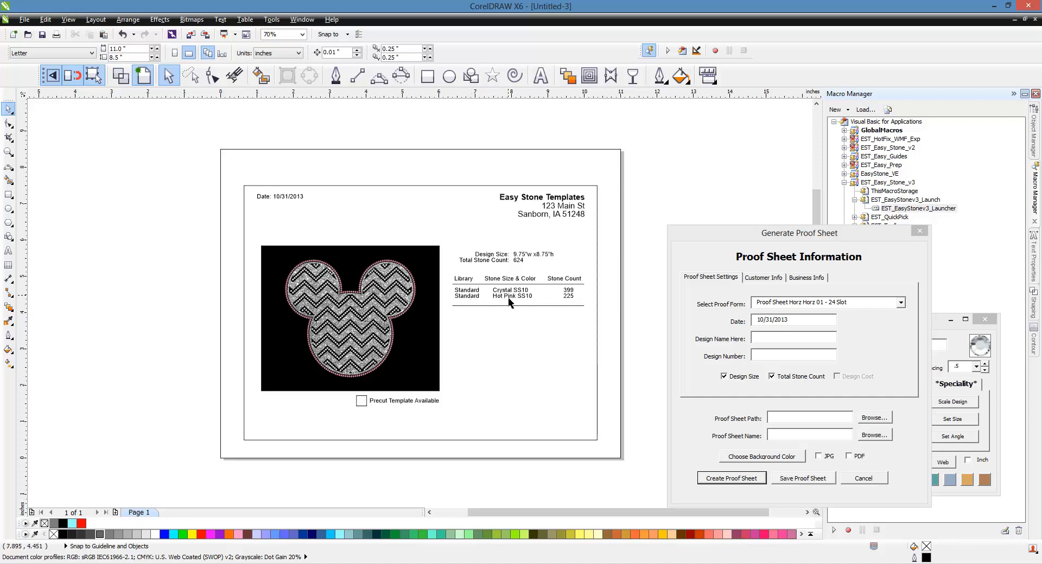
pyautogui.moveTo(572, 298)
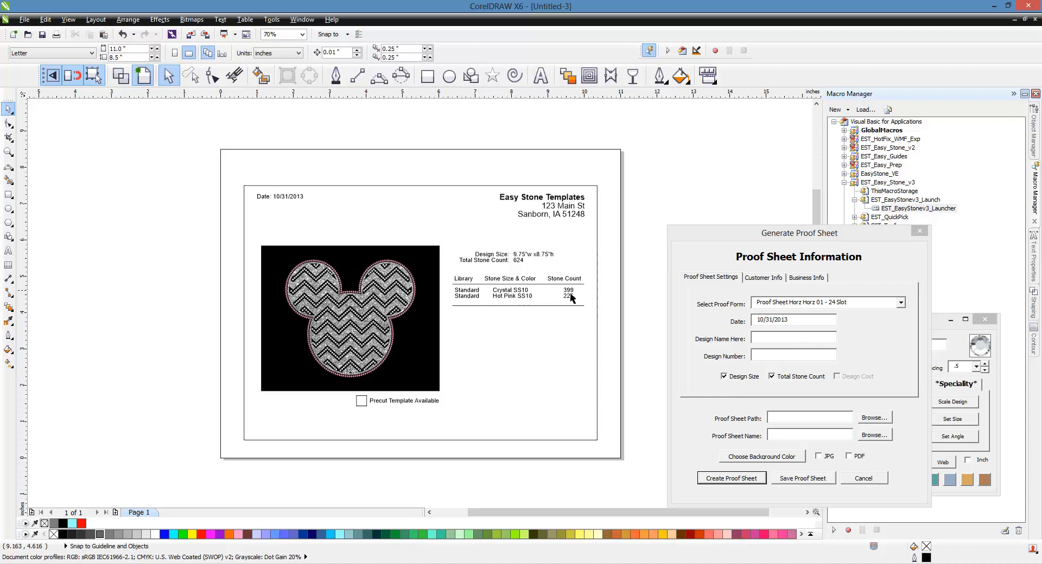
pyautogui.moveTo(586, 226)
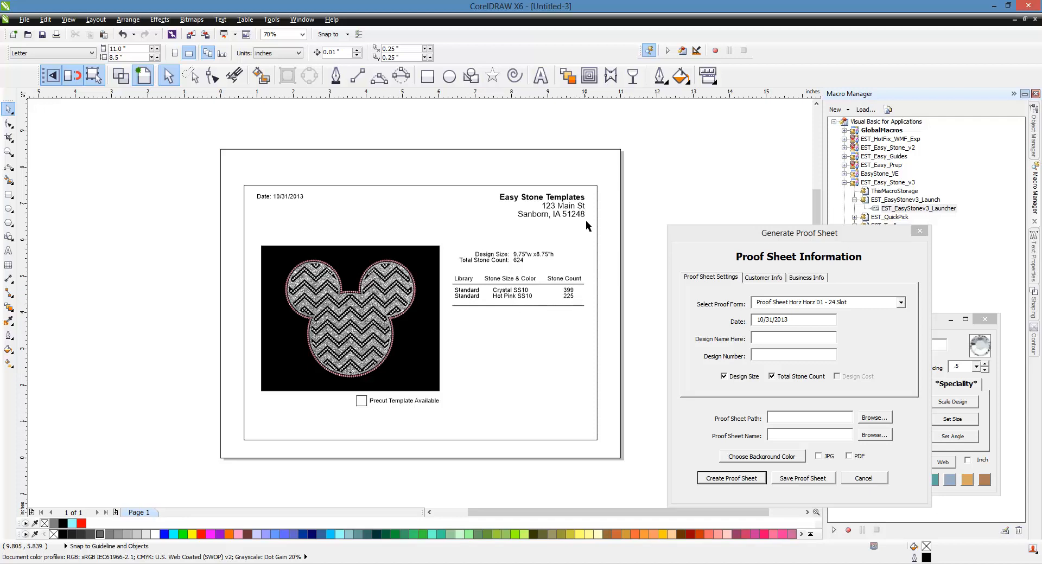
pyautogui.moveTo(500, 215)
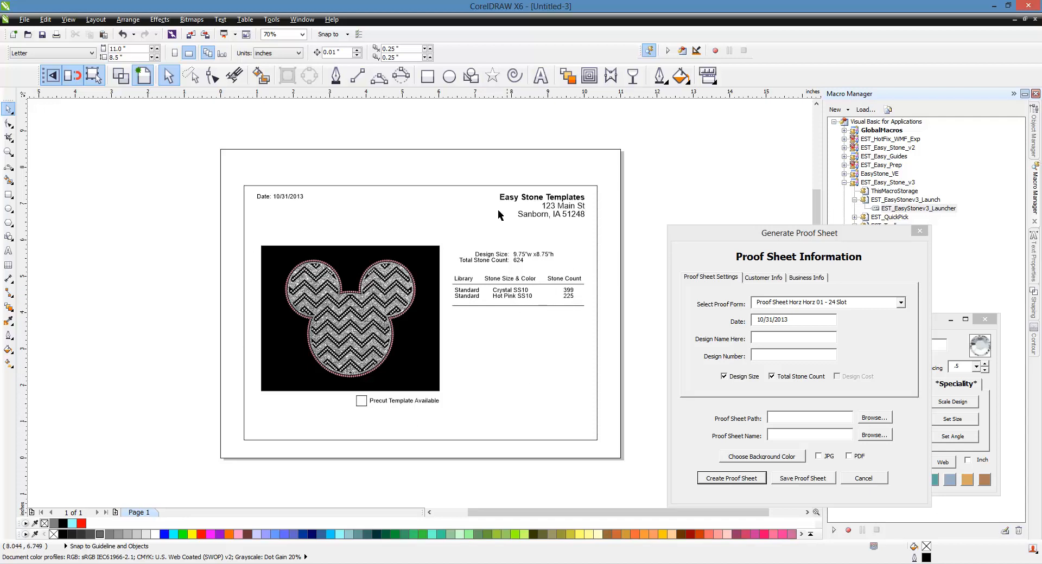
pyautogui.moveTo(285, 258)
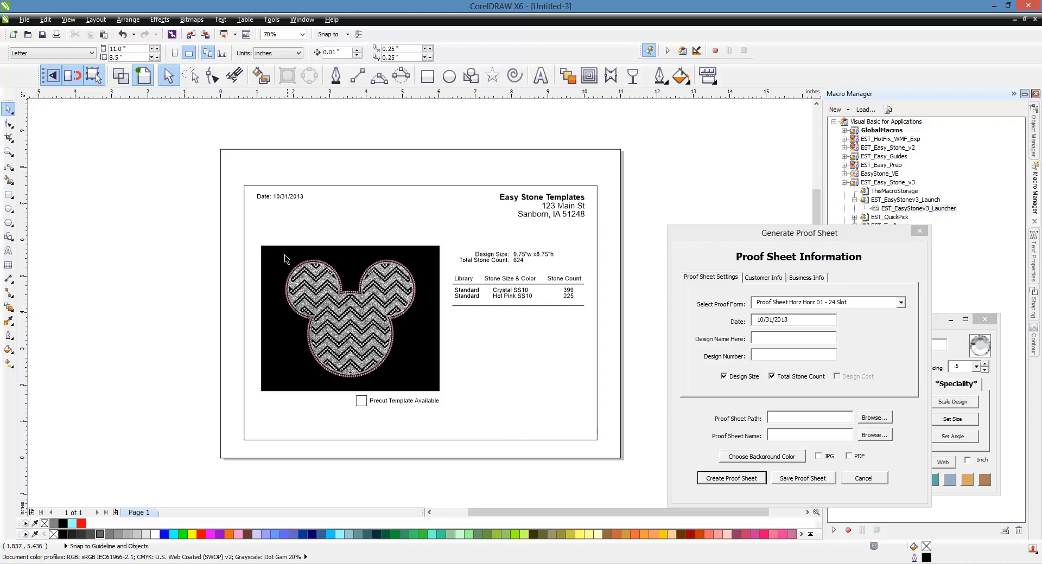
pyautogui.moveTo(285, 245)
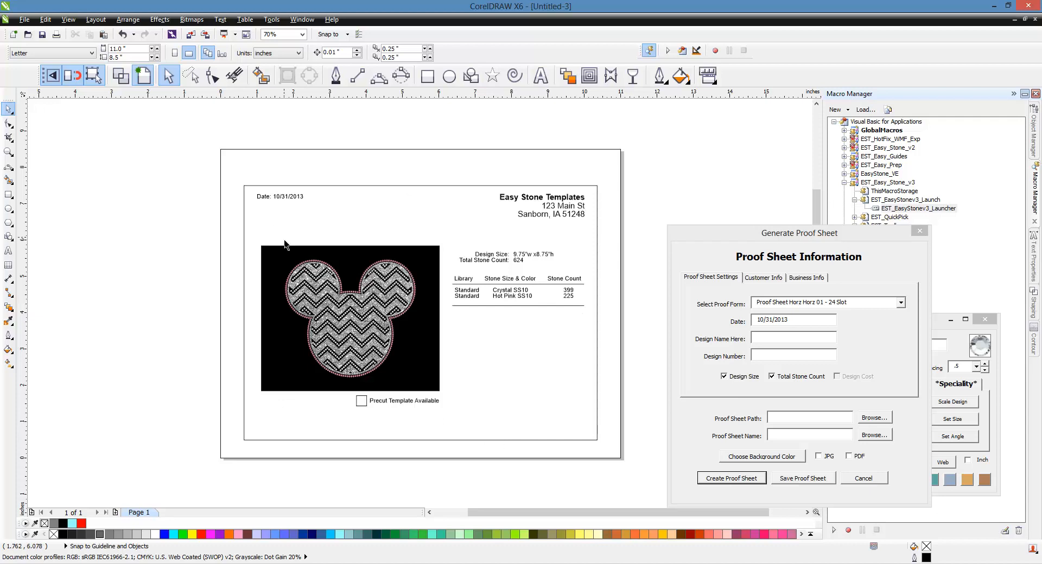
pyautogui.moveTo(585, 207)
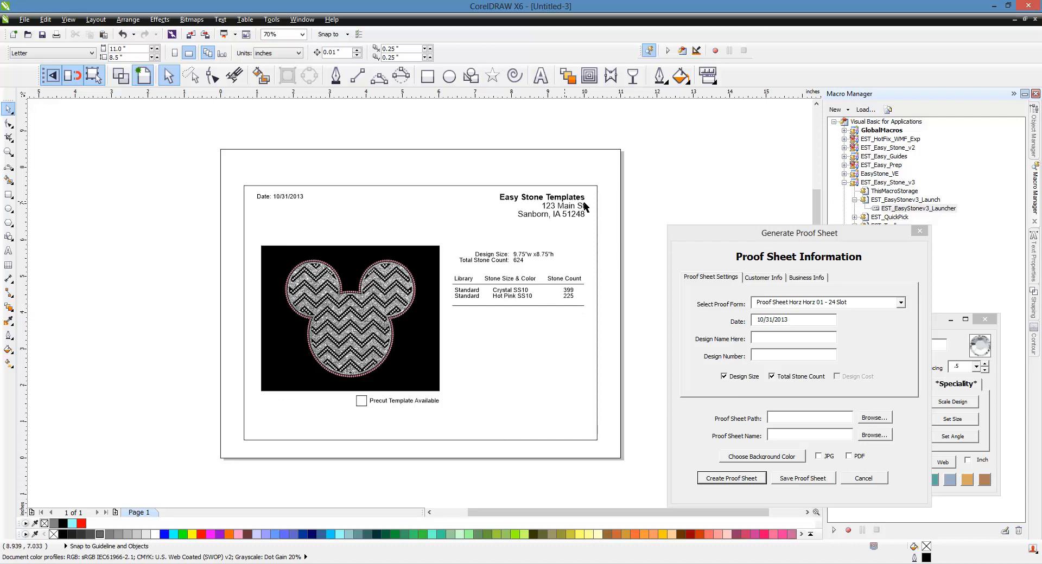
pyautogui.moveTo(609, 239)
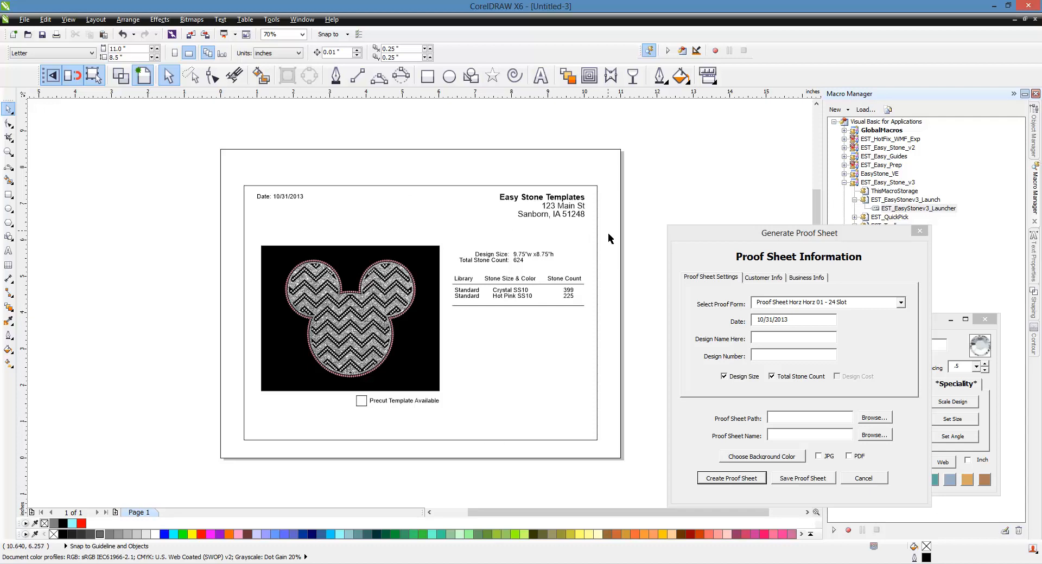
pyautogui.moveTo(571, 239)
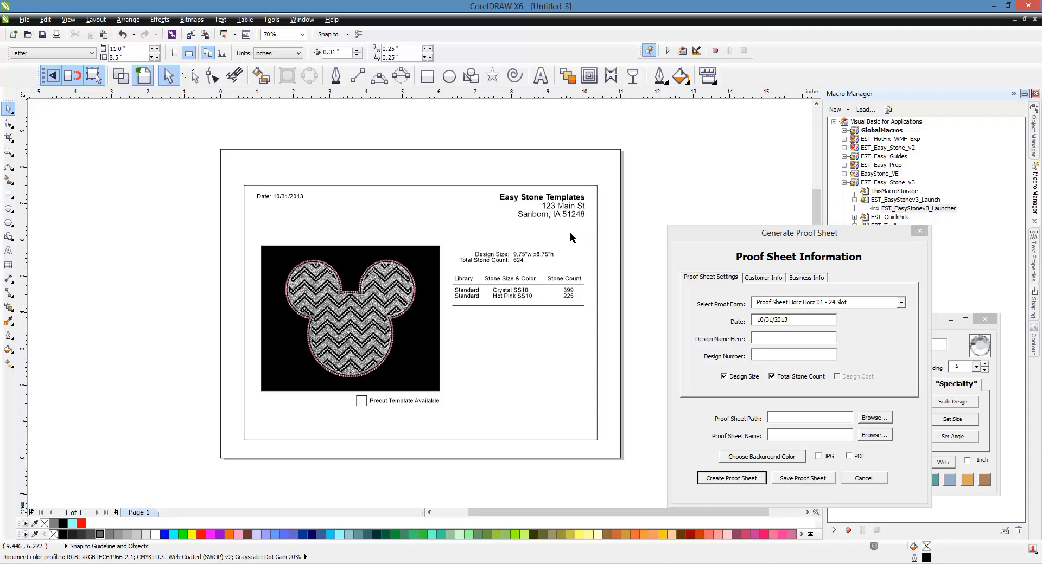
pyautogui.moveTo(495, 259)
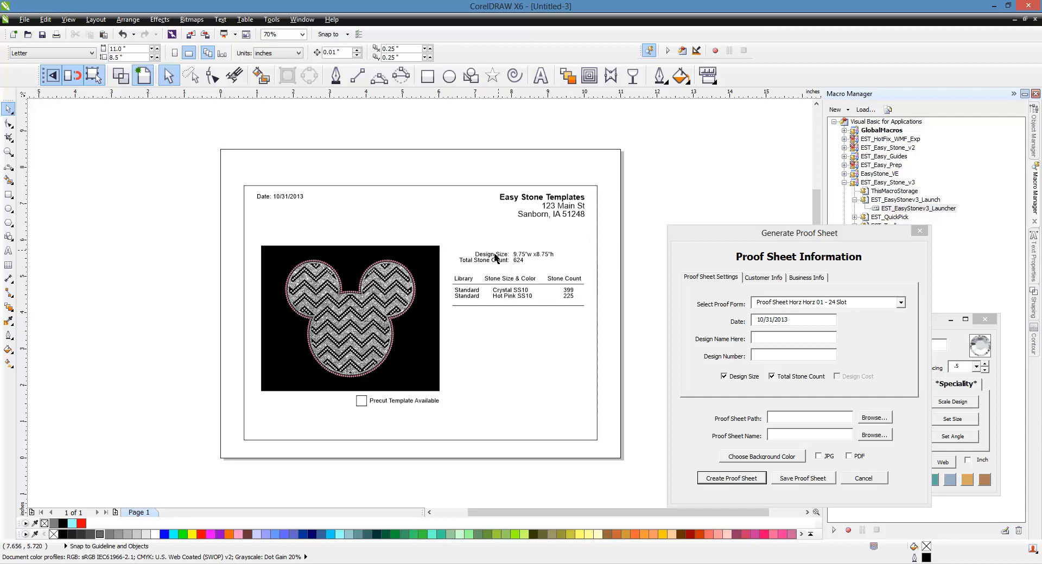
pyautogui.moveTo(152, 388)
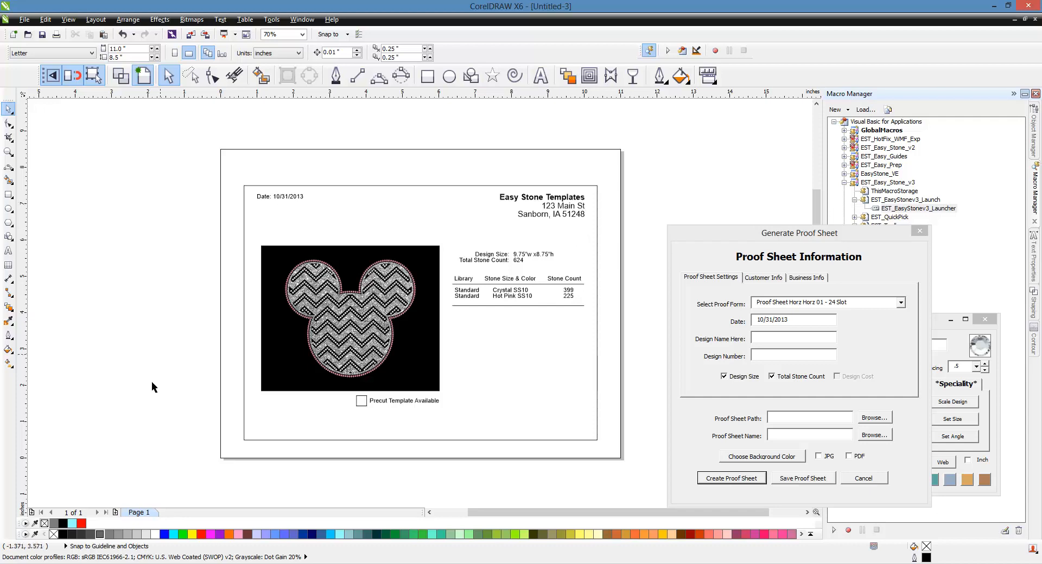
pyautogui.moveTo(237, 454)
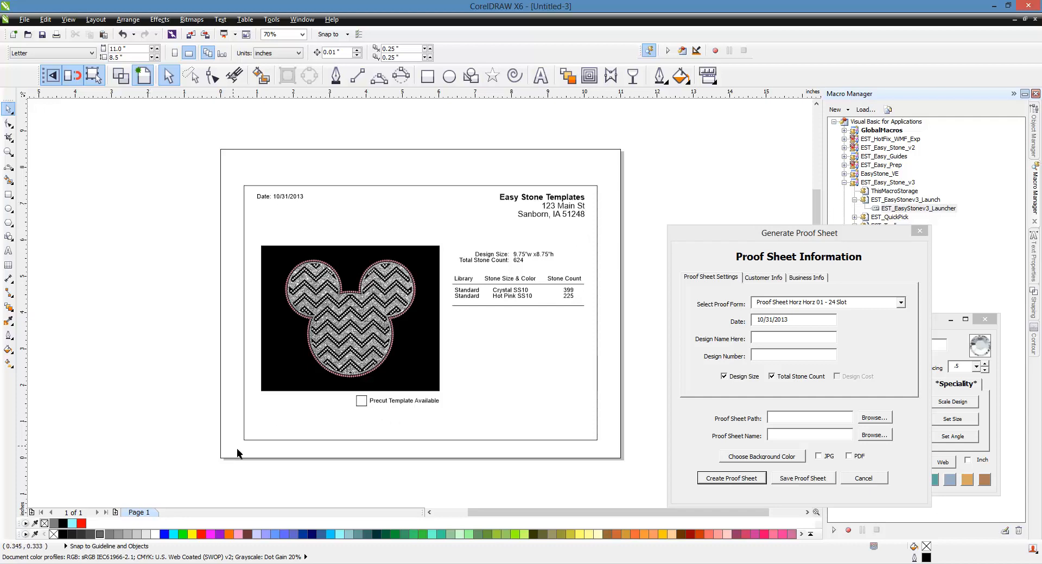
pyautogui.moveTo(180, 438)
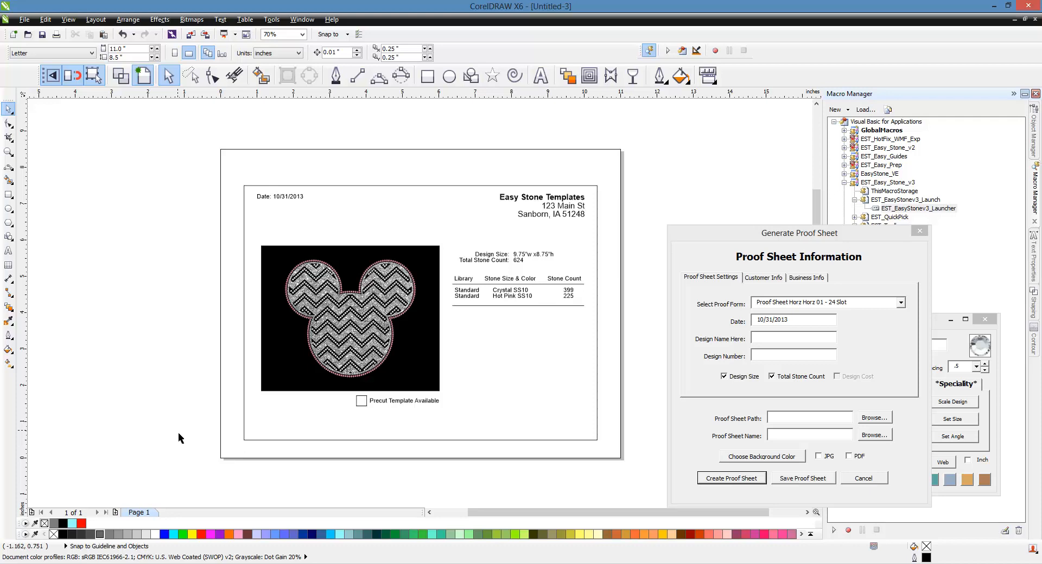
pyautogui.moveTo(512, 360)
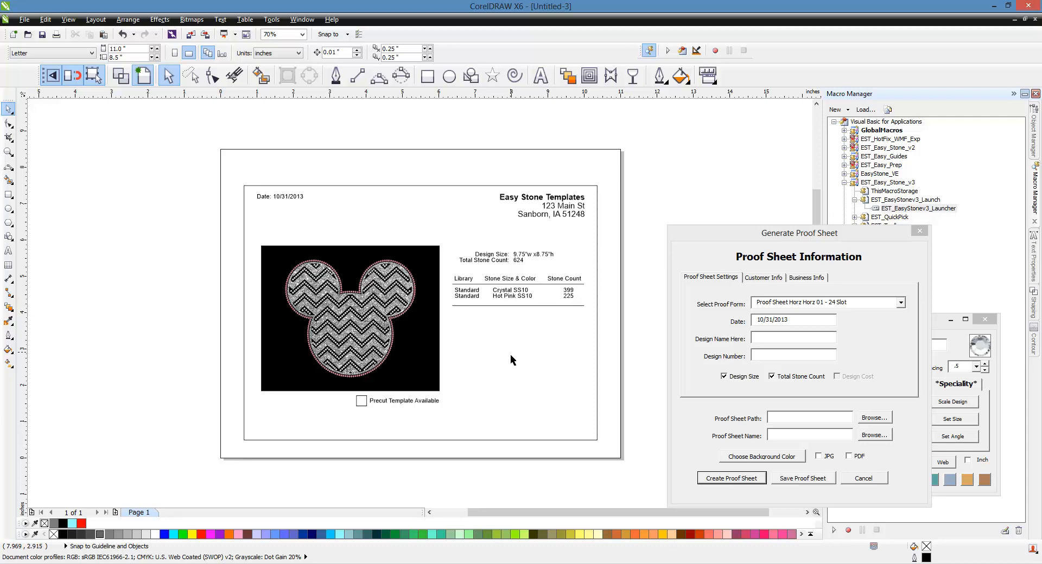
pyautogui.moveTo(642, 266)
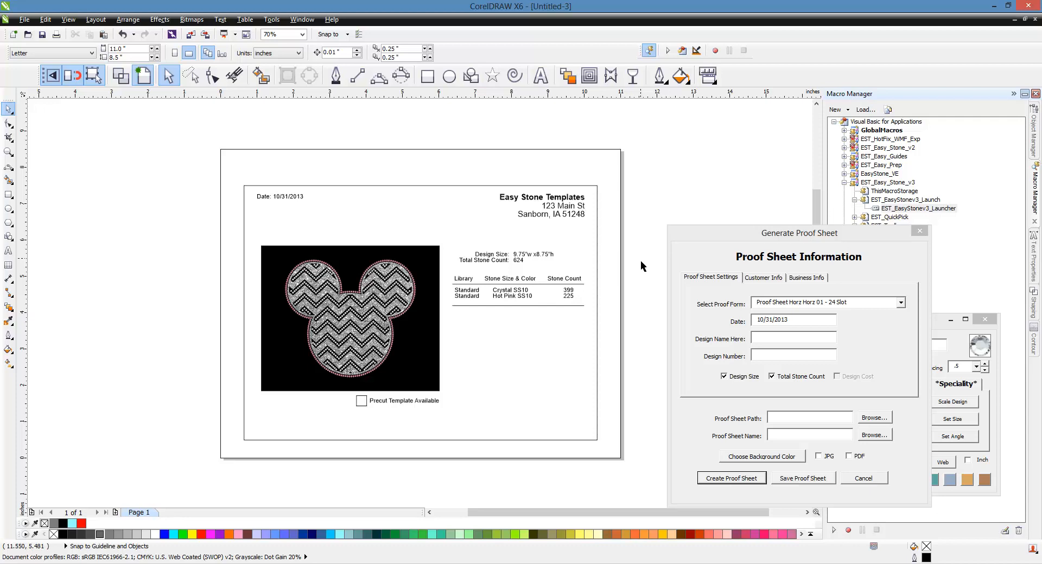
pyautogui.moveTo(573, 440)
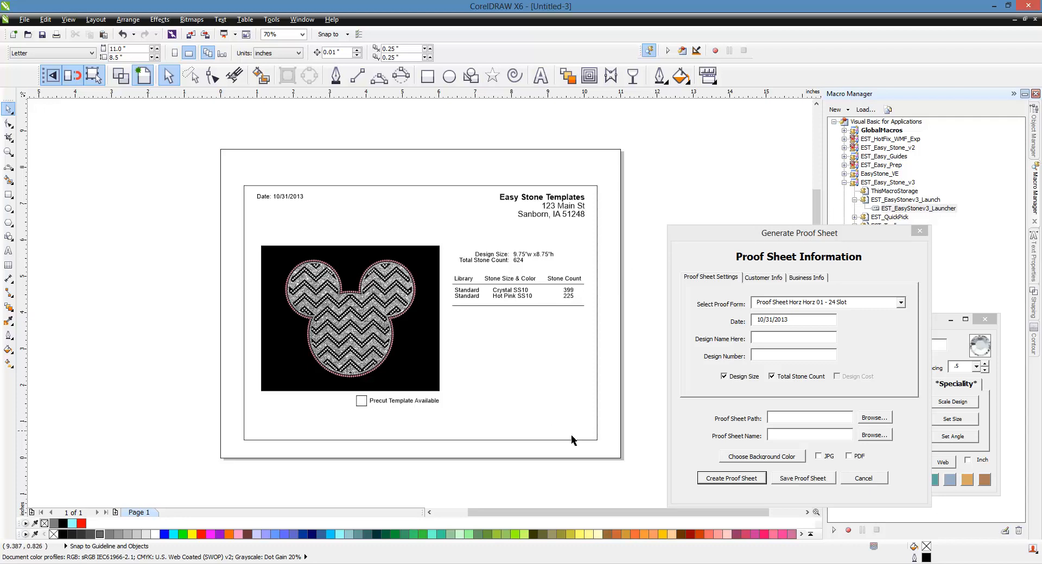
pyautogui.moveTo(569, 431)
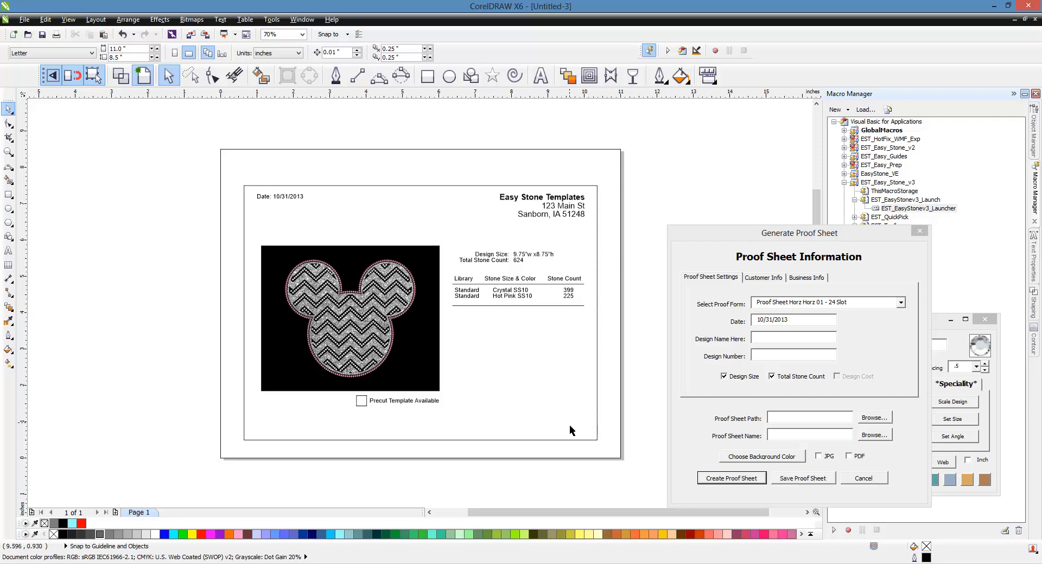
pyautogui.moveTo(537, 453)
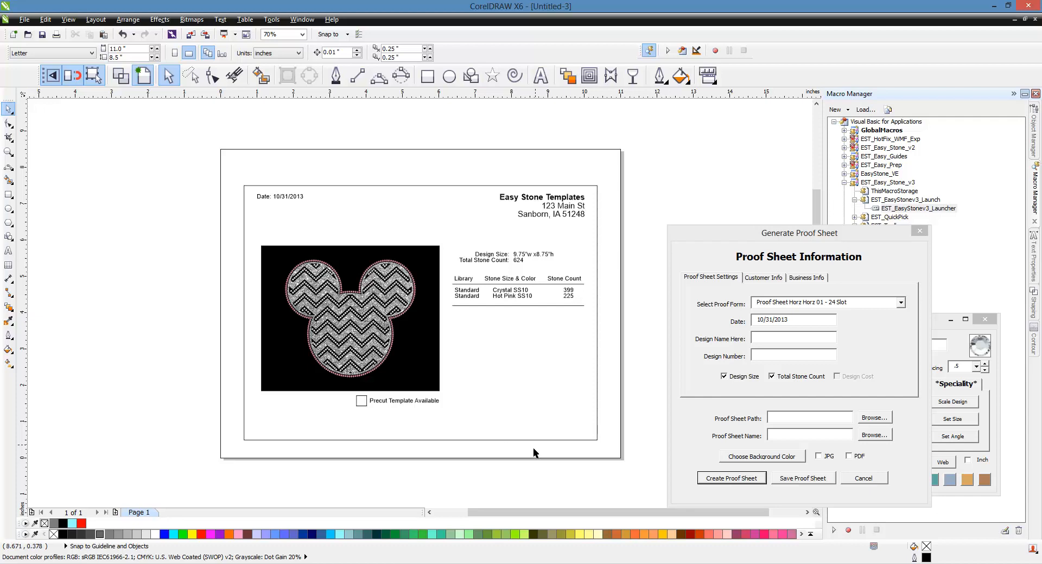
pyautogui.moveTo(501, 459)
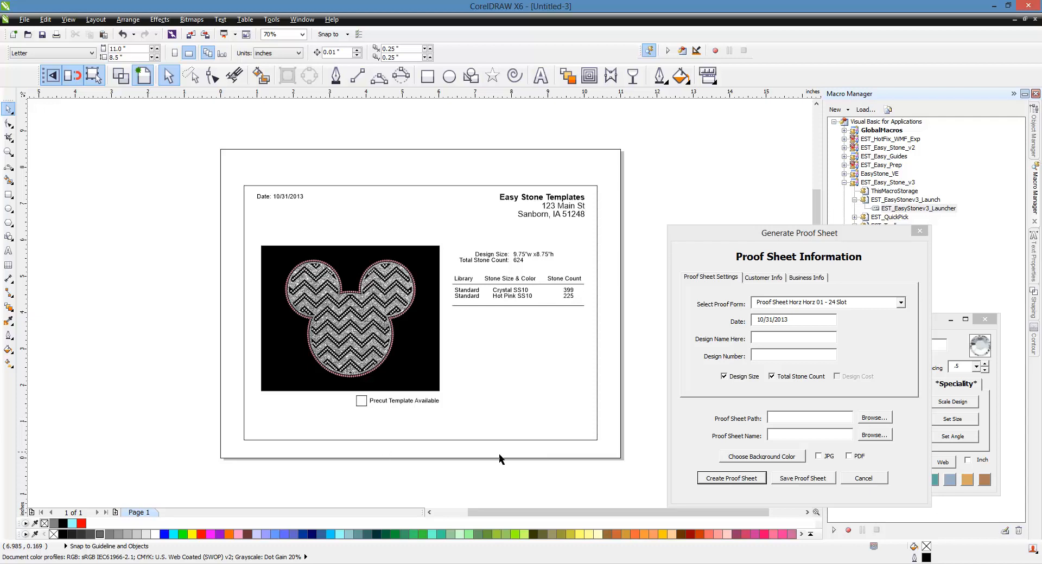
pyautogui.moveTo(544, 441)
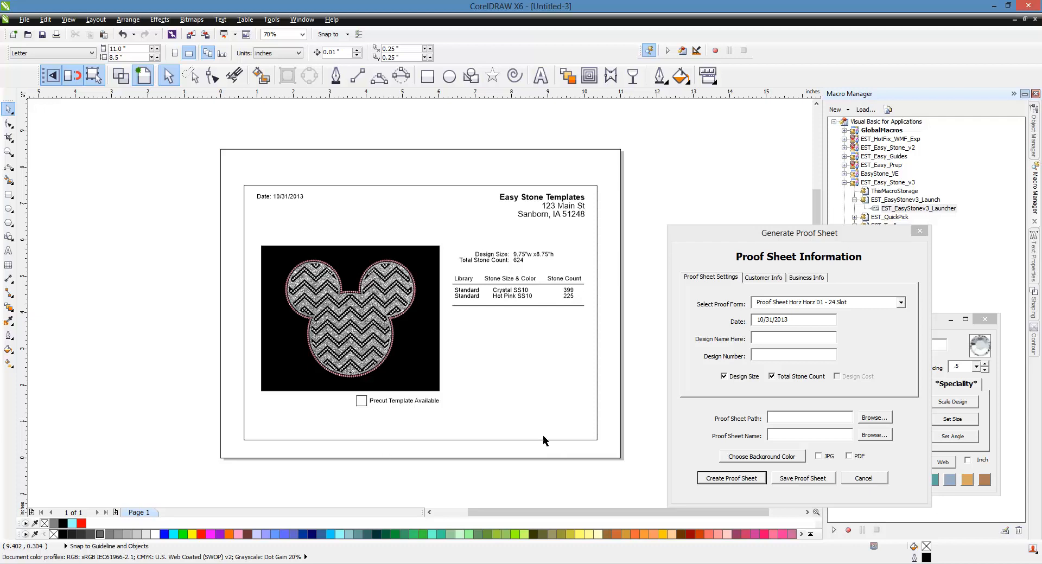
pyautogui.moveTo(539, 431)
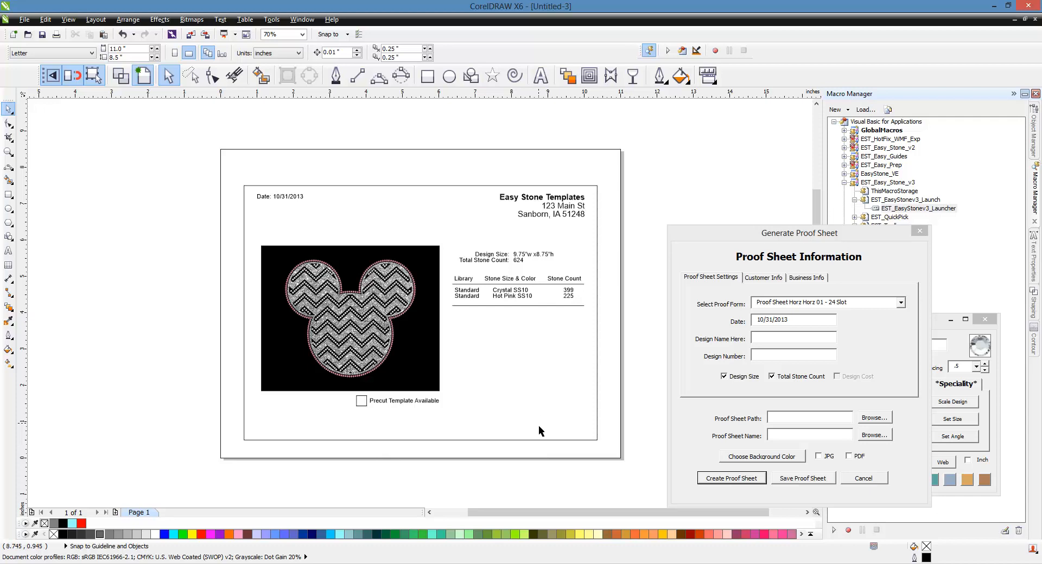
pyautogui.moveTo(260, 490)
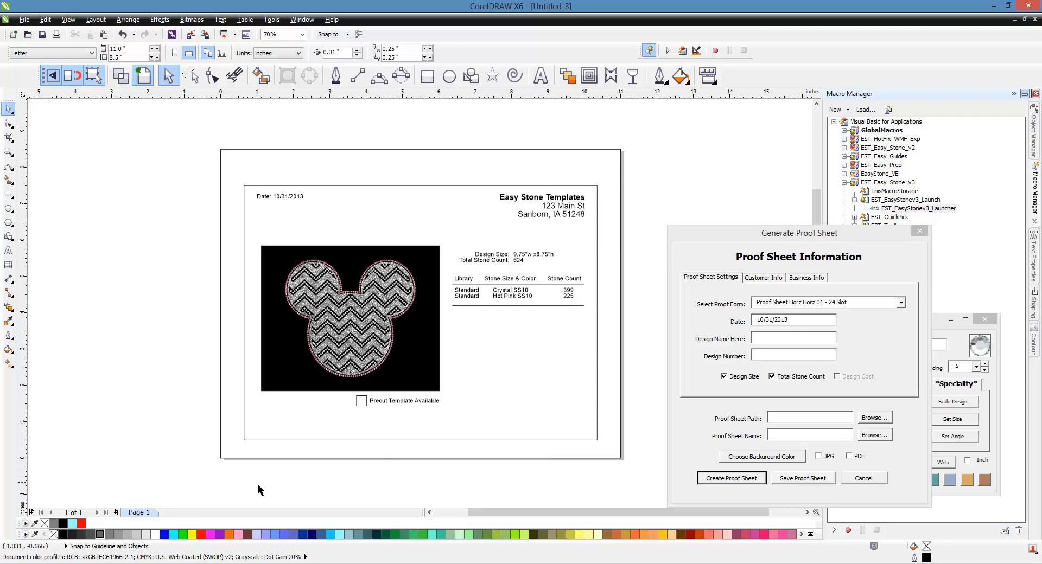
pyautogui.moveTo(482, 429)
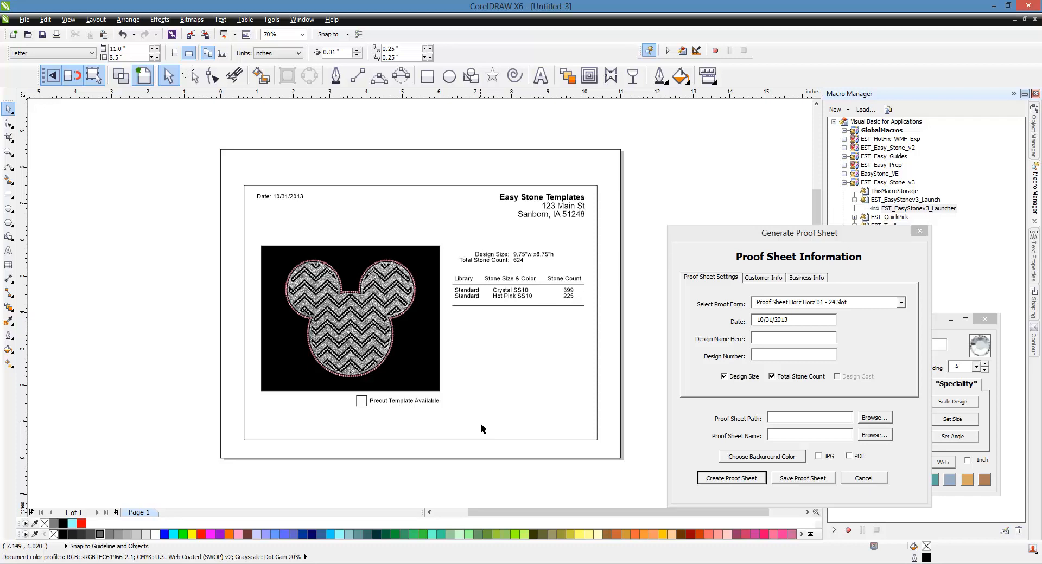
pyautogui.moveTo(736, 204)
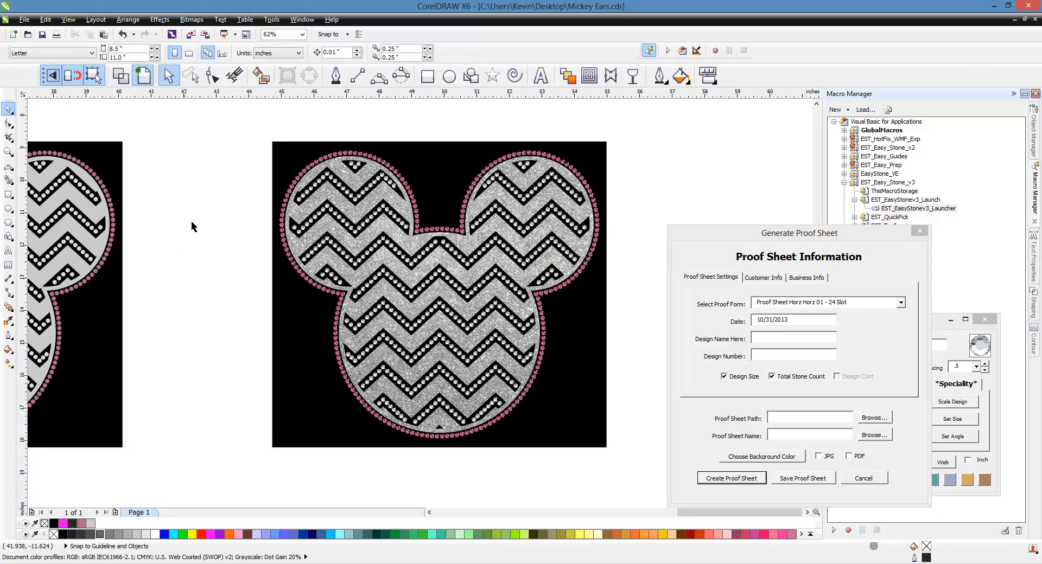
pyautogui.moveTo(215, 200)
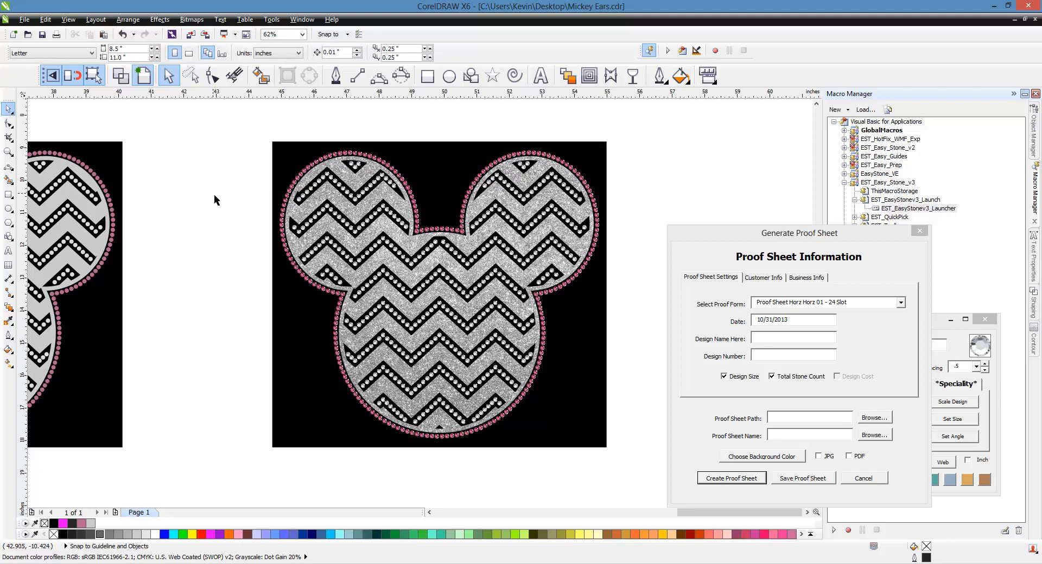
pyautogui.moveTo(253, 153)
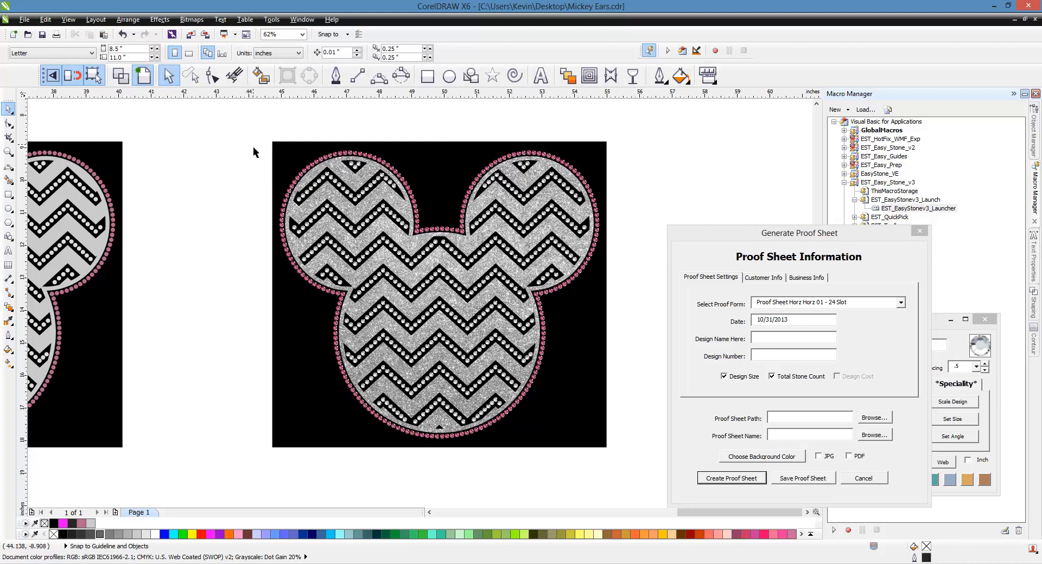
pyautogui.moveTo(631, 470)
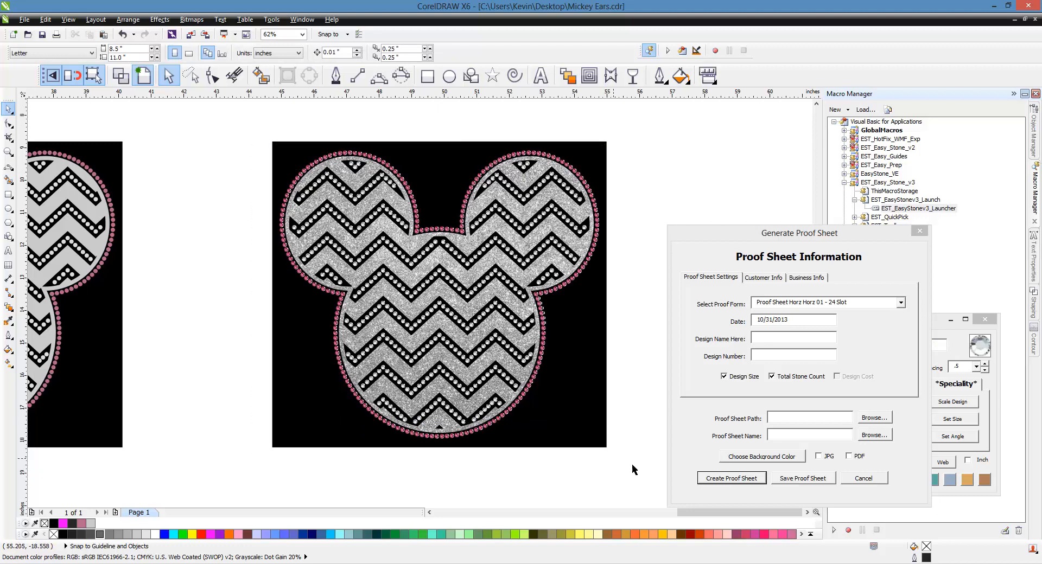
# Switch the proof form to Proof T-Shirt MockUp Template and create the proof sheet
pyautogui.click(899, 302)
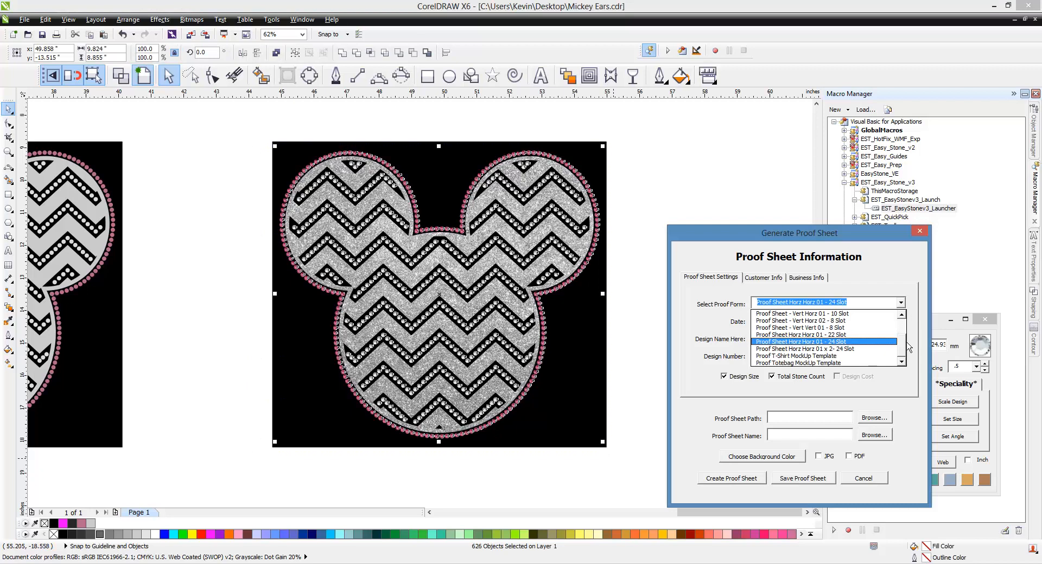
pyautogui.click(800, 355)
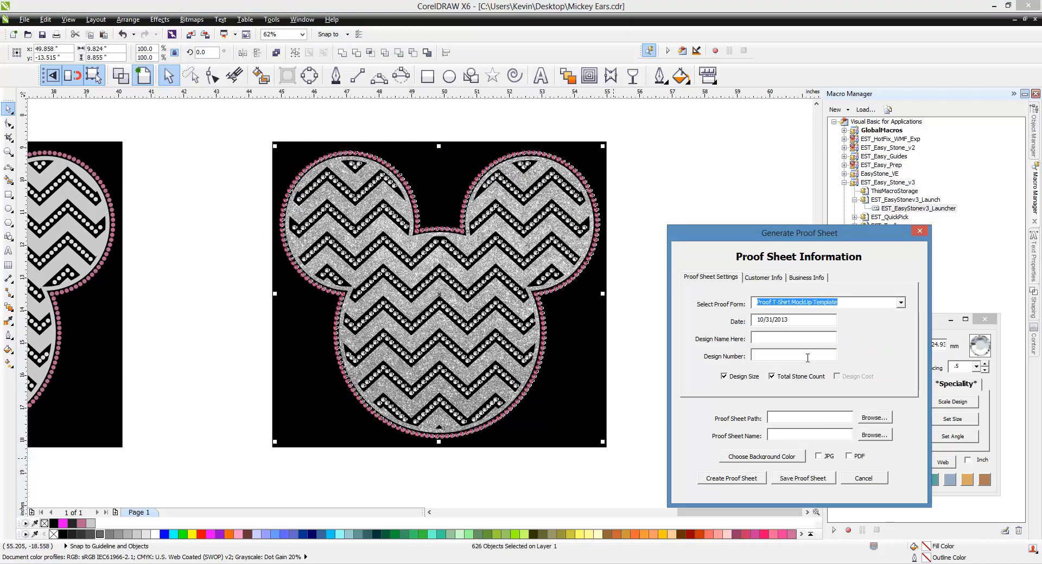
pyautogui.moveTo(838, 309)
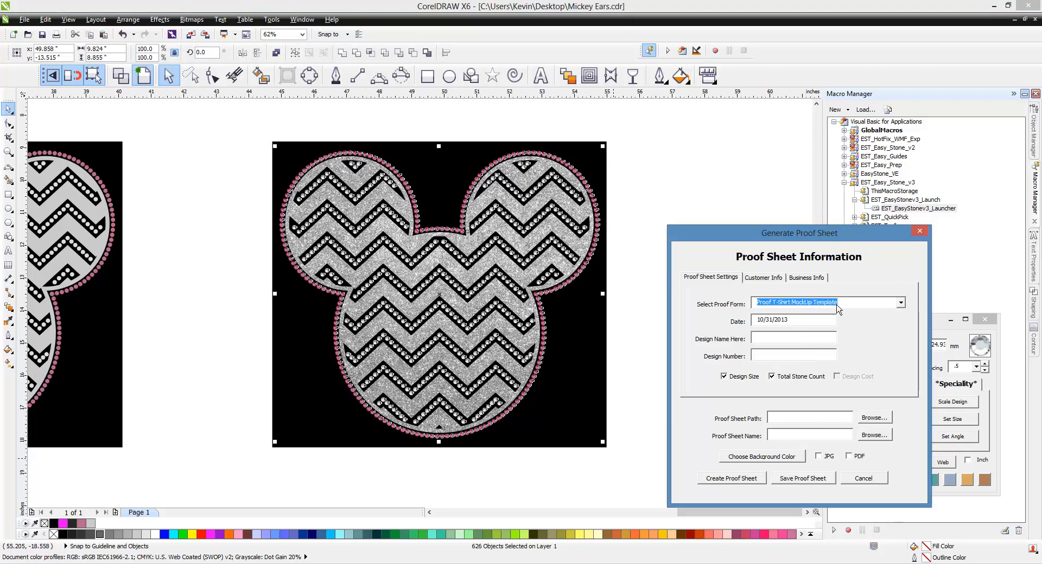
pyautogui.moveTo(719, 503)
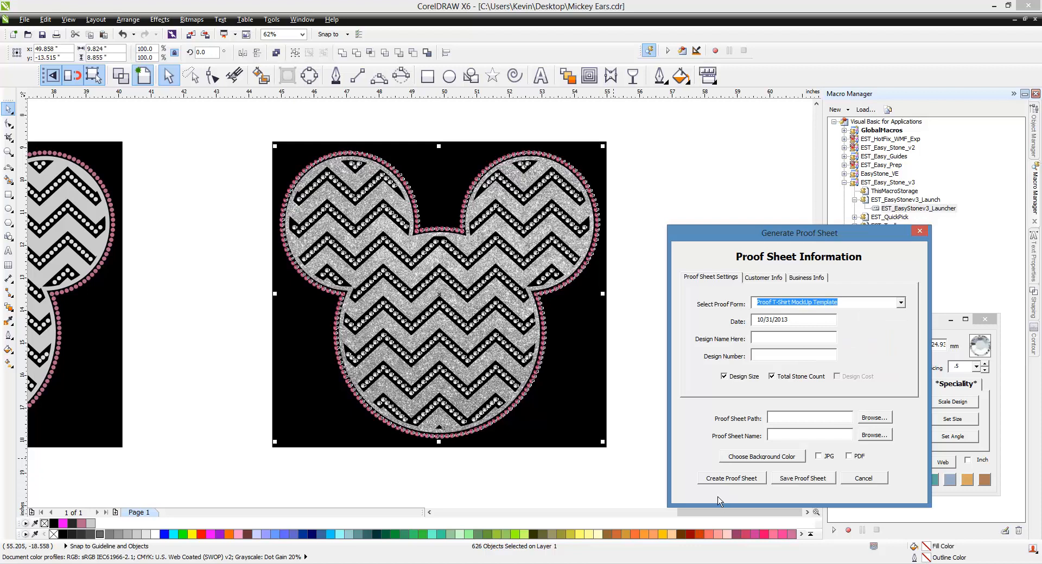
pyautogui.click(731, 478)
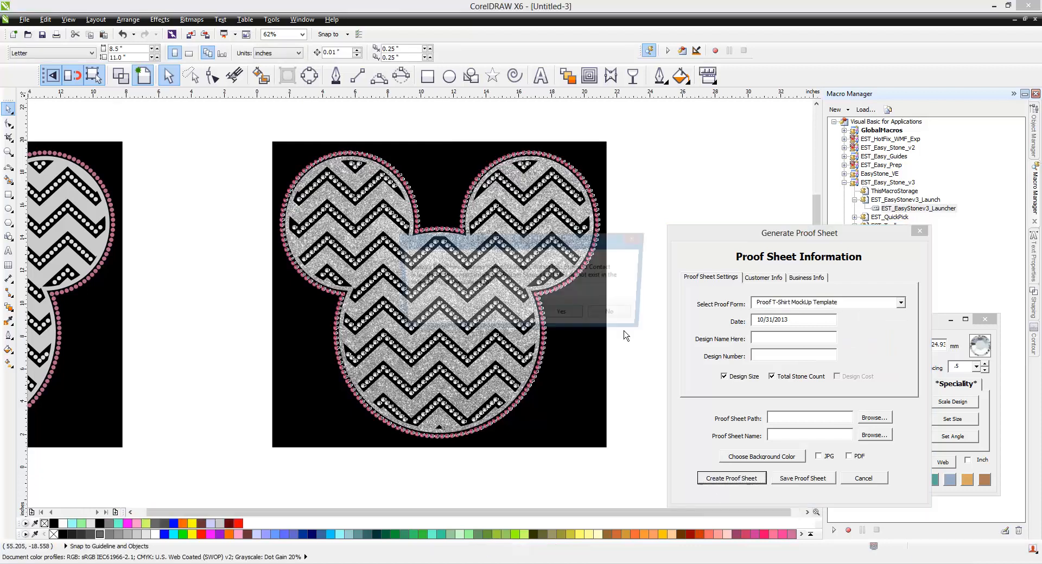
# Accept the missing-fields prompt and confirm to continue building the T-shirt proof
pyautogui.click(607, 311)
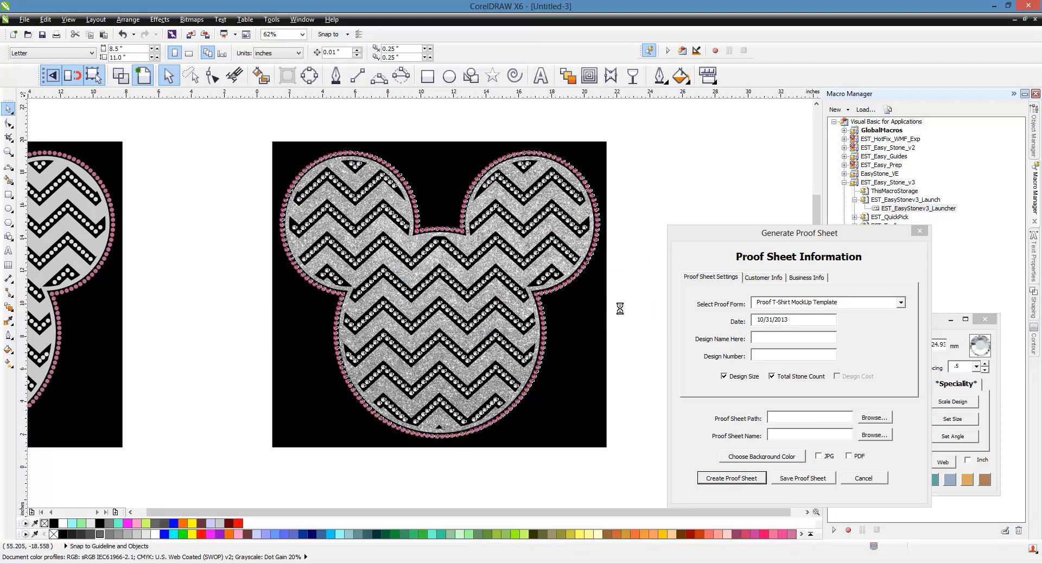
pyautogui.click(731, 478)
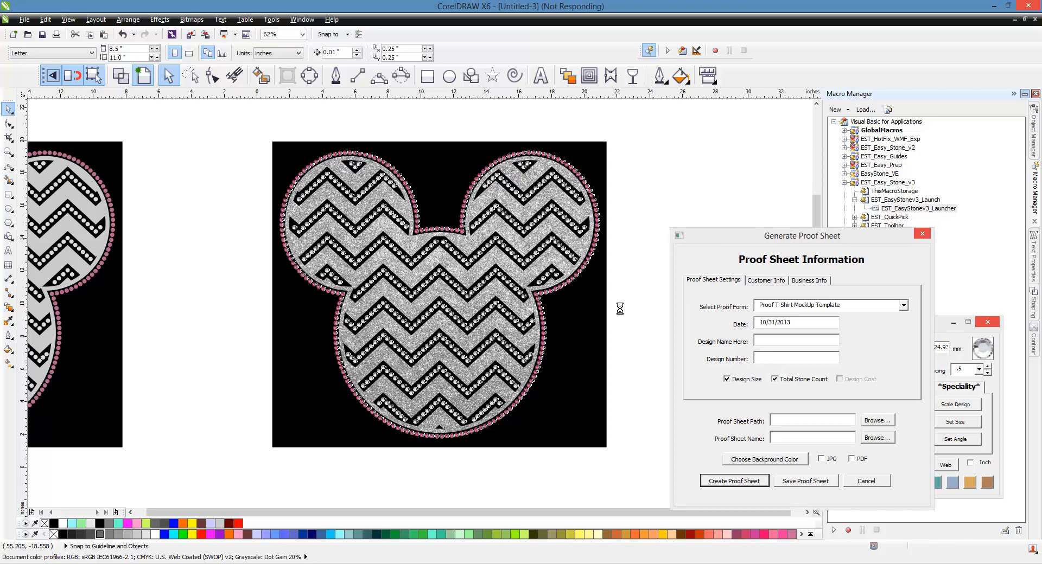
pyautogui.click(734, 480)
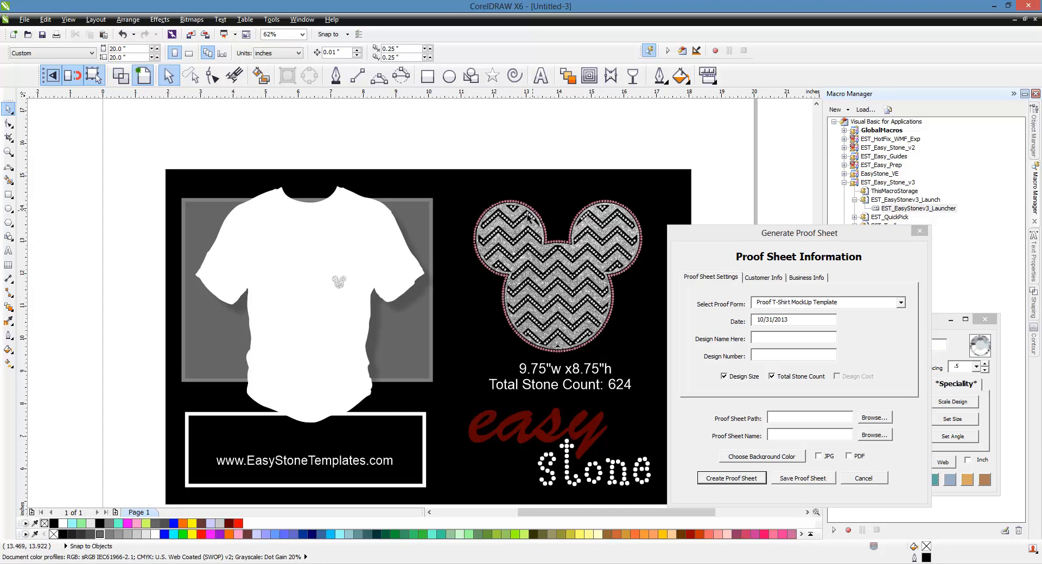
pyautogui.moveTo(326, 286)
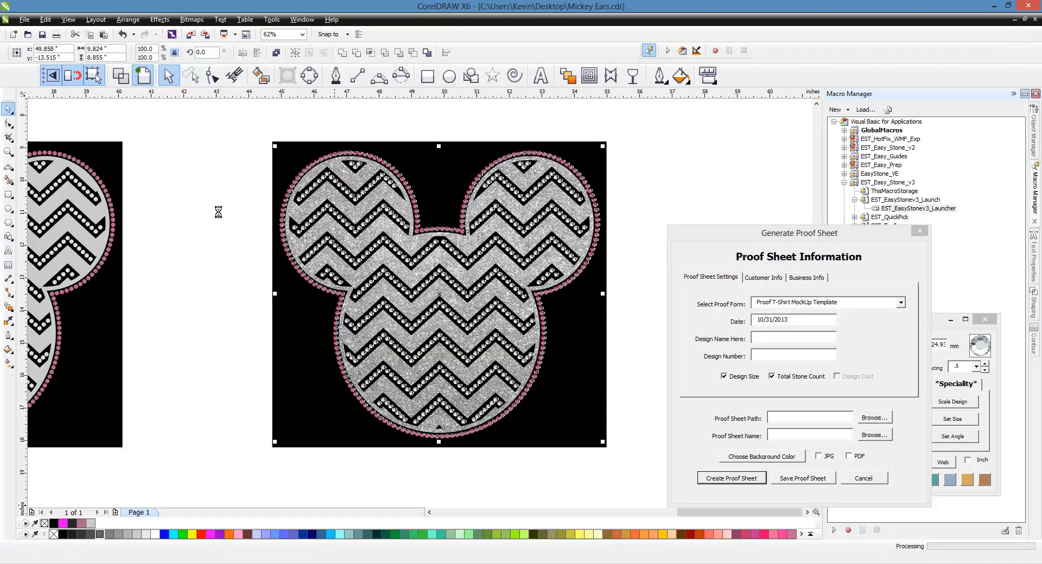
# Let the macro finish the small-chest T-shirt mock-up and return to Mickey Ears.cdr
pyautogui.click(730, 479)
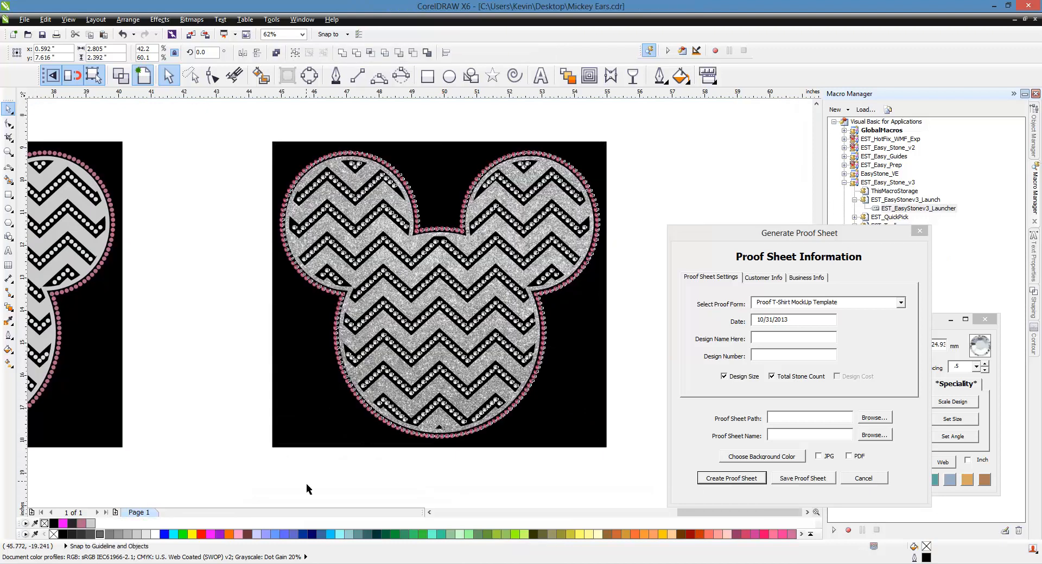
# Regenerate the T-shirt mock-up with the design 9.75"w x 8.75"h, 624 stones, accepting the warning
pyautogui.click(439, 296)
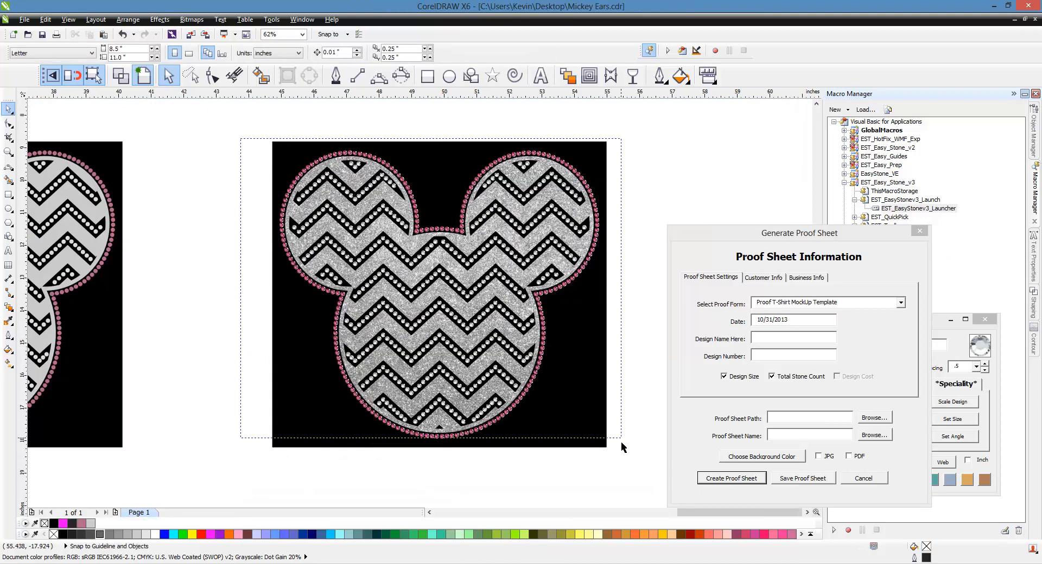
pyautogui.click(731, 478)
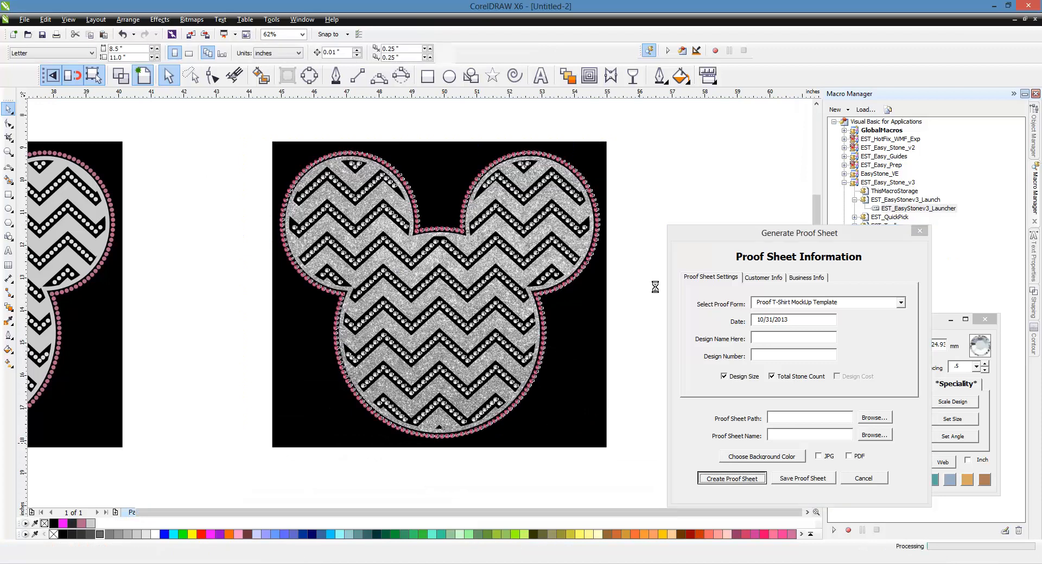
pyautogui.click(731, 478)
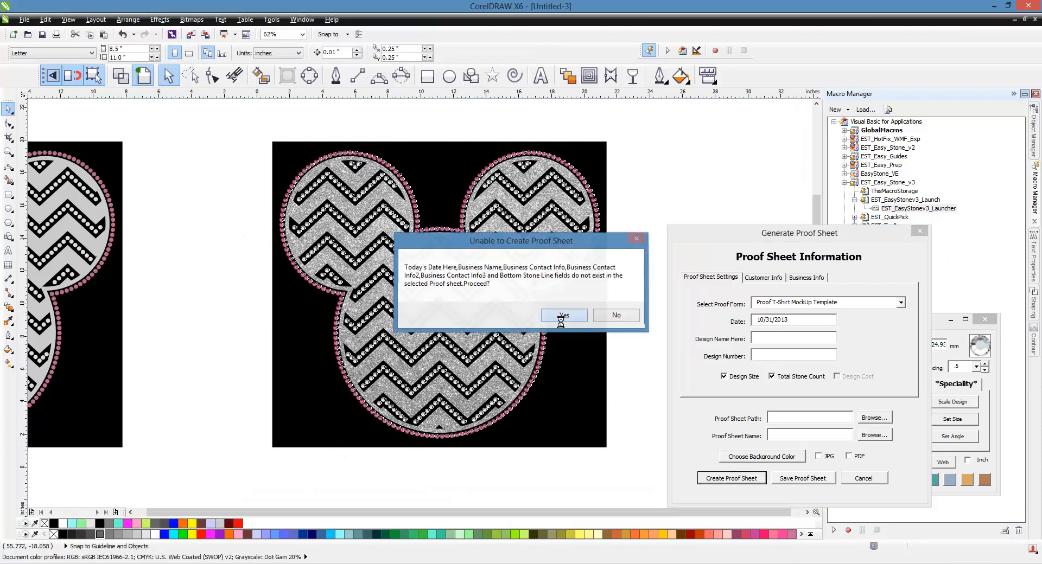
pyautogui.click(563, 316)
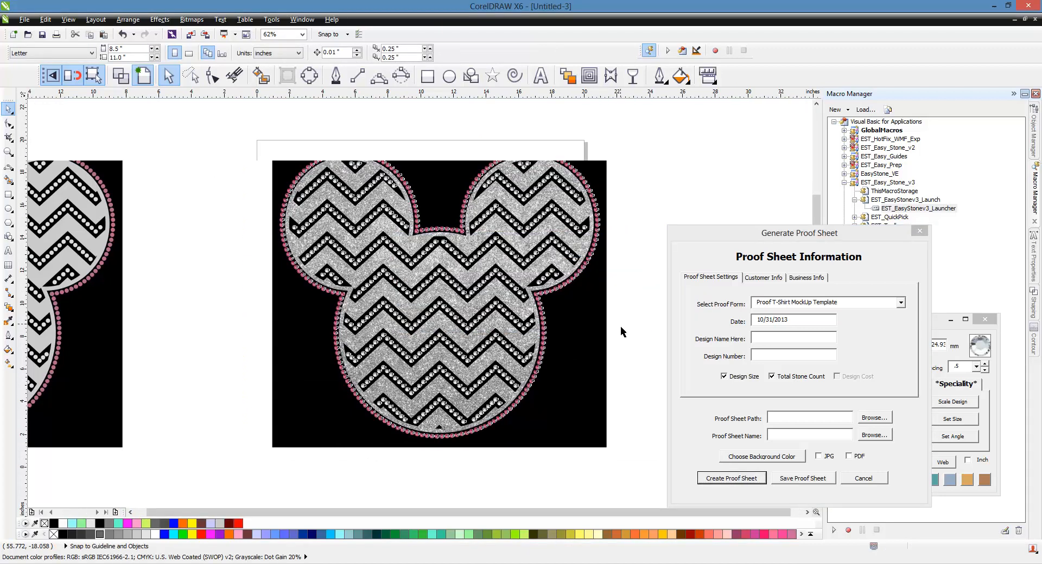
pyautogui.click(731, 478)
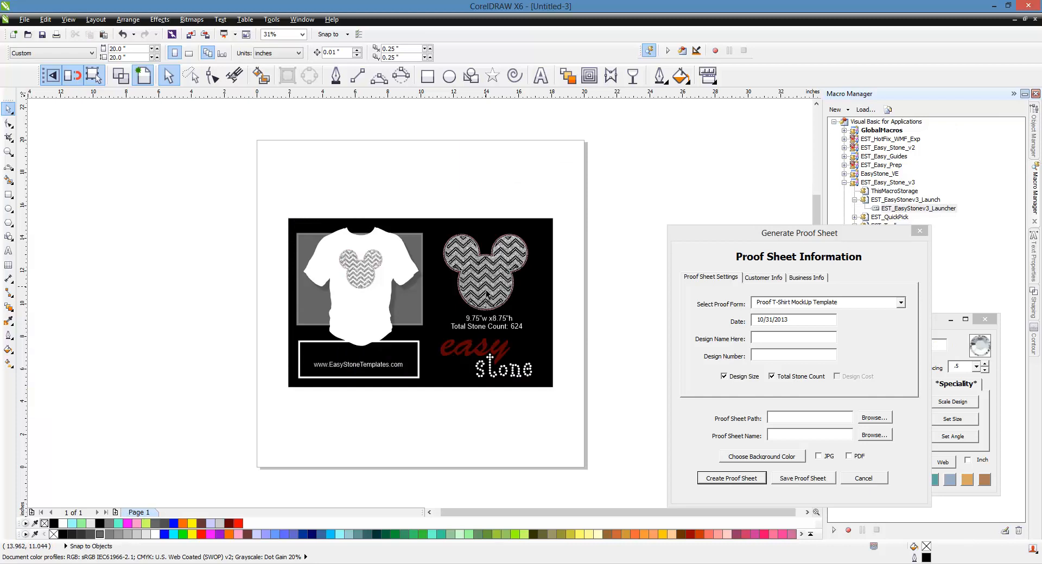
pyautogui.moveTo(483, 235)
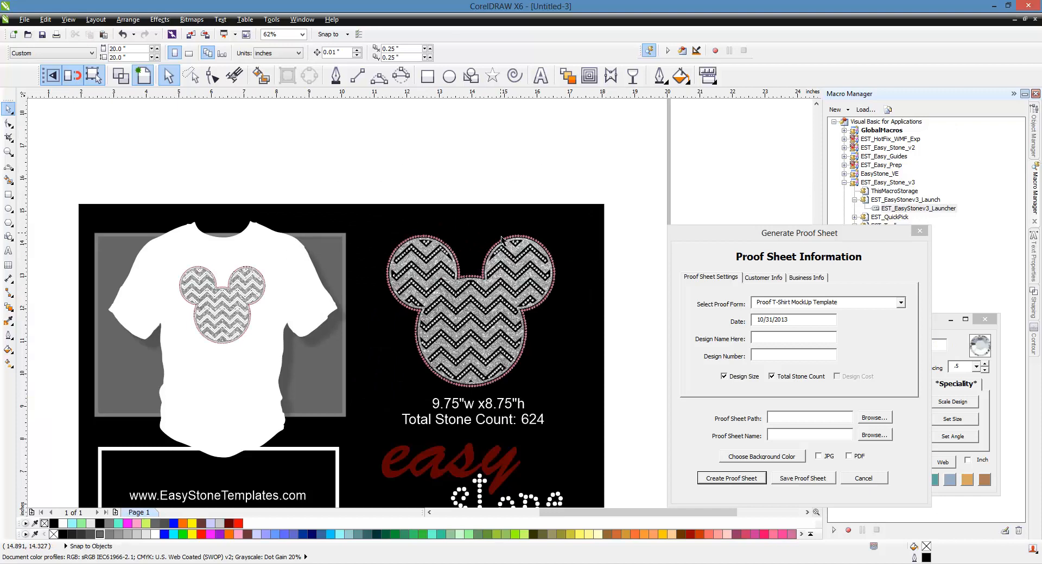
pyautogui.moveTo(180, 177)
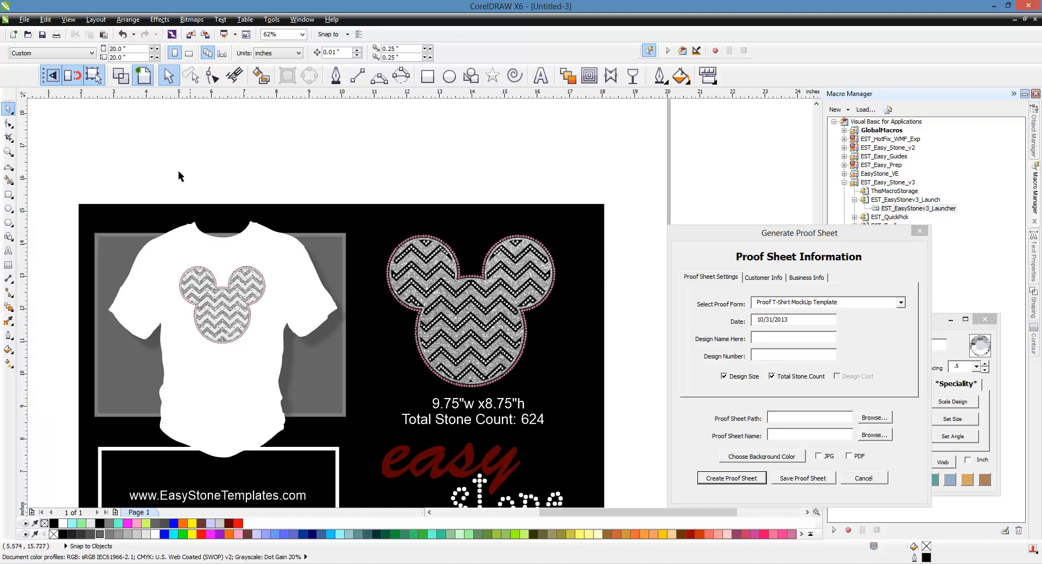
pyautogui.moveTo(535, 310)
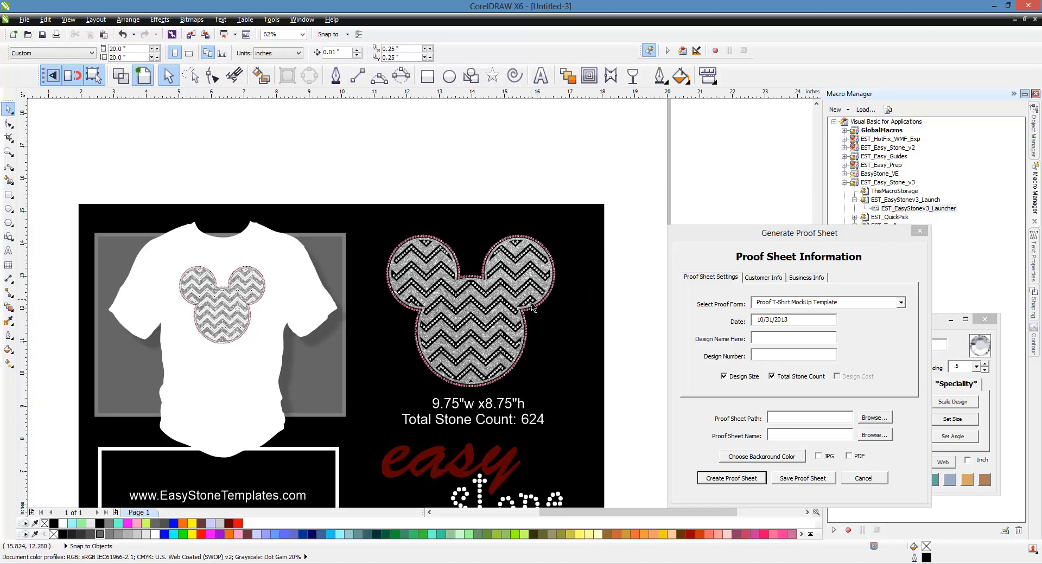
# Select the shirt bitmap and recolour it, trying magenta and orange before ending on blue
pyautogui.click(220, 325)
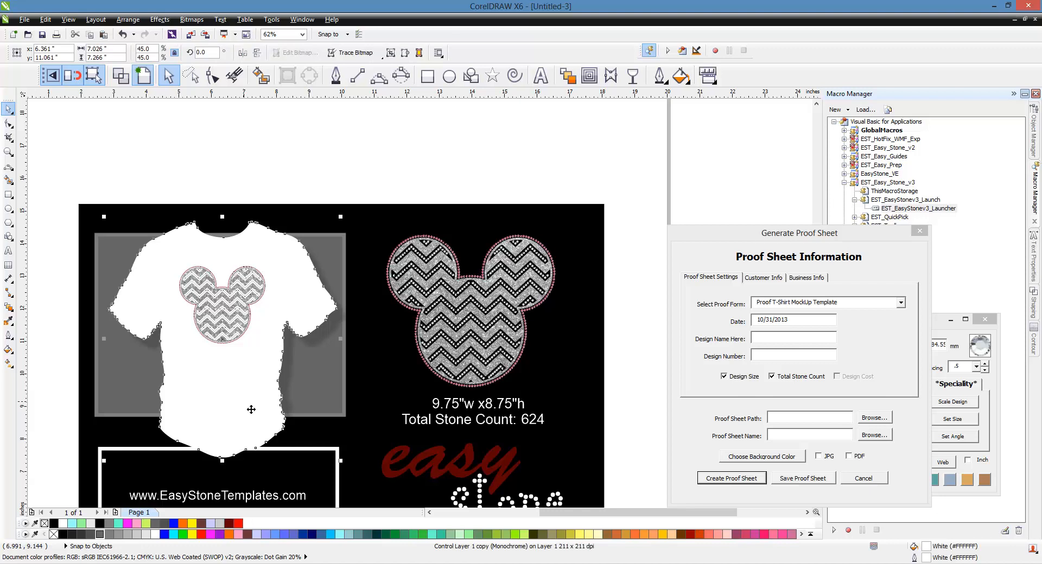
pyautogui.moveTo(244, 543)
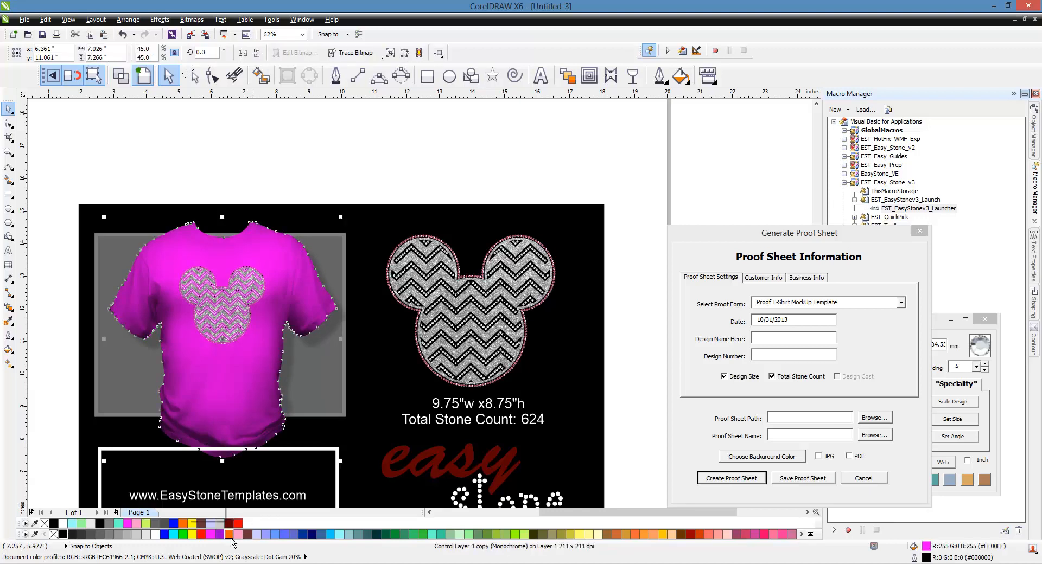
pyautogui.click(232, 534)
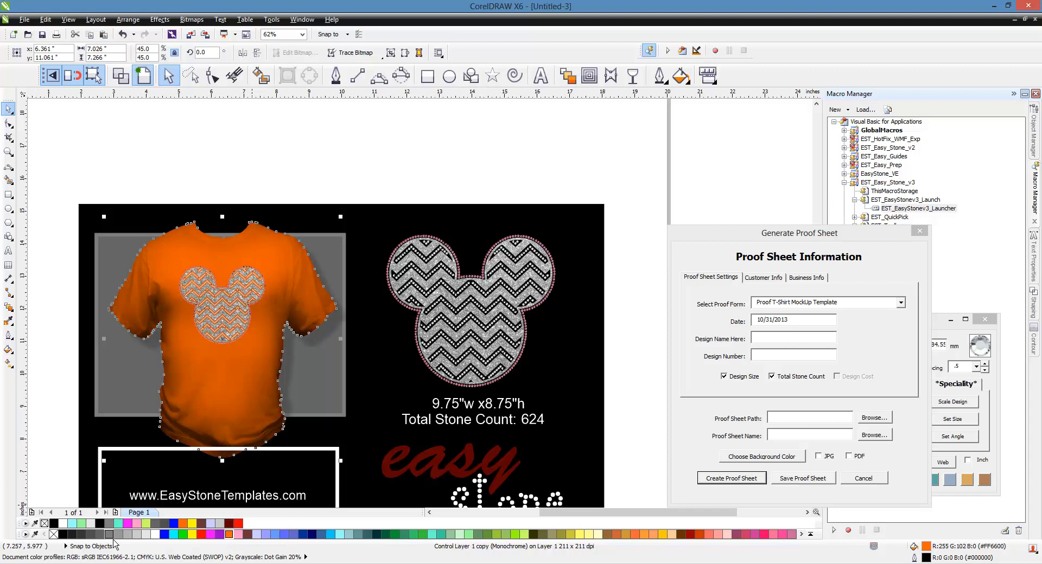
pyautogui.moveTo(191, 557)
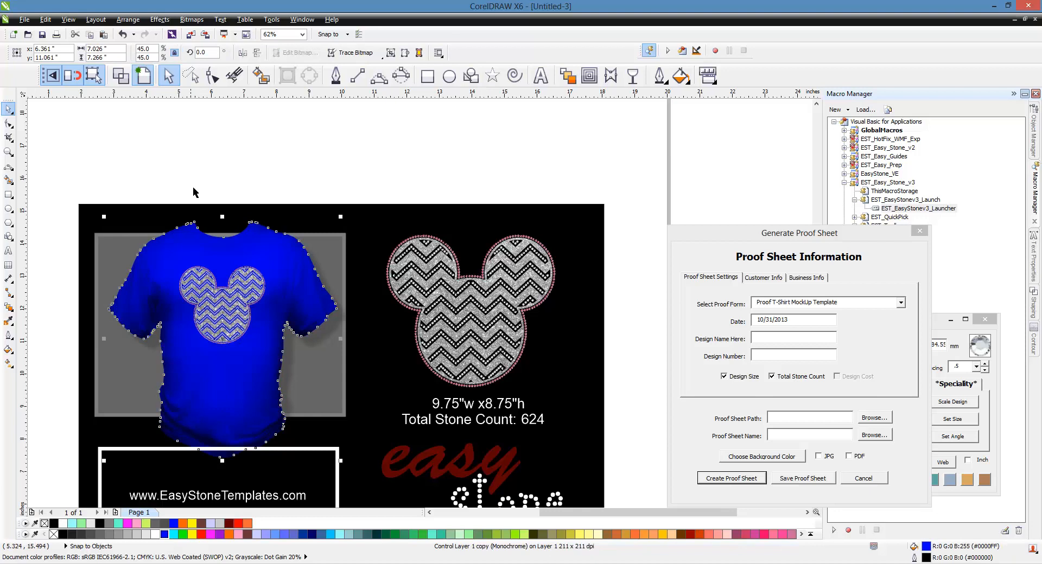
pyautogui.click(335, 222)
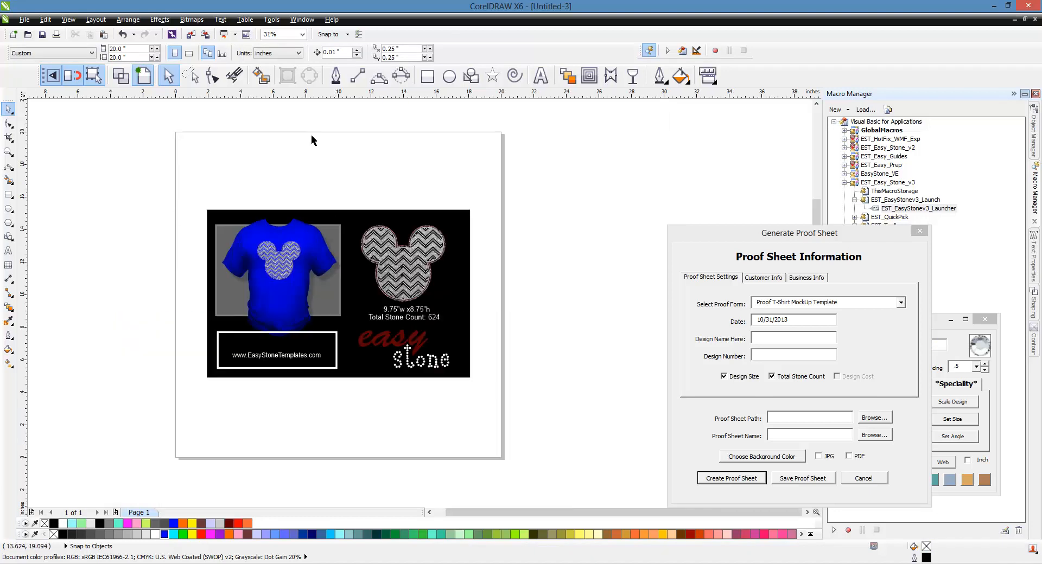
pyautogui.moveTo(121, 225)
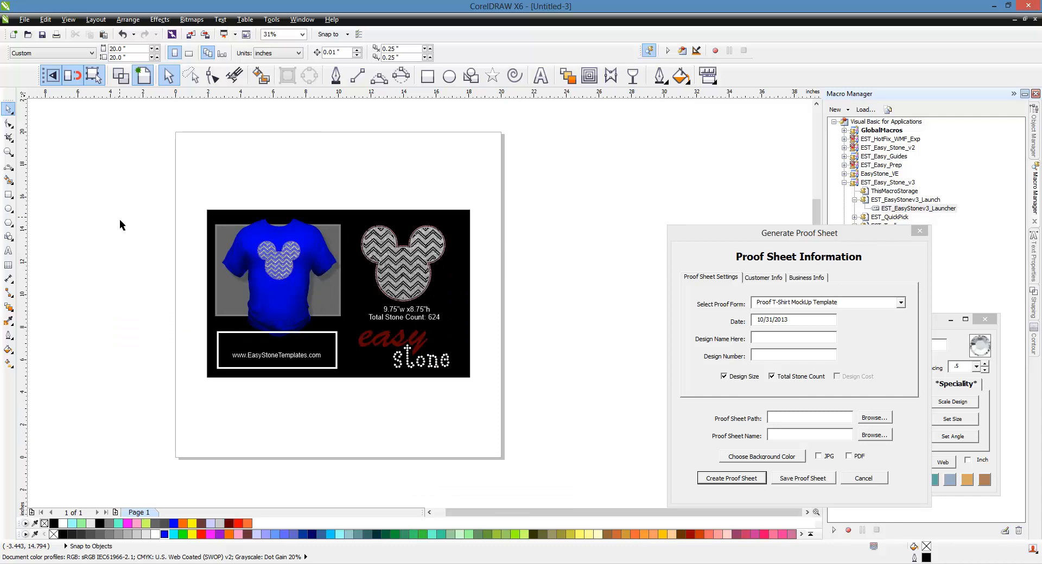